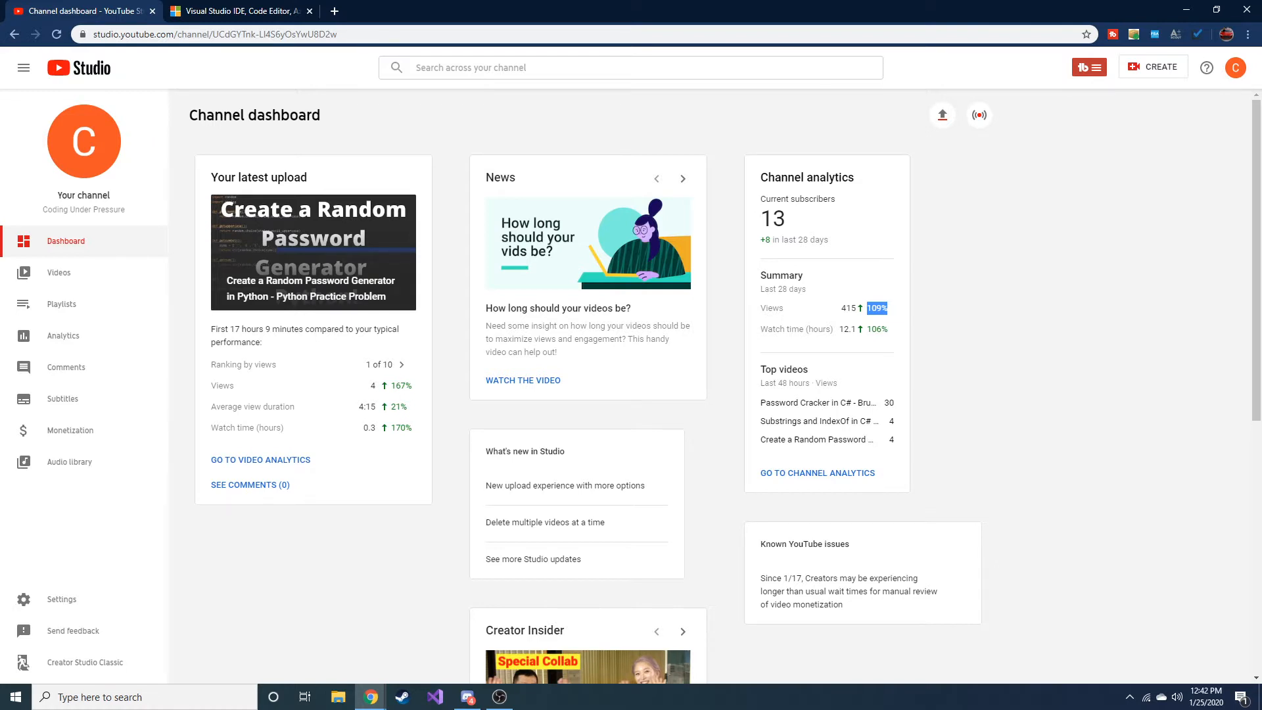
mouse_move(374, 7)
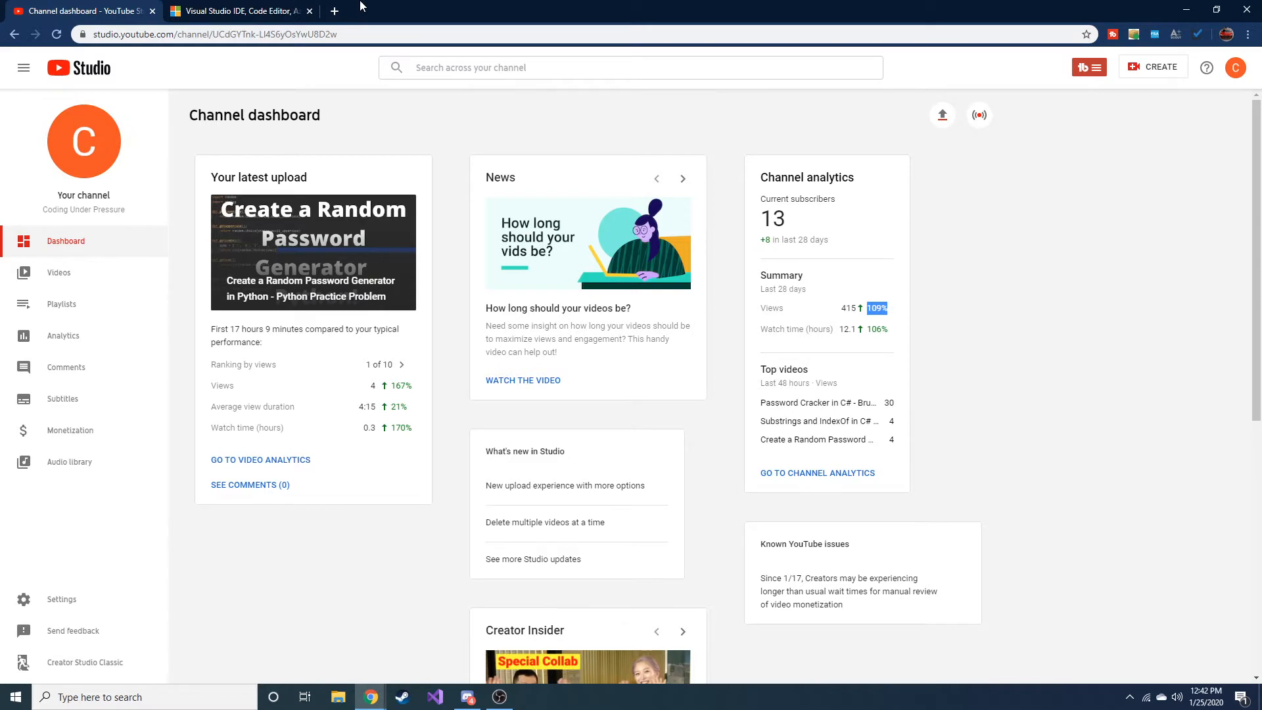
mouse_move(238, 10)
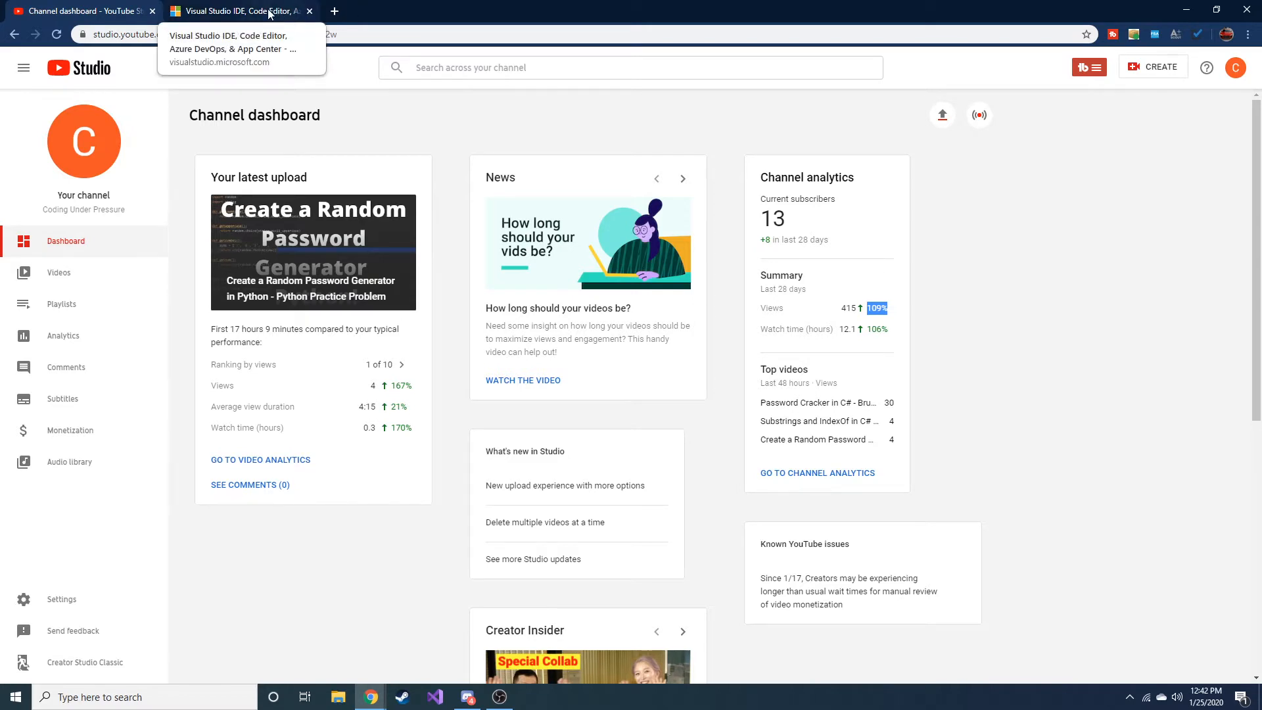
mouse_move(455, 5)
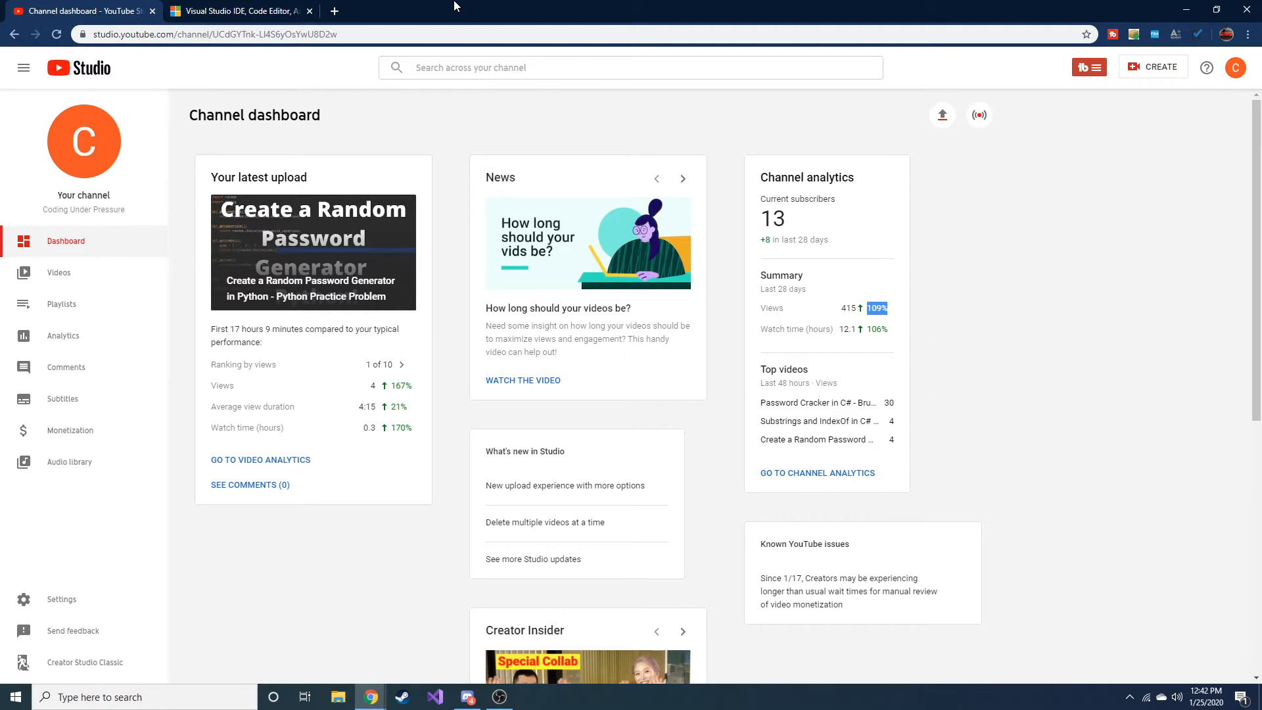
mouse_move(234, 11)
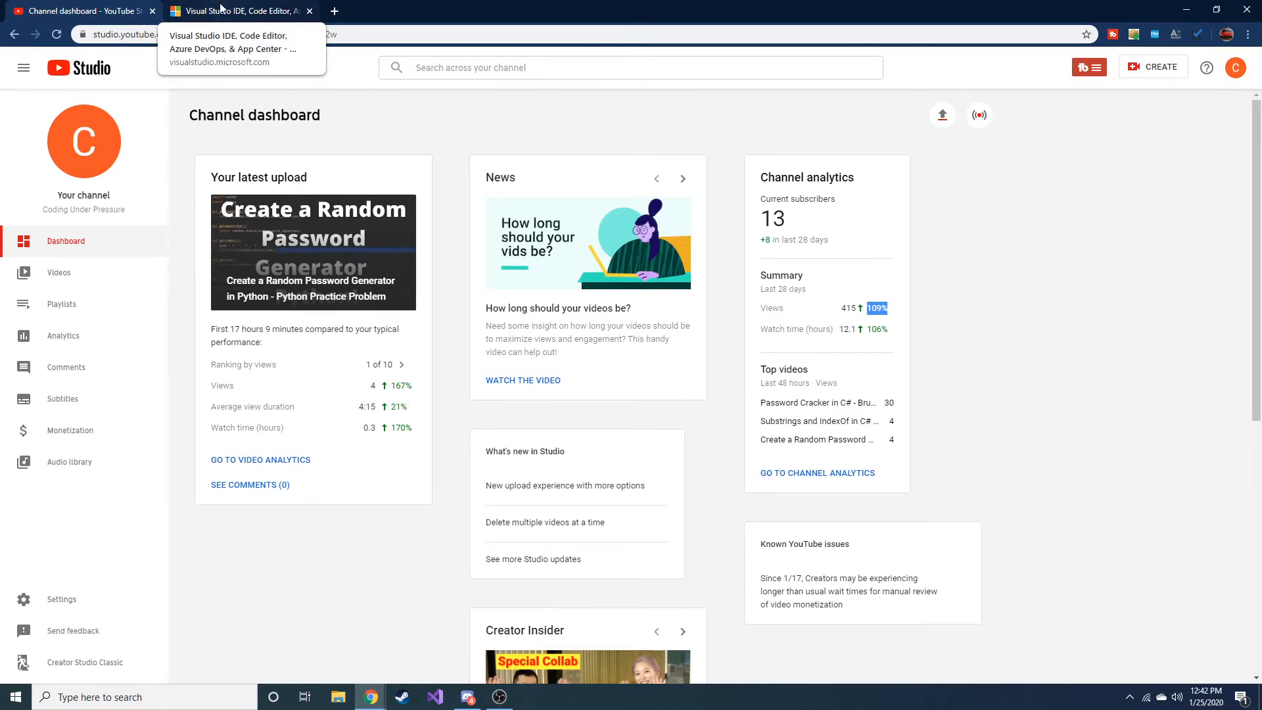
mouse_move(553, 6)
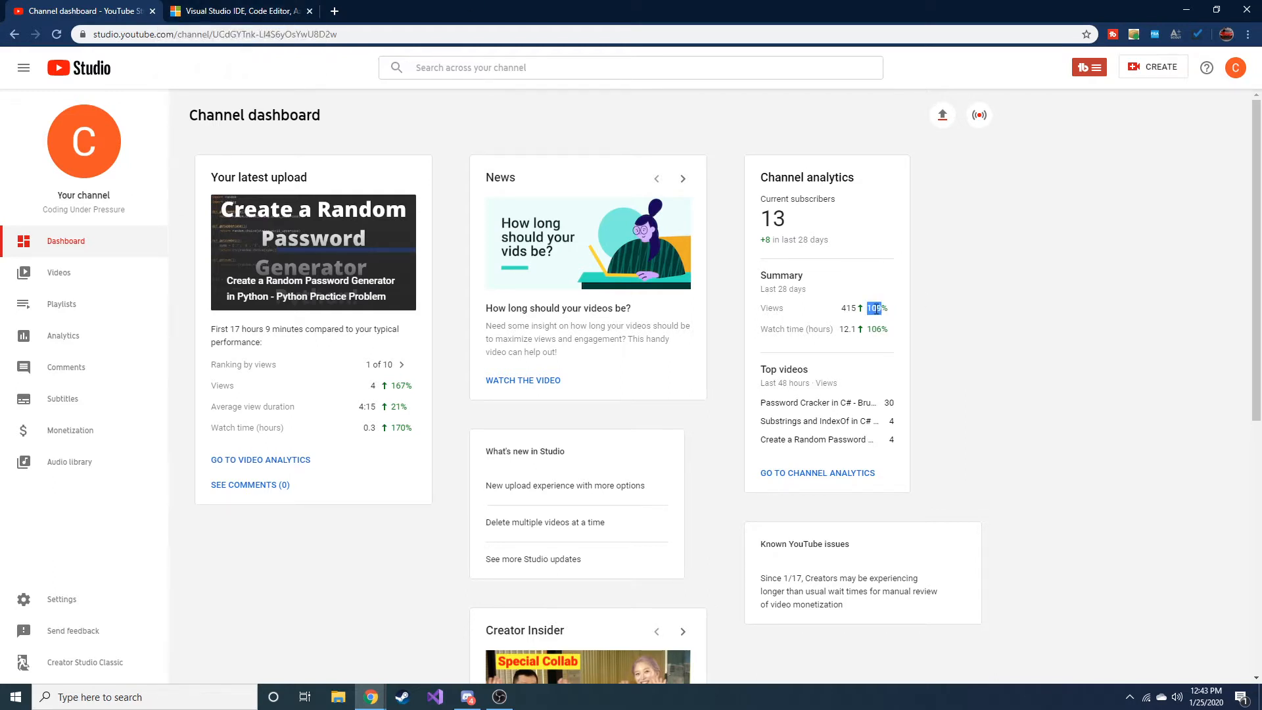
mouse_move(394, 339)
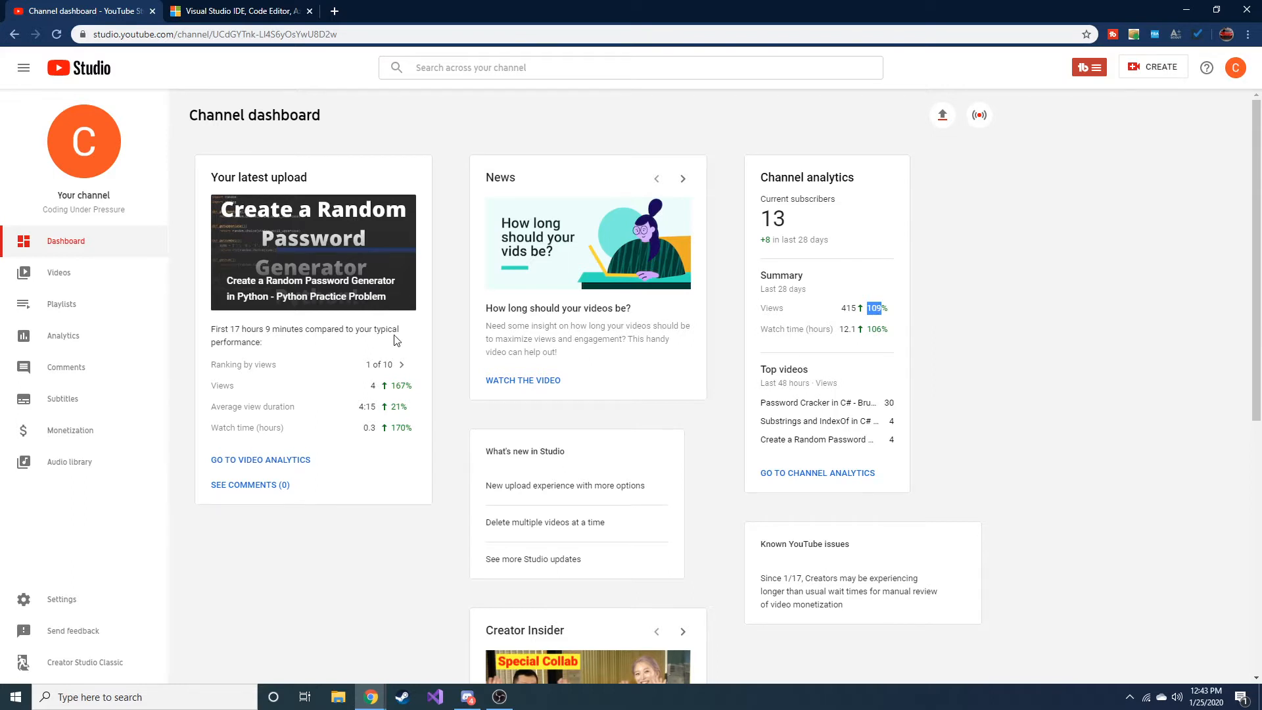
mouse_move(401, 276)
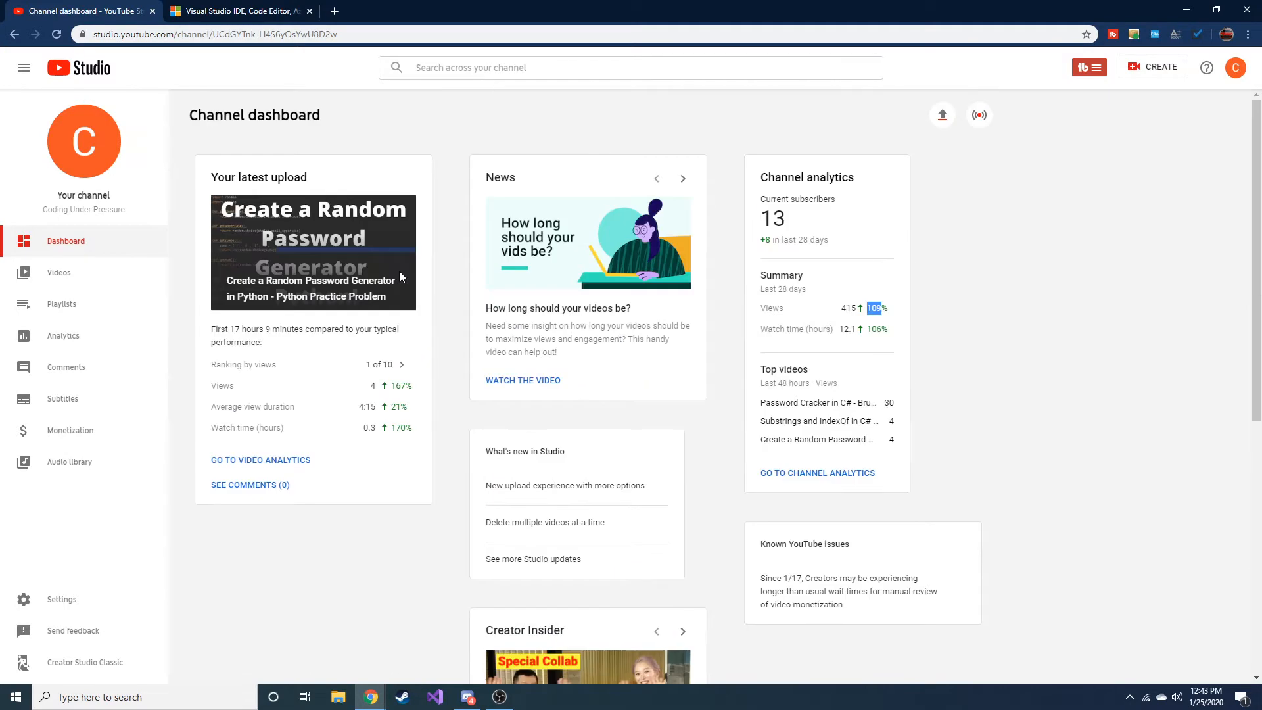
- Download the Visual Studio Professional installer, dismiss the Tips and resources popup, and search Windows for Visual Studio 2019
double_click(221, 178)
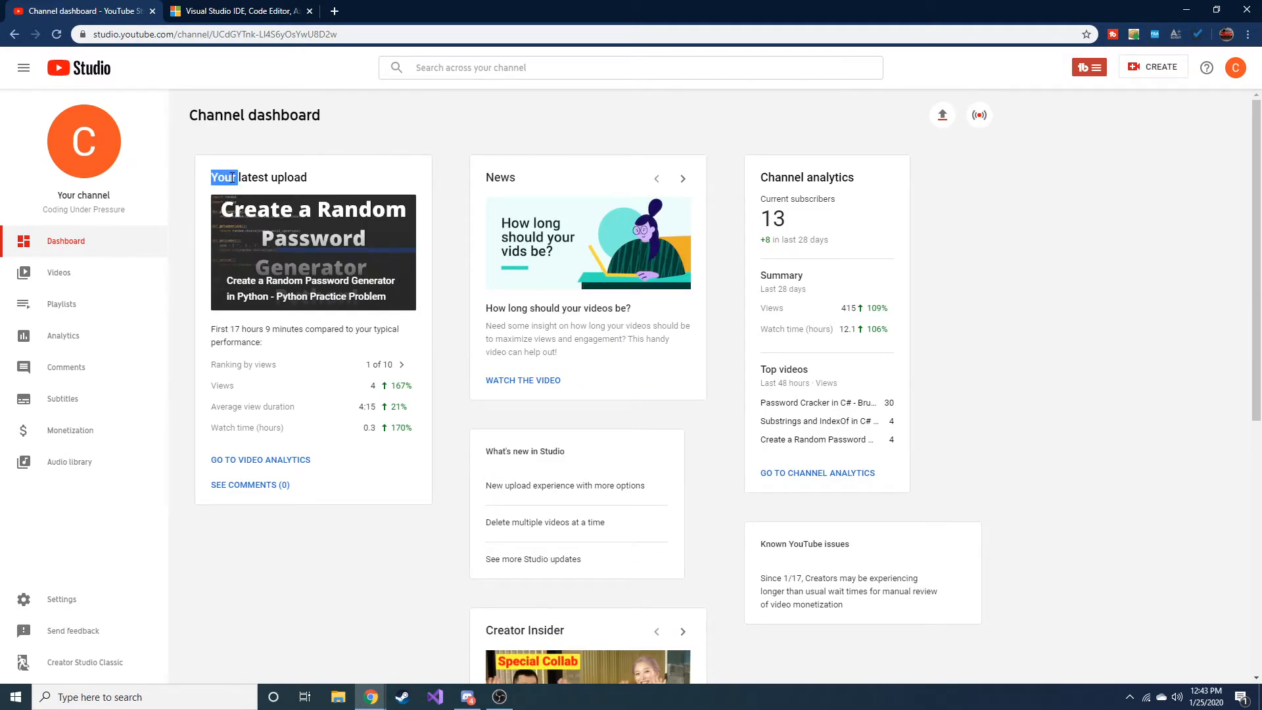
double_click(289, 178)
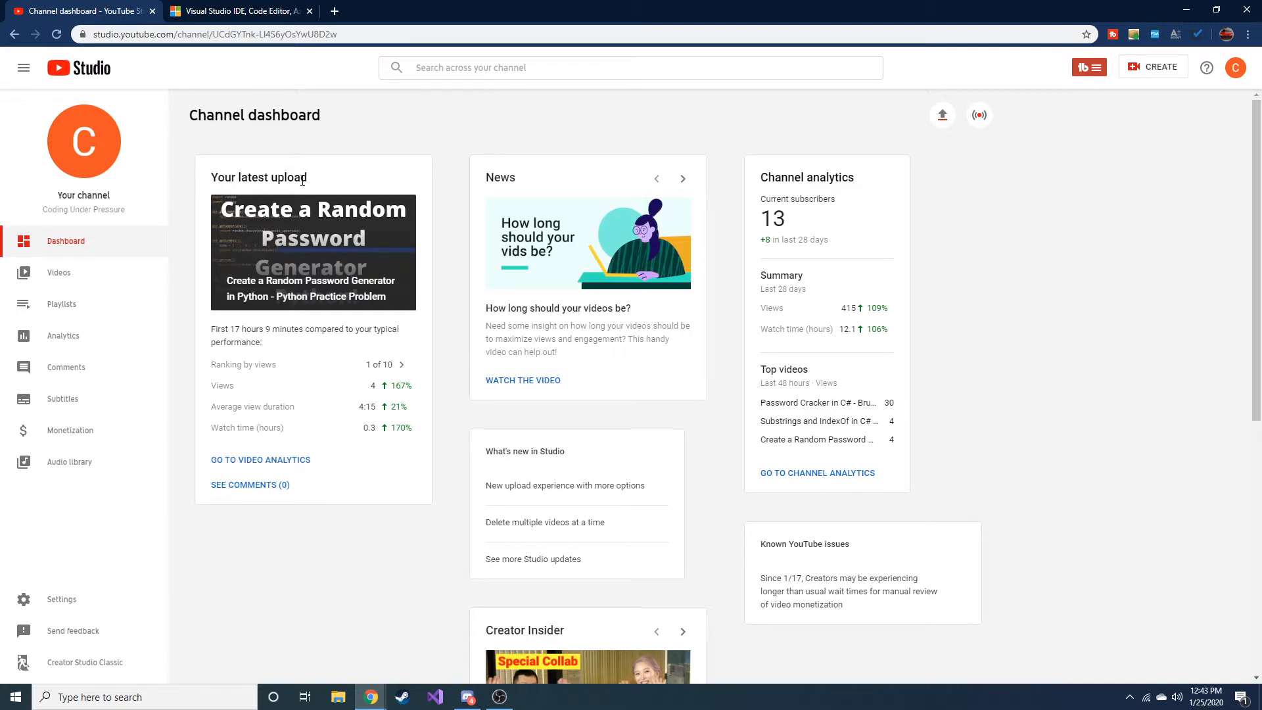
double_click(289, 177)
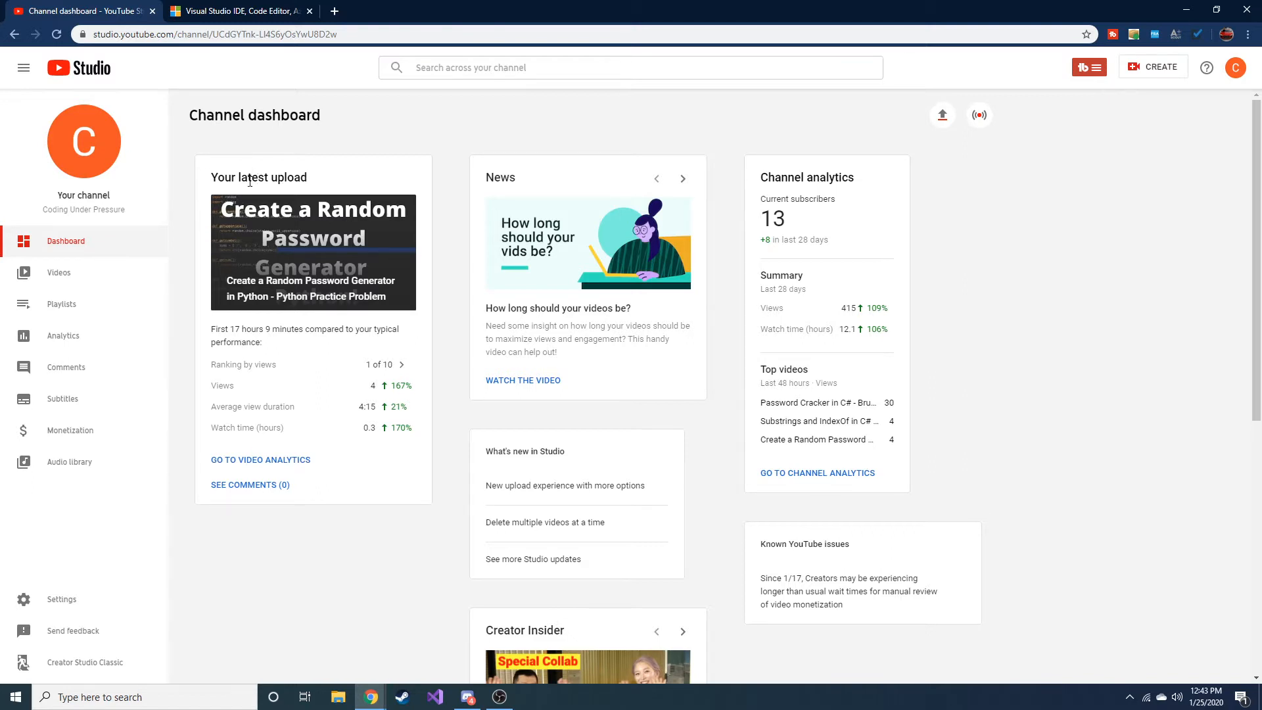
mouse_move(239, 159)
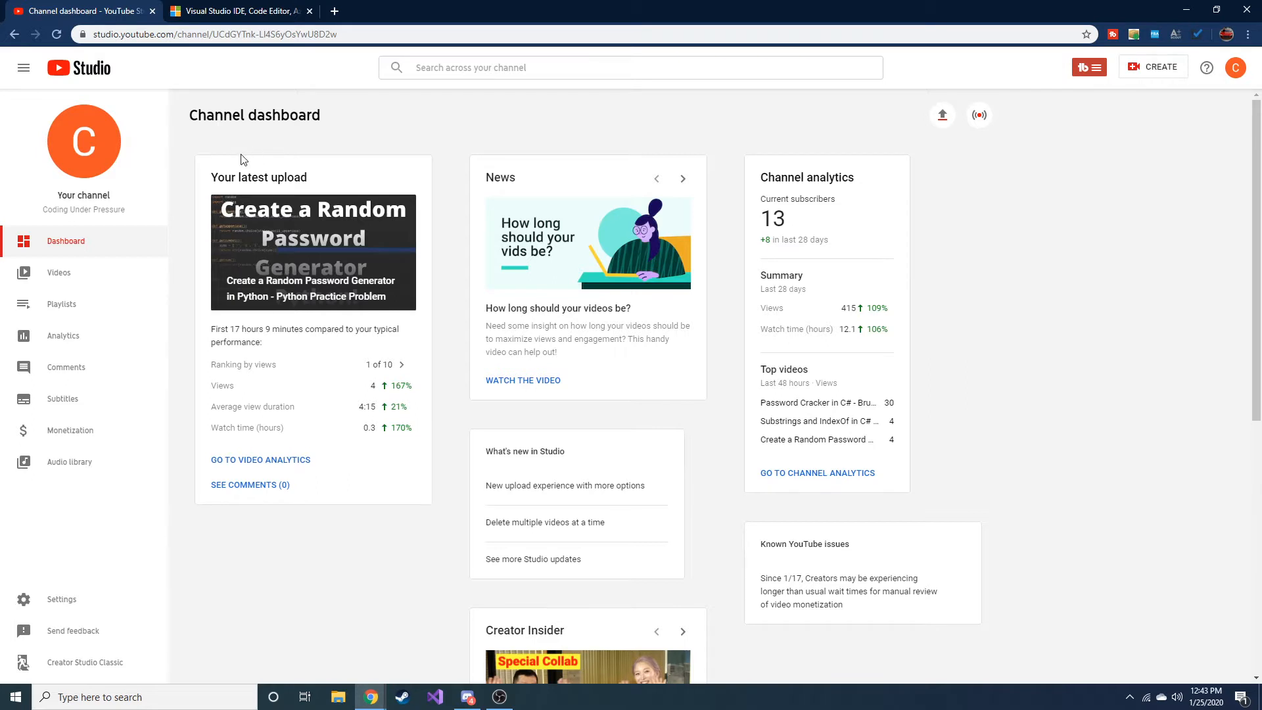
mouse_move(234, 11)
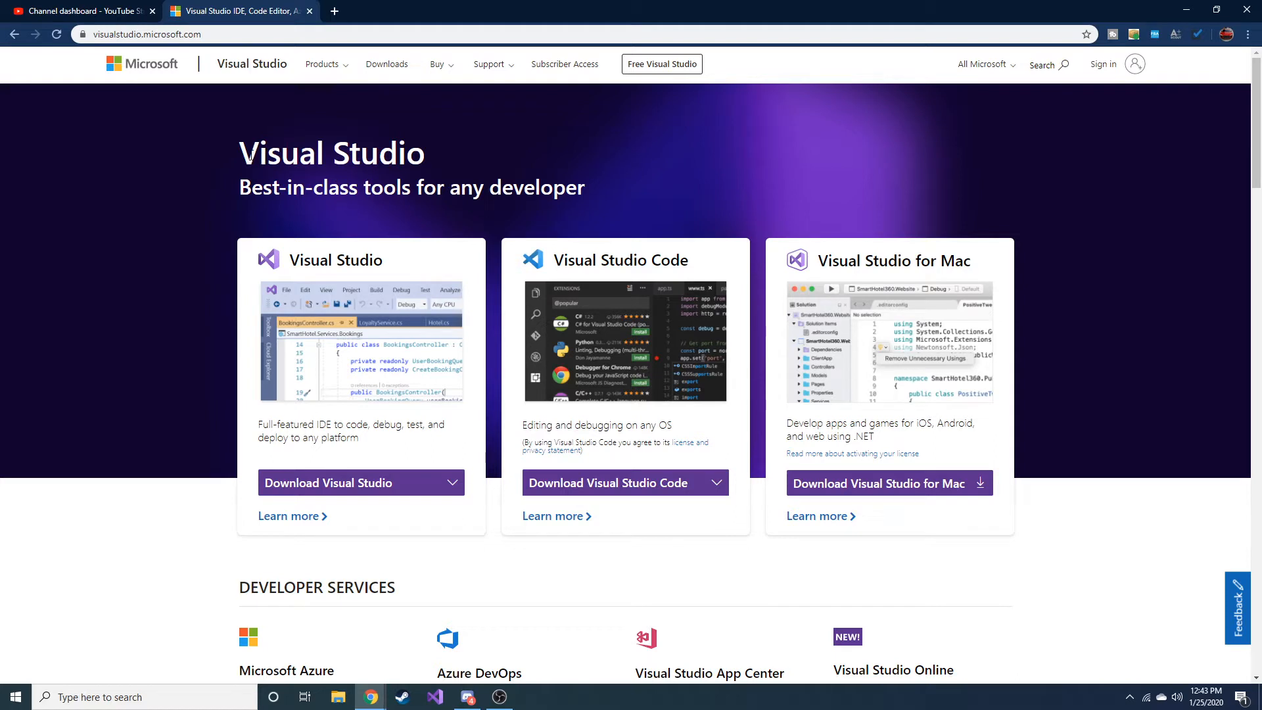
mouse_move(418, 153)
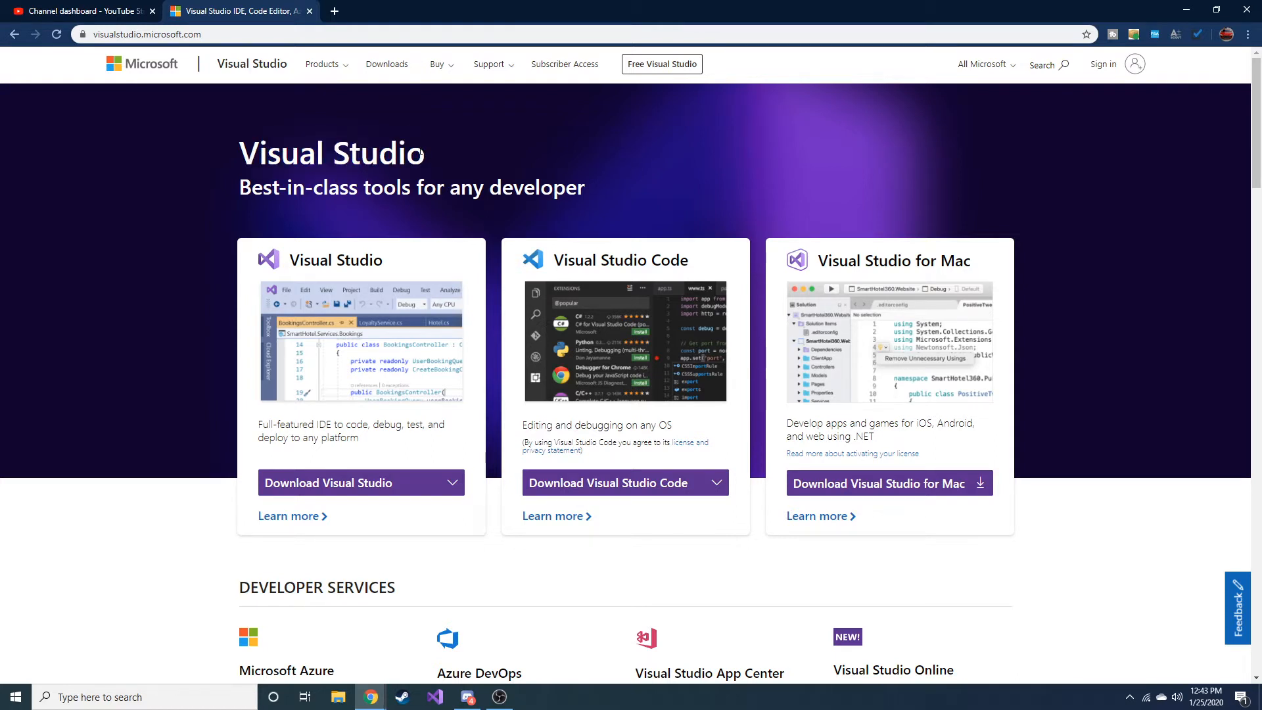
mouse_move(429, 264)
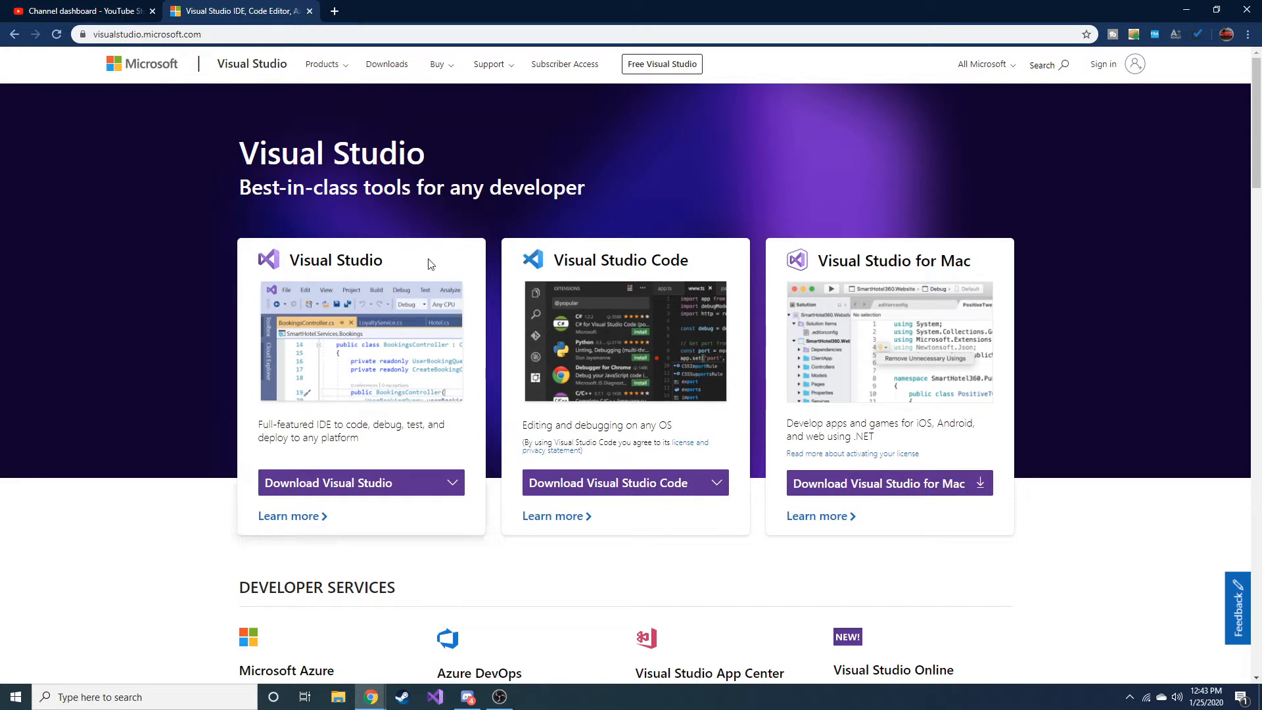
mouse_move(952, 266)
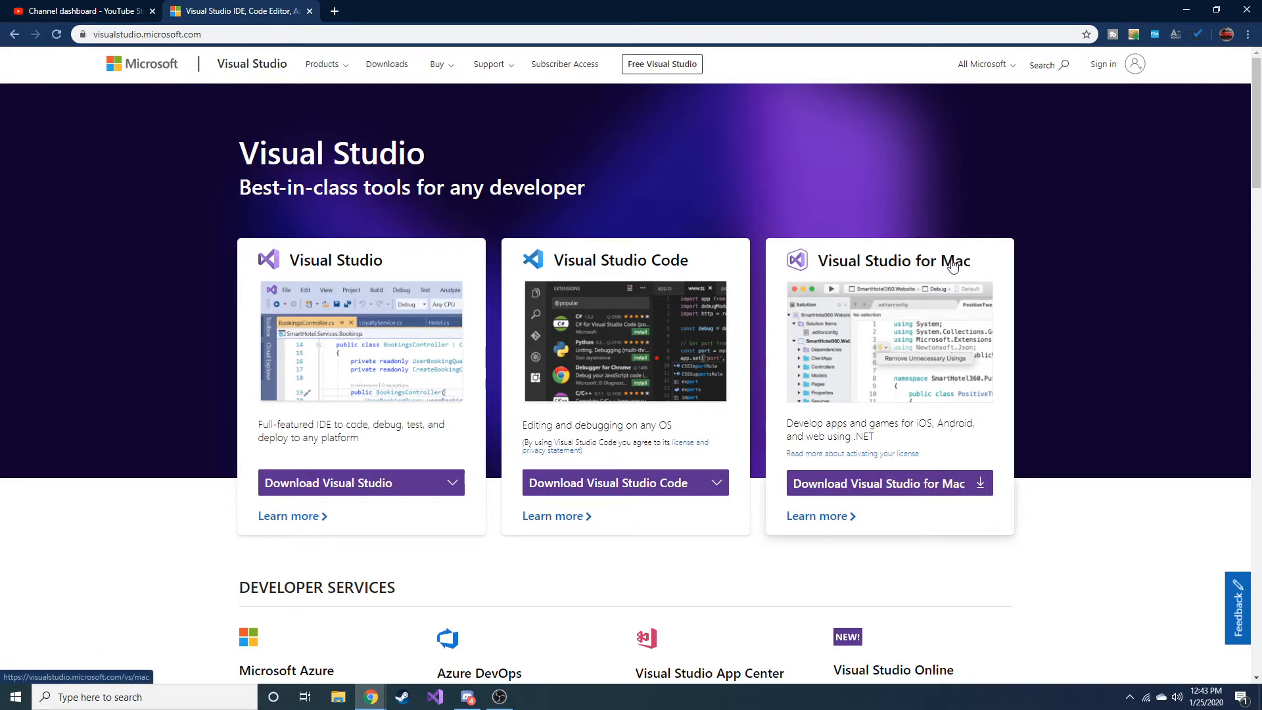
mouse_move(890, 483)
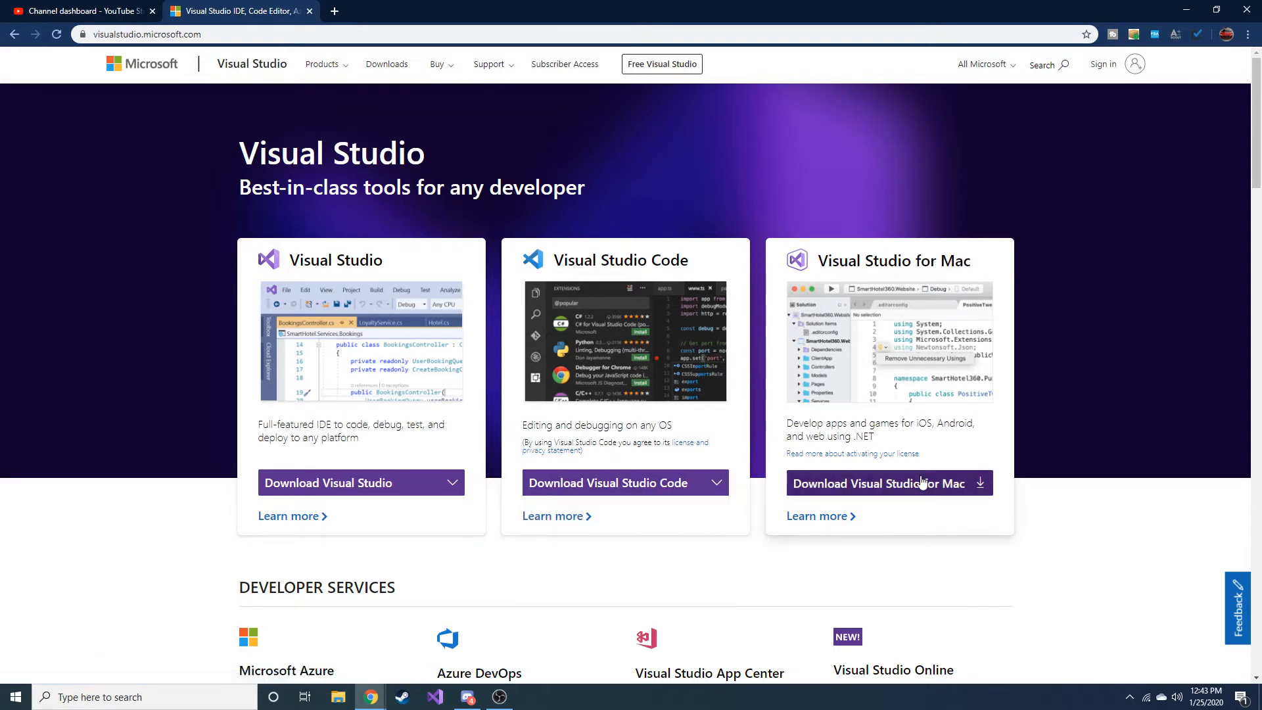
mouse_move(848, 449)
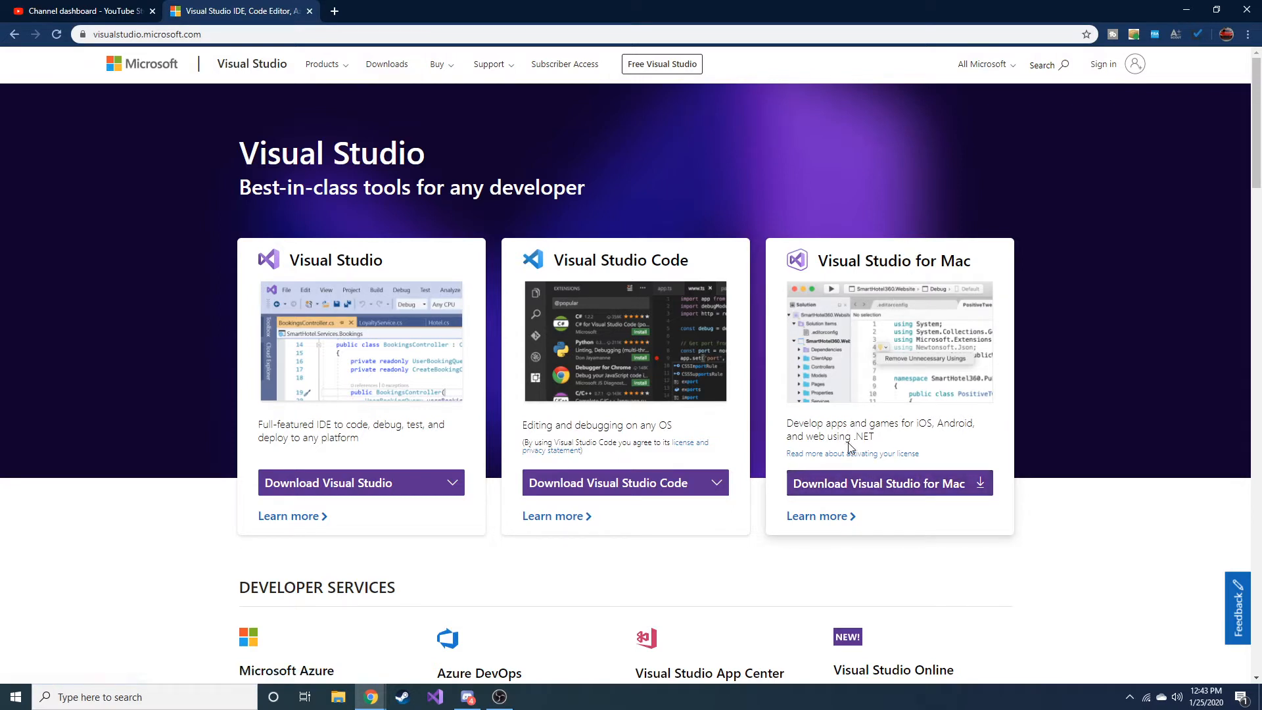
mouse_move(860, 440)
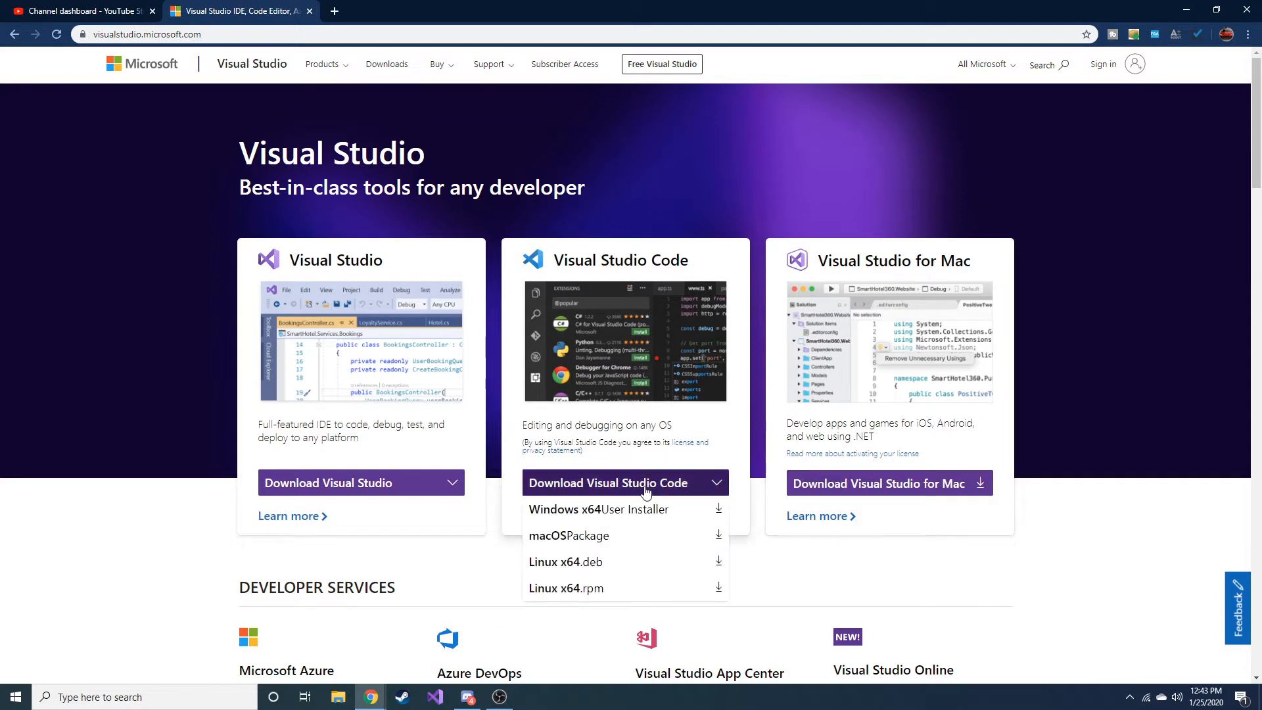
left_click(940, 579)
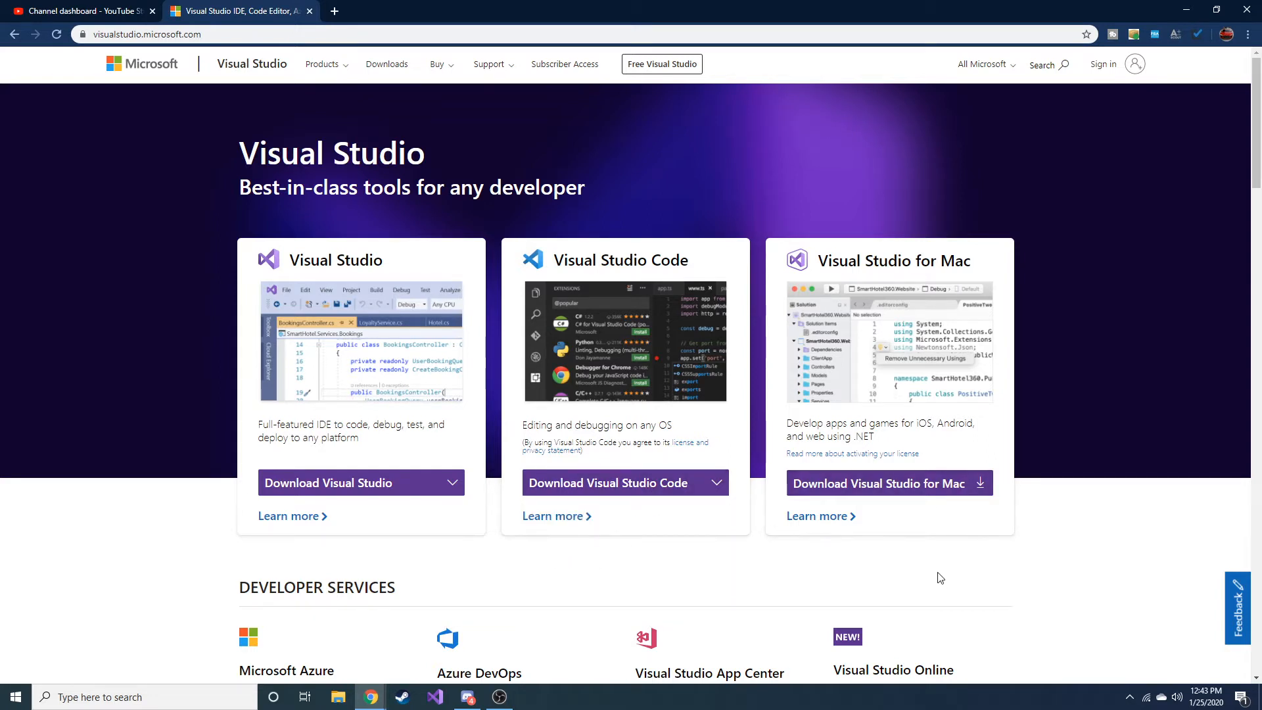
mouse_move(349, 363)
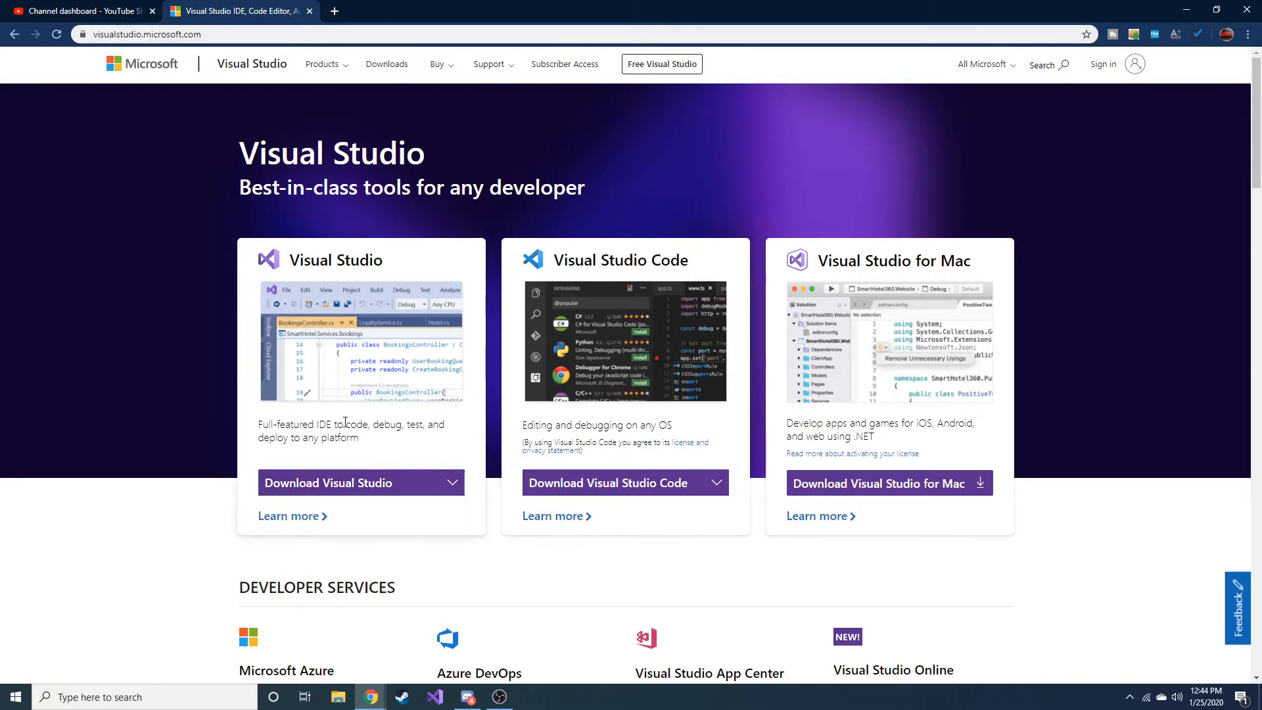
left_click(360, 483)
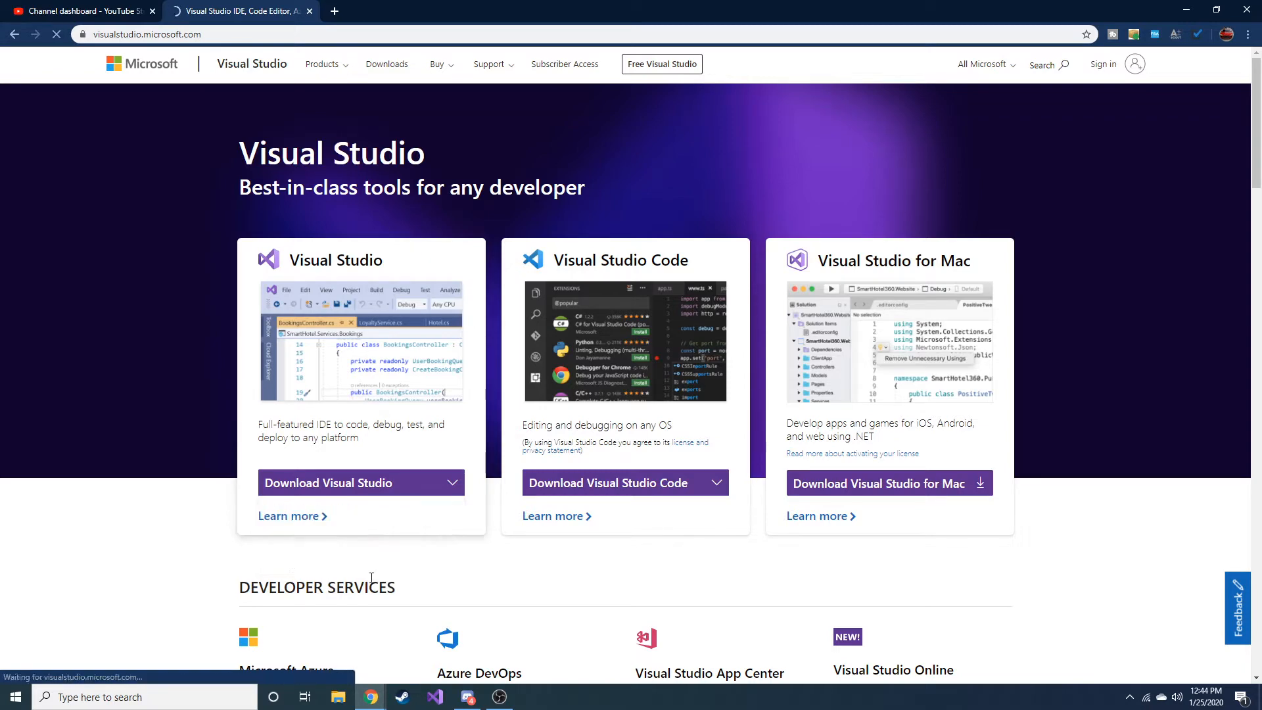
left_click(351, 483)
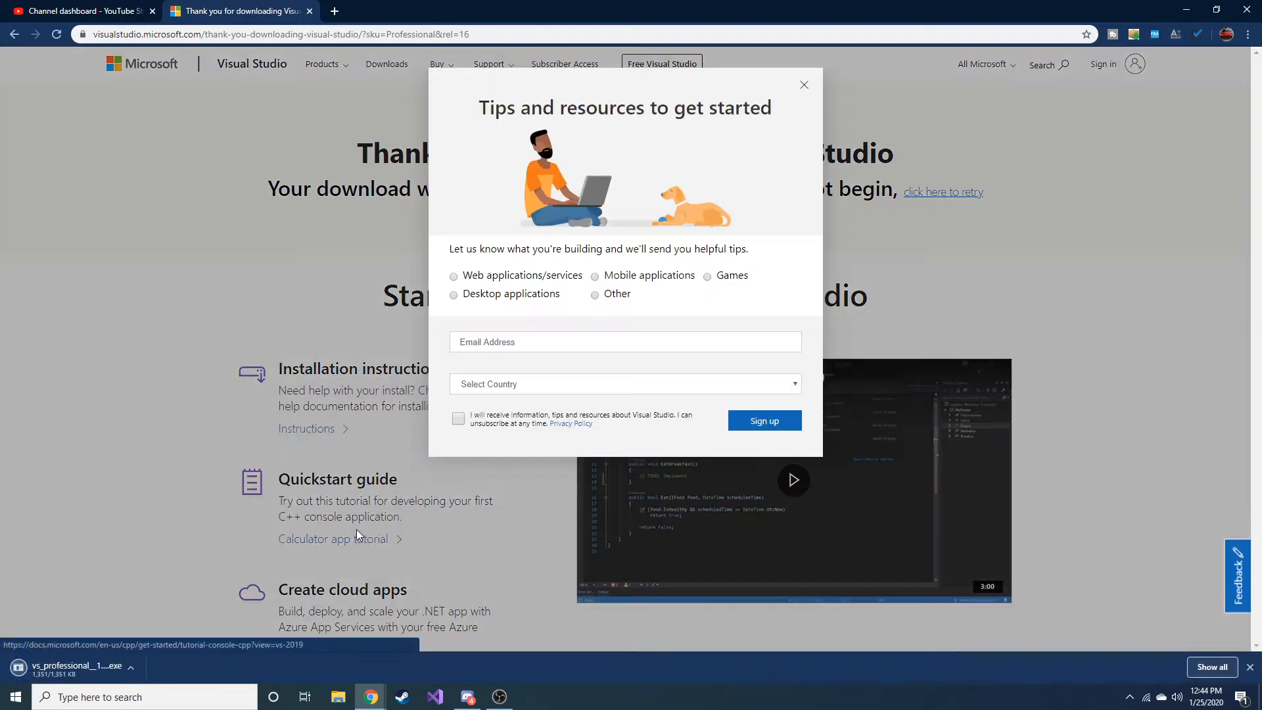
mouse_move(198, 631)
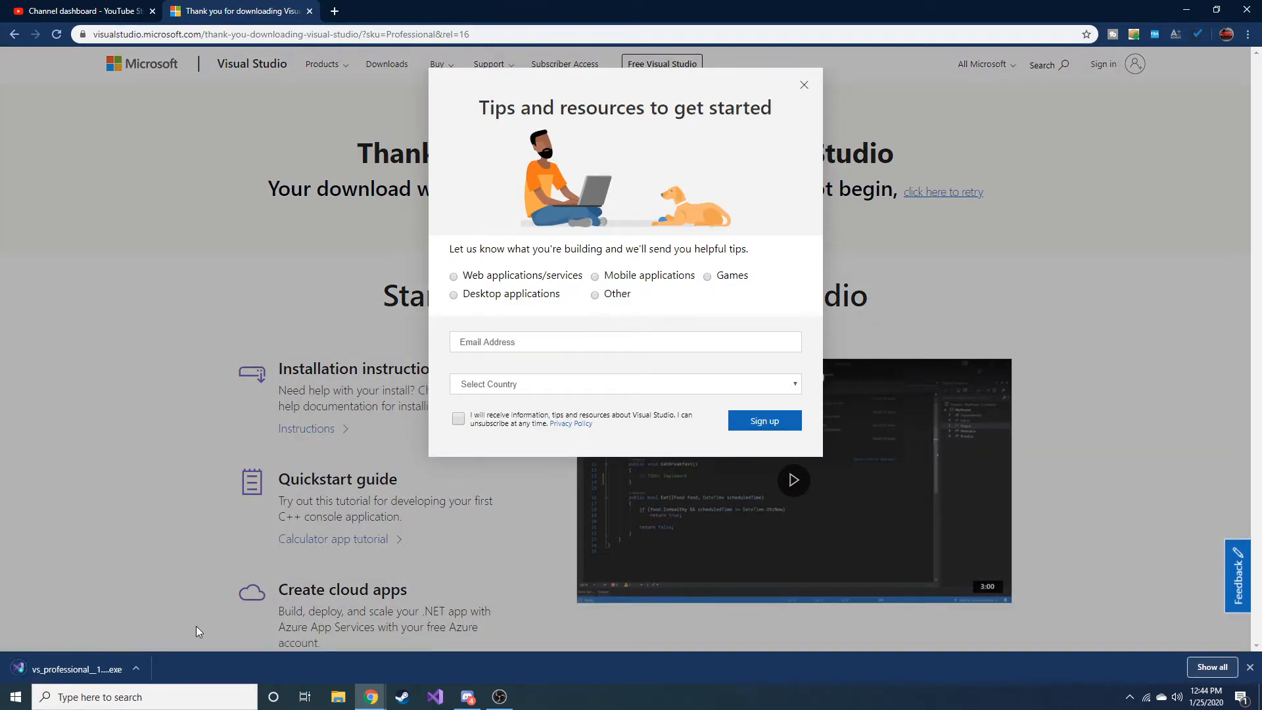
mouse_move(815, 88)
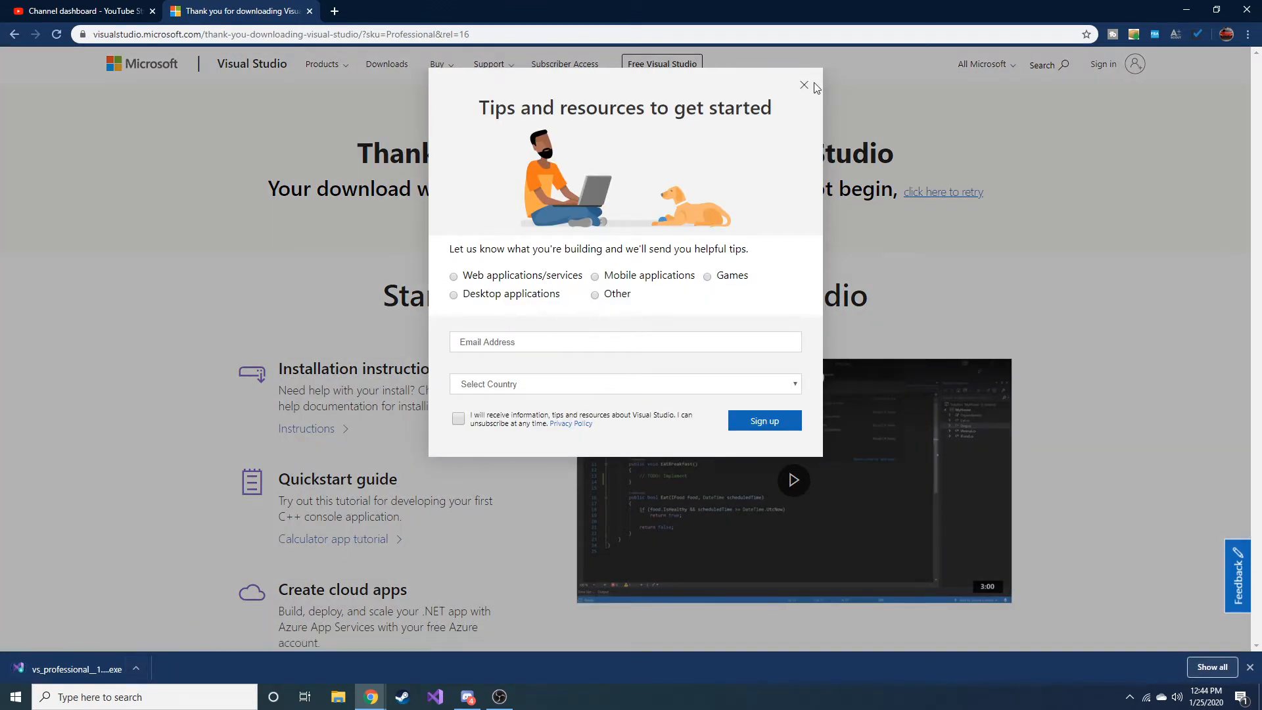
left_click(802, 85)
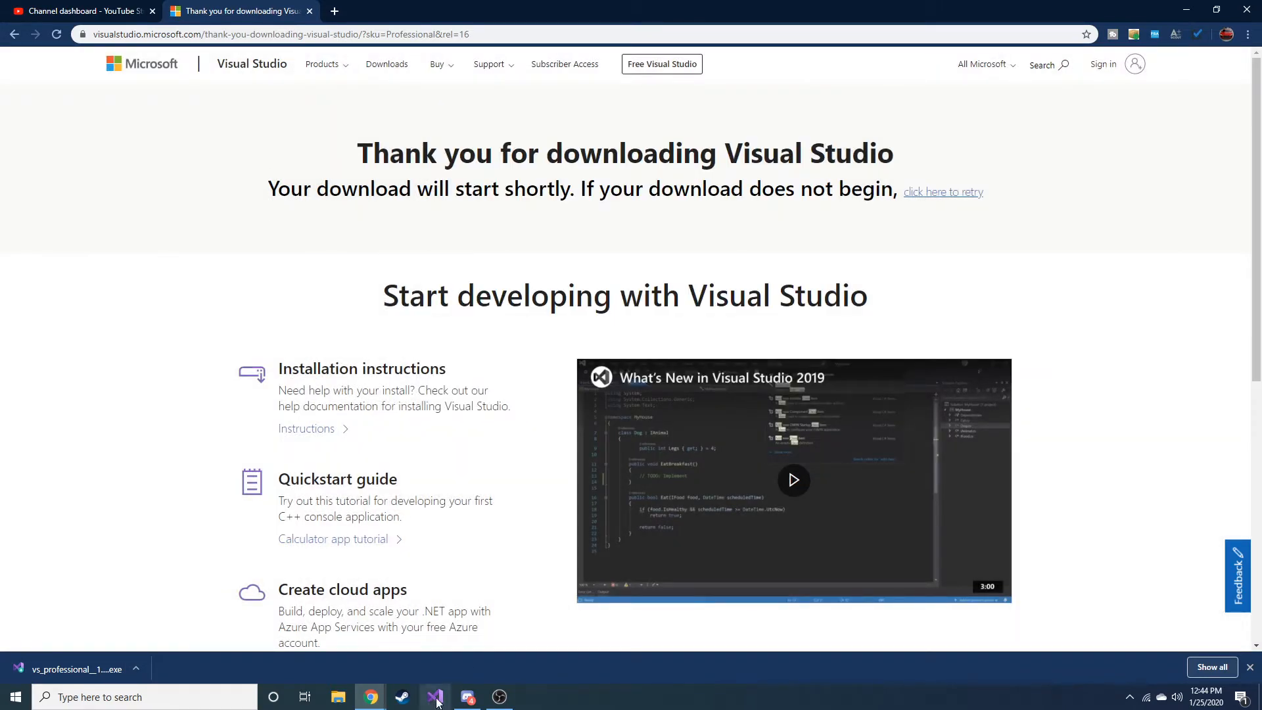
left_click(135, 670)
type("vis")
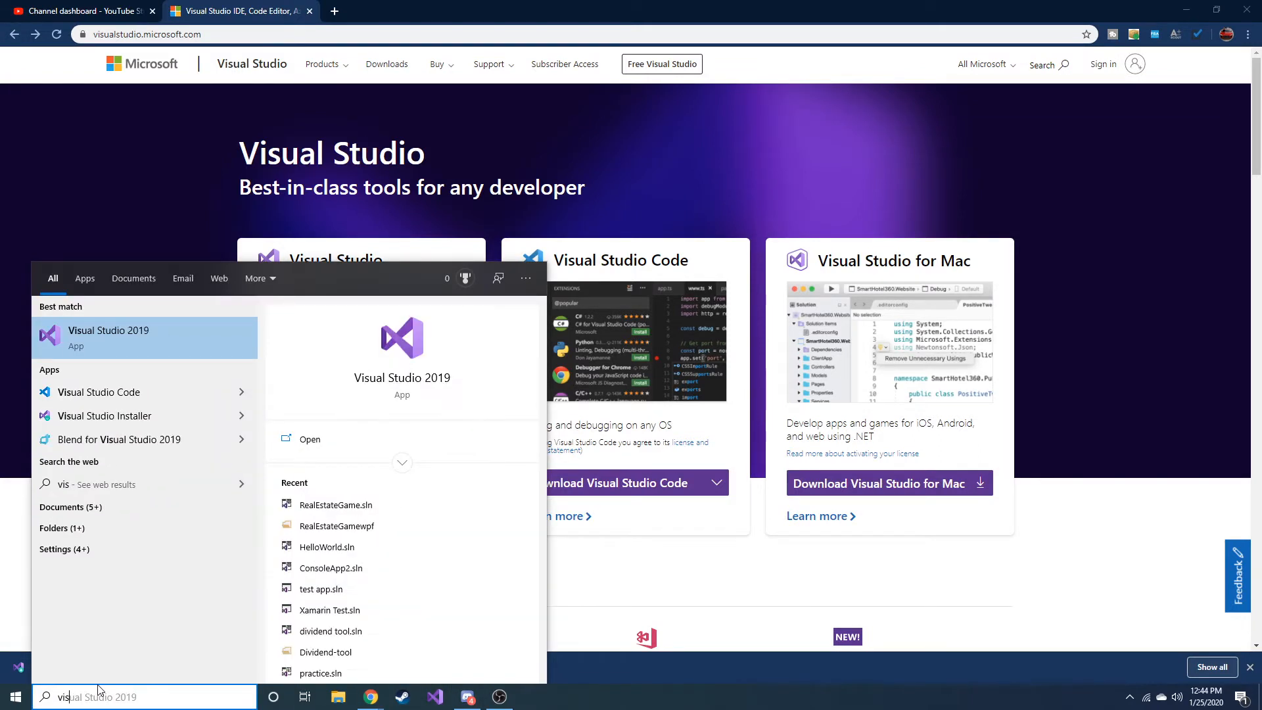
mouse_move(119, 440)
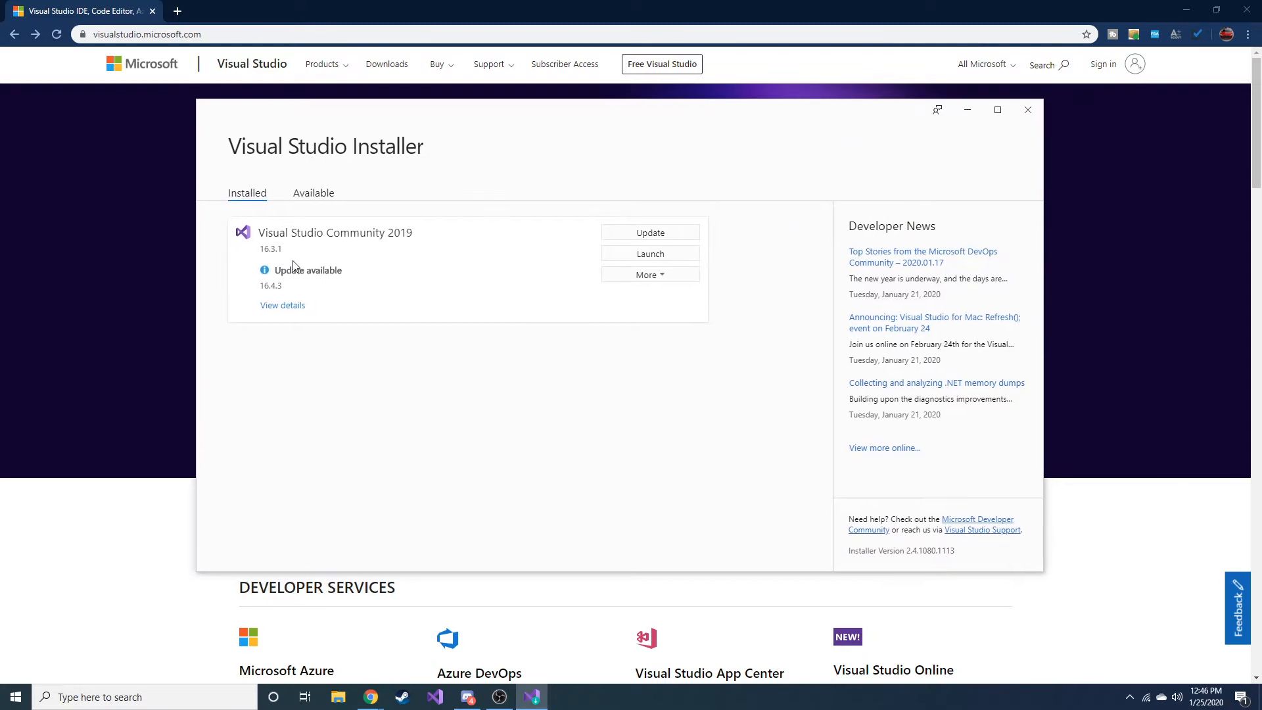
mouse_move(389, 241)
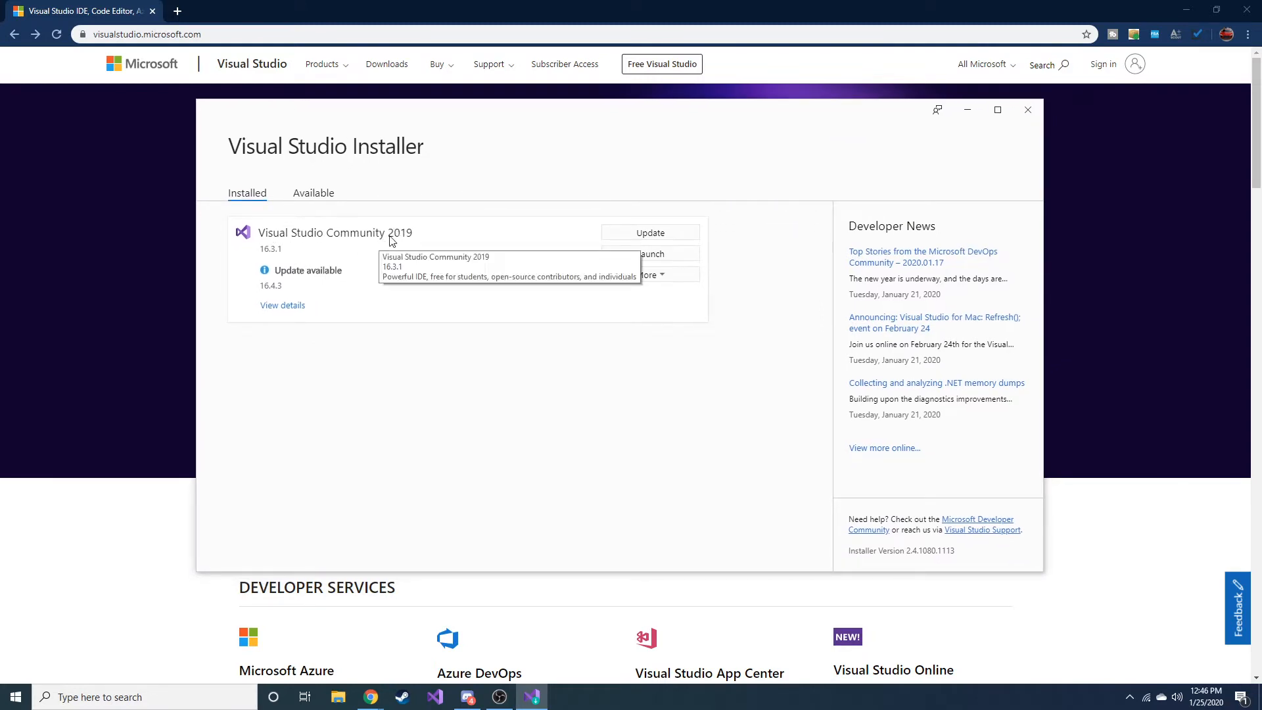
- Expand the More menu beside Visual Studio Community 2019 in the Installed list
left_click(650, 274)
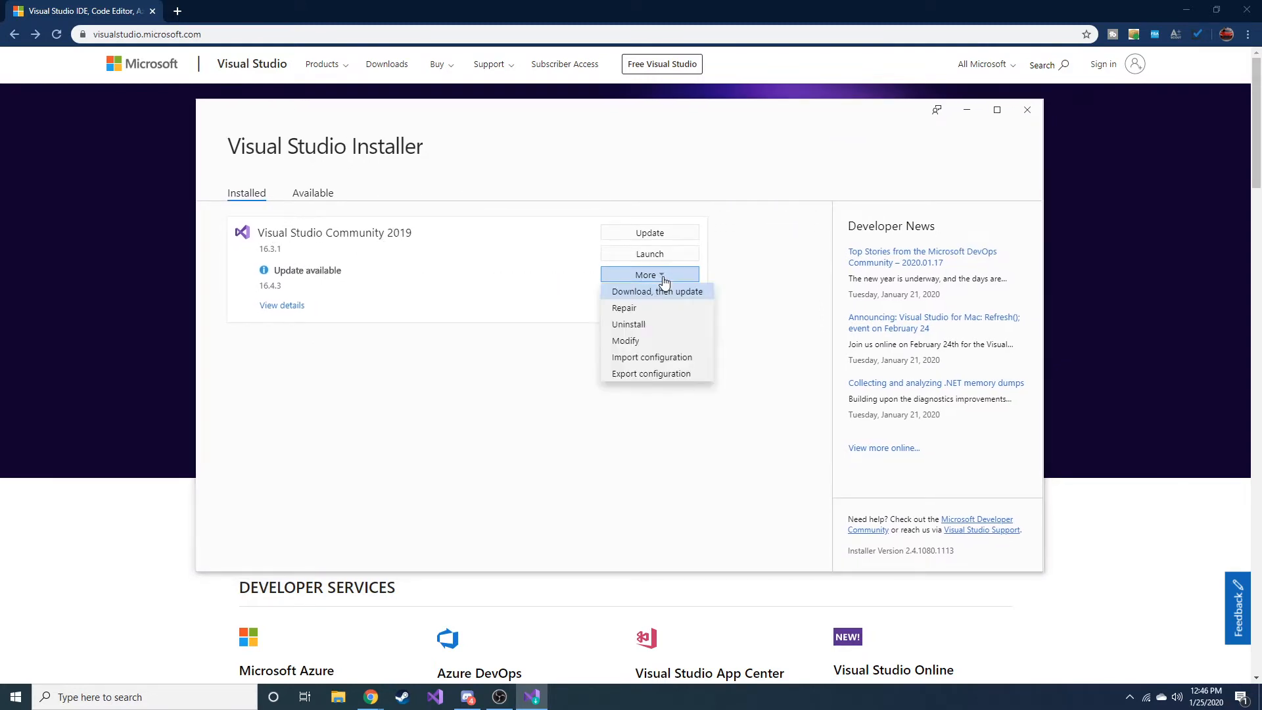
mouse_move(626, 340)
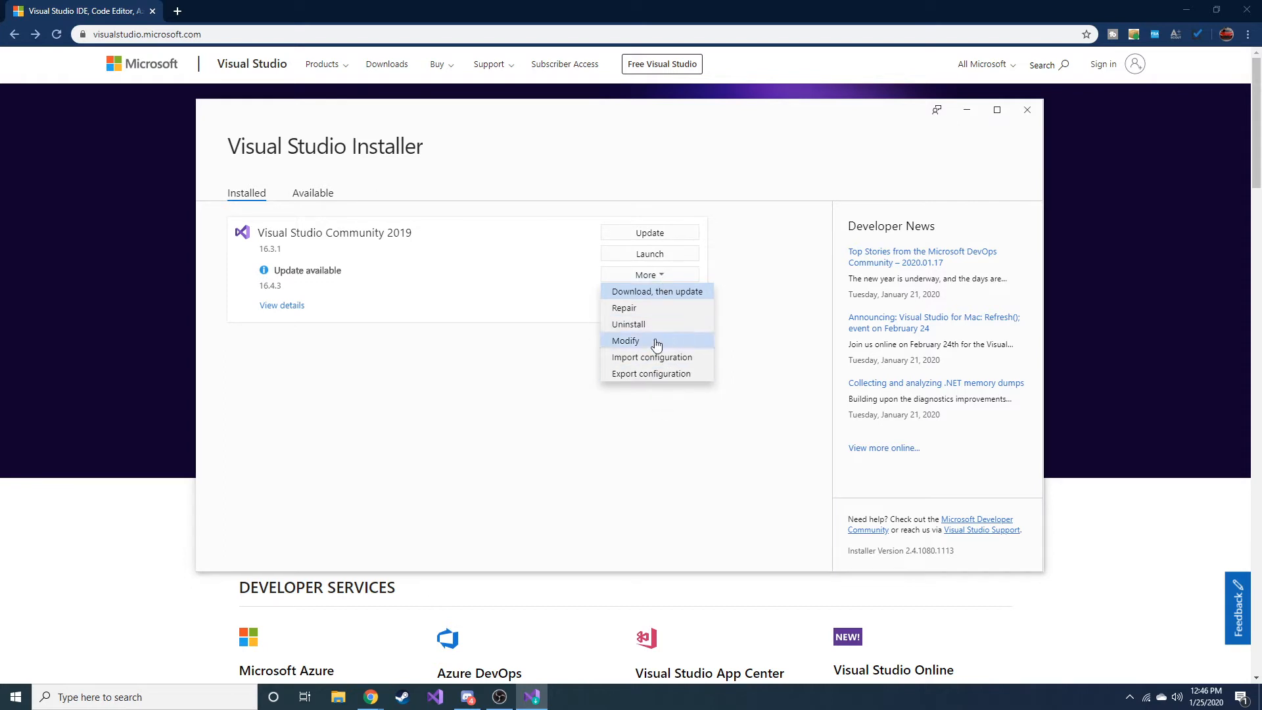
mouse_move(432, 279)
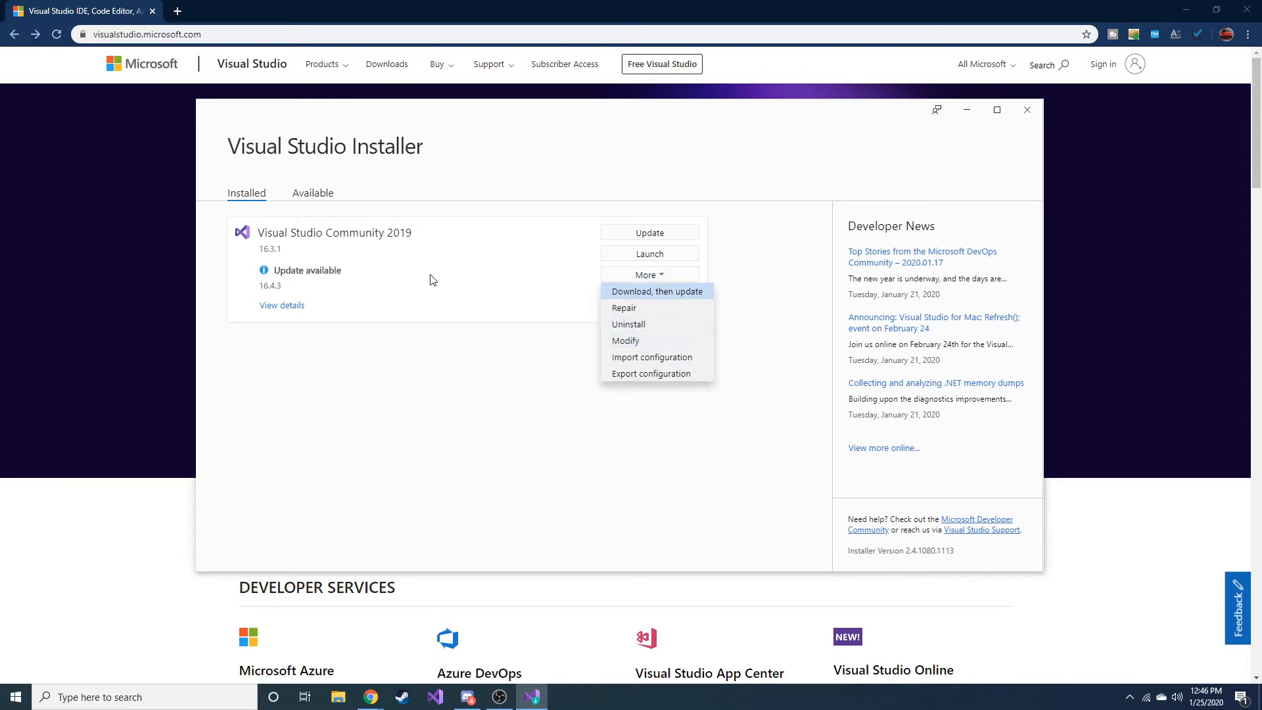
mouse_move(626, 340)
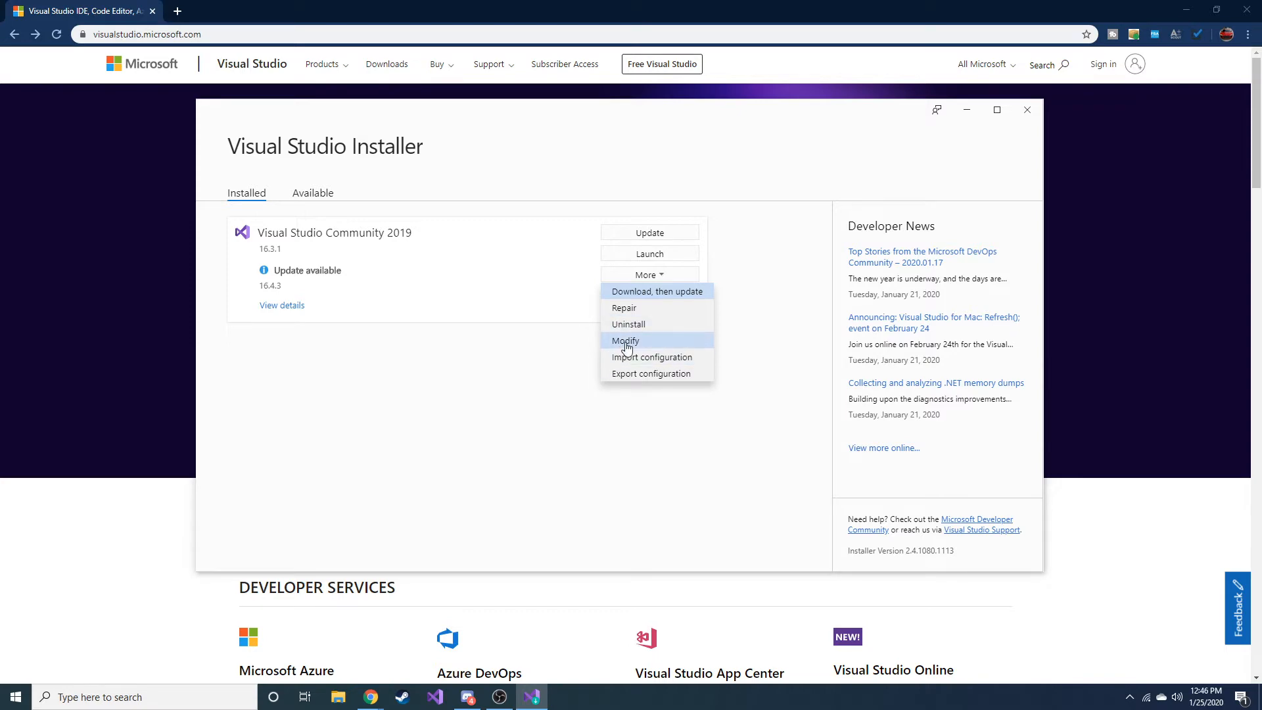
- Browse the Modify workloads, untick and retick .NET desktop development, then close the installer without changes
left_click(625, 341)
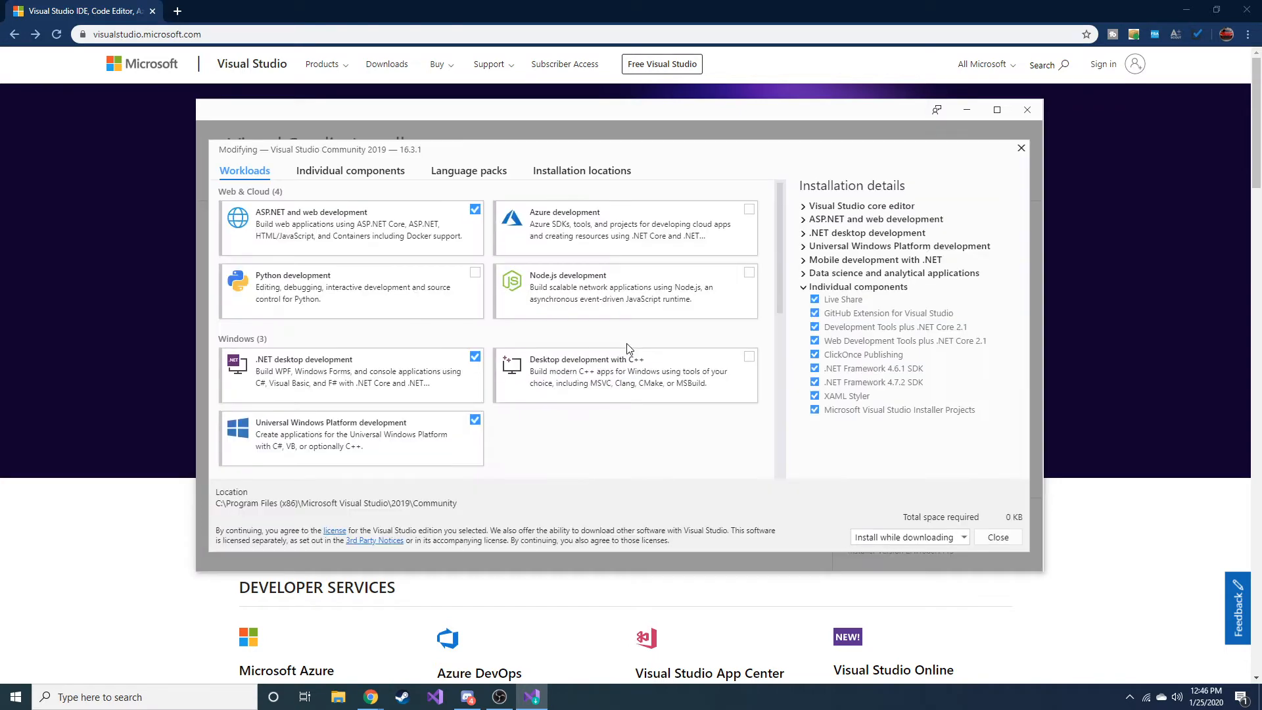
mouse_move(426, 269)
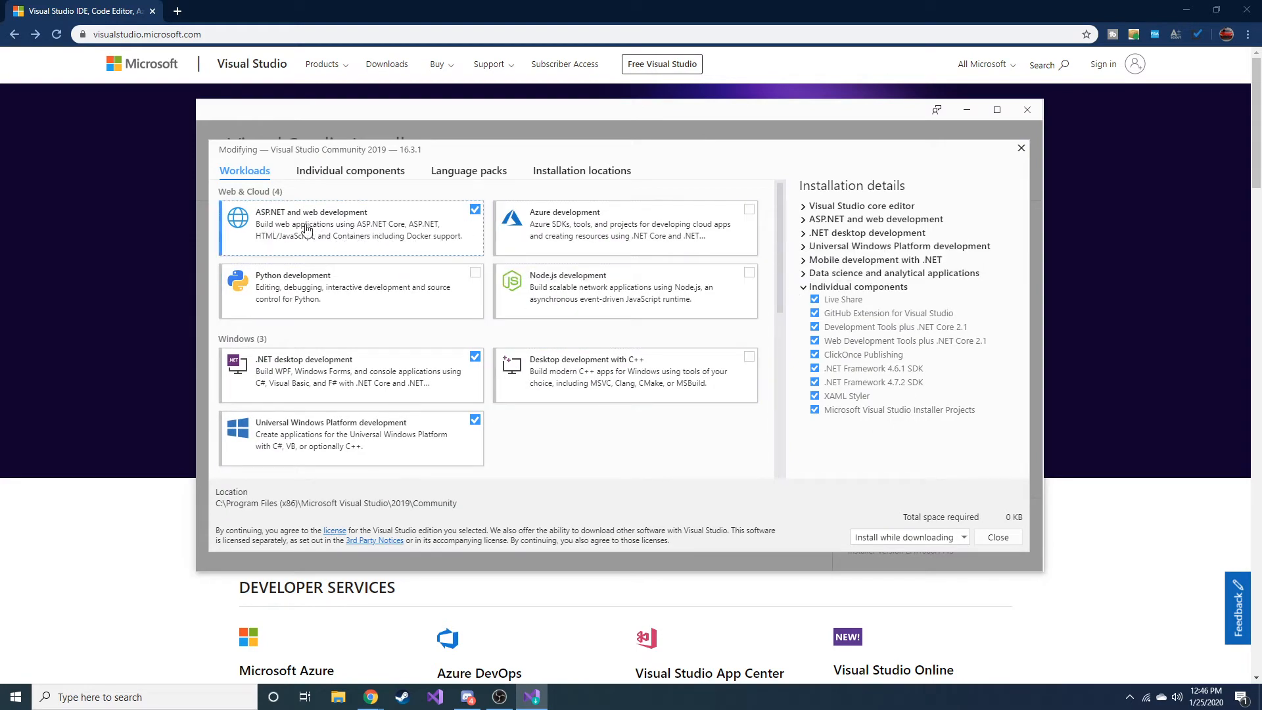
scroll("down", 3)
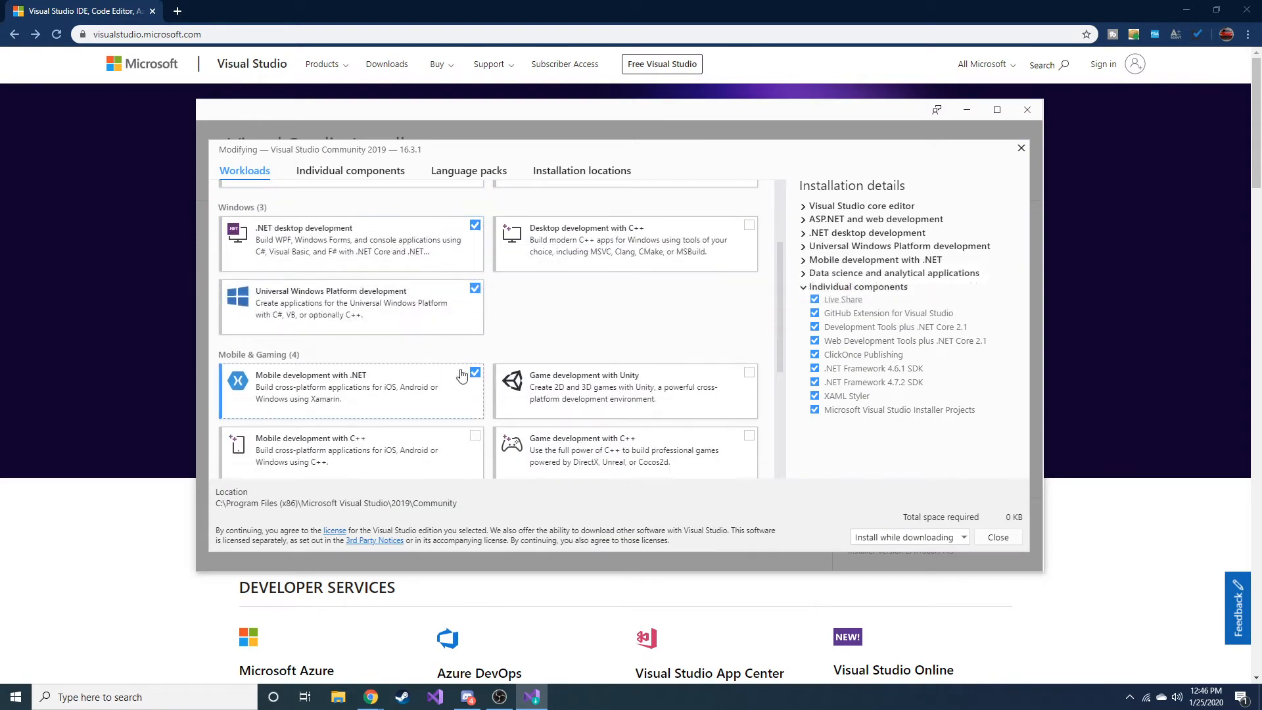
mouse_move(269, 234)
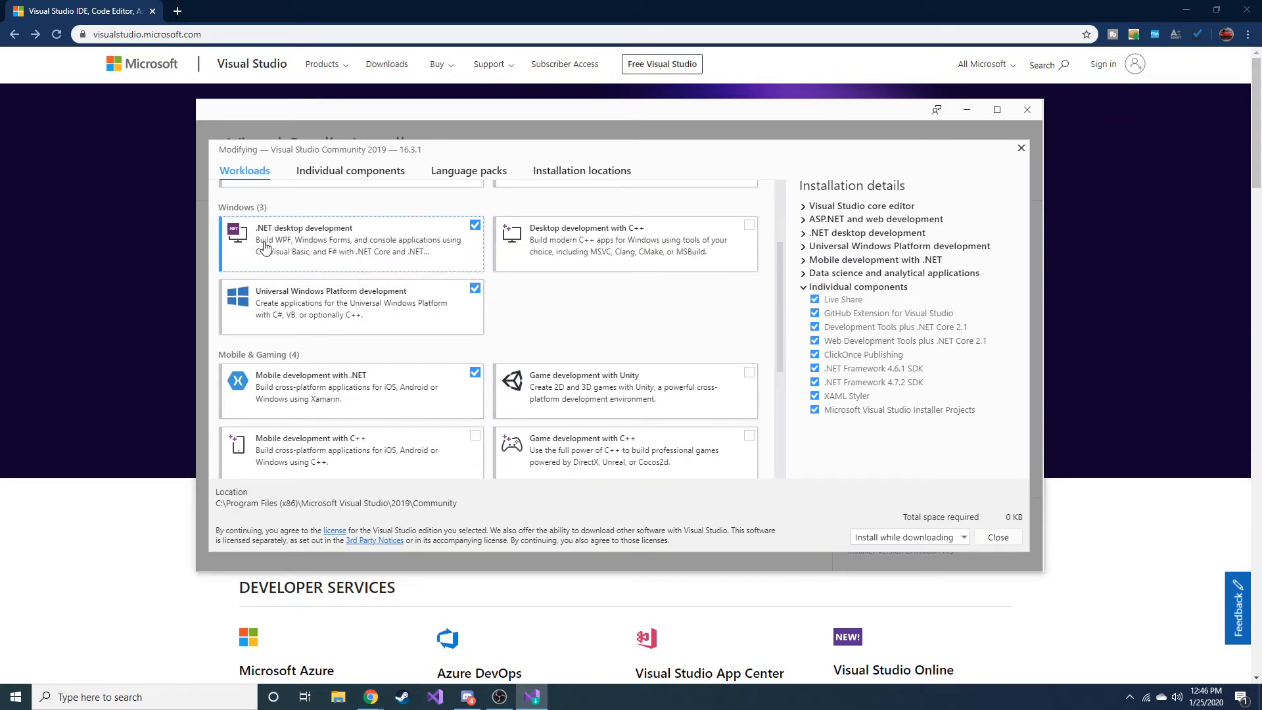
mouse_move(303, 242)
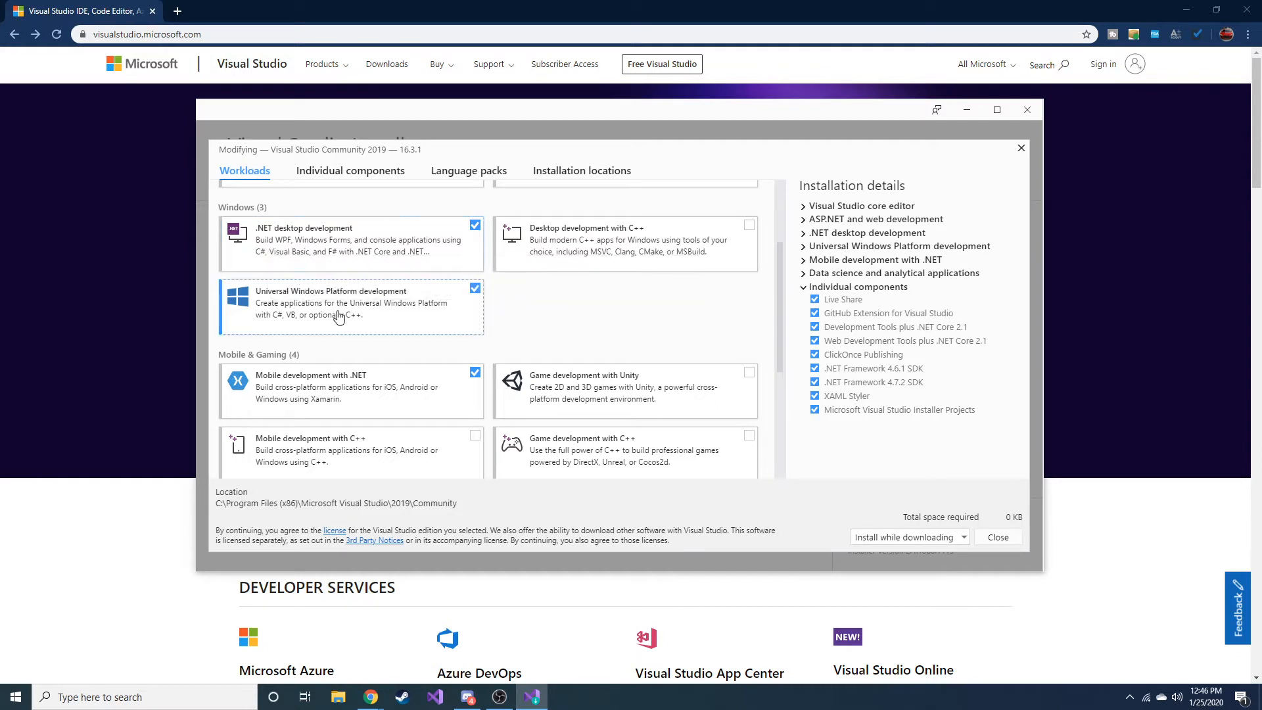
mouse_move(338, 311)
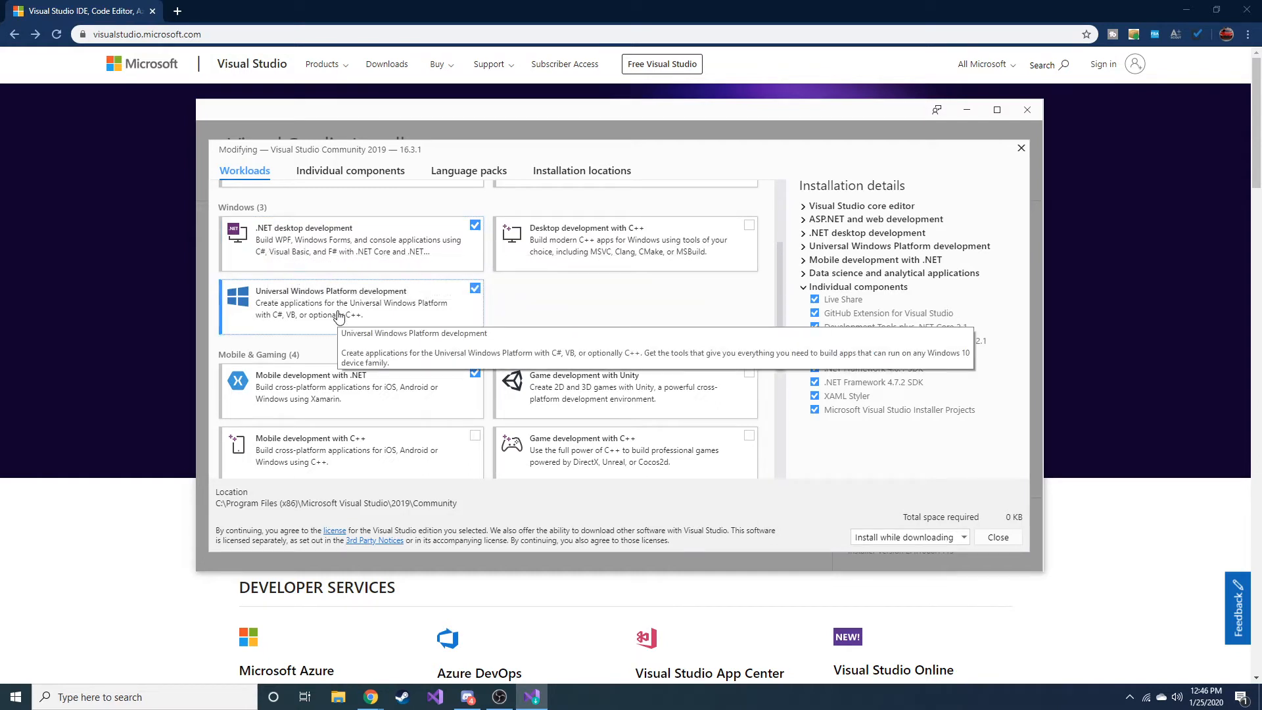
mouse_move(141, 365)
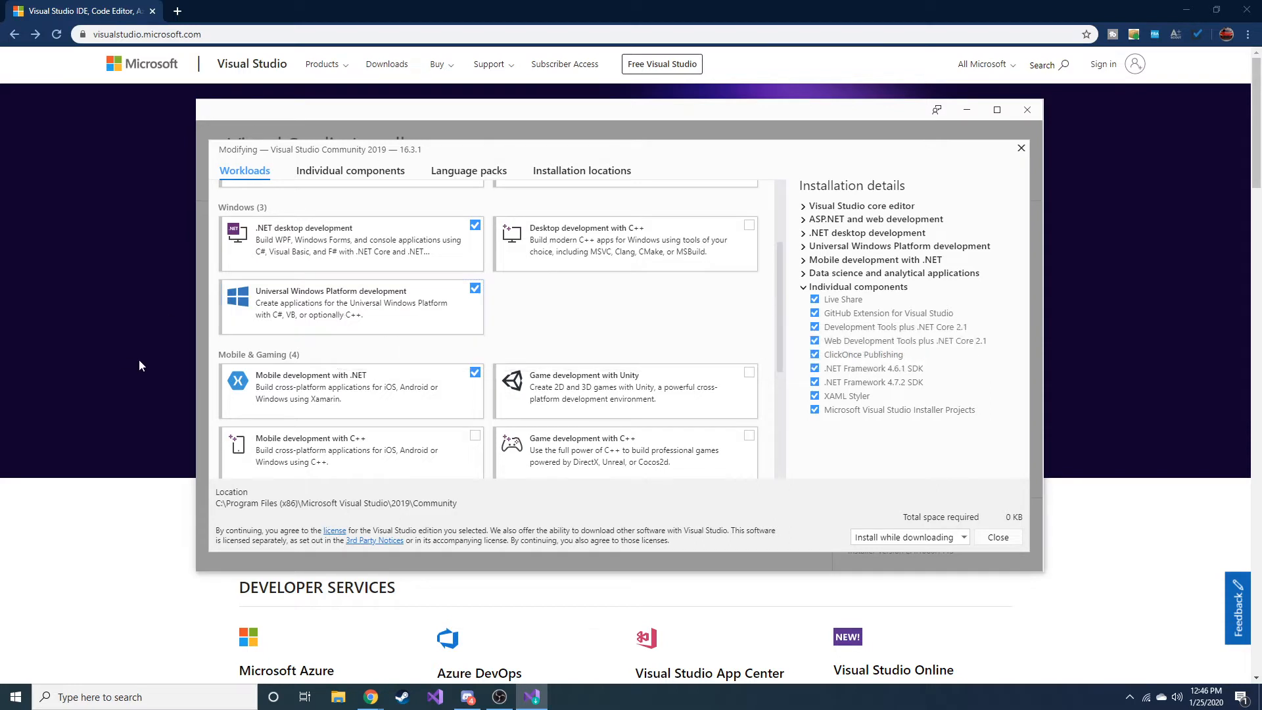
mouse_move(300, 239)
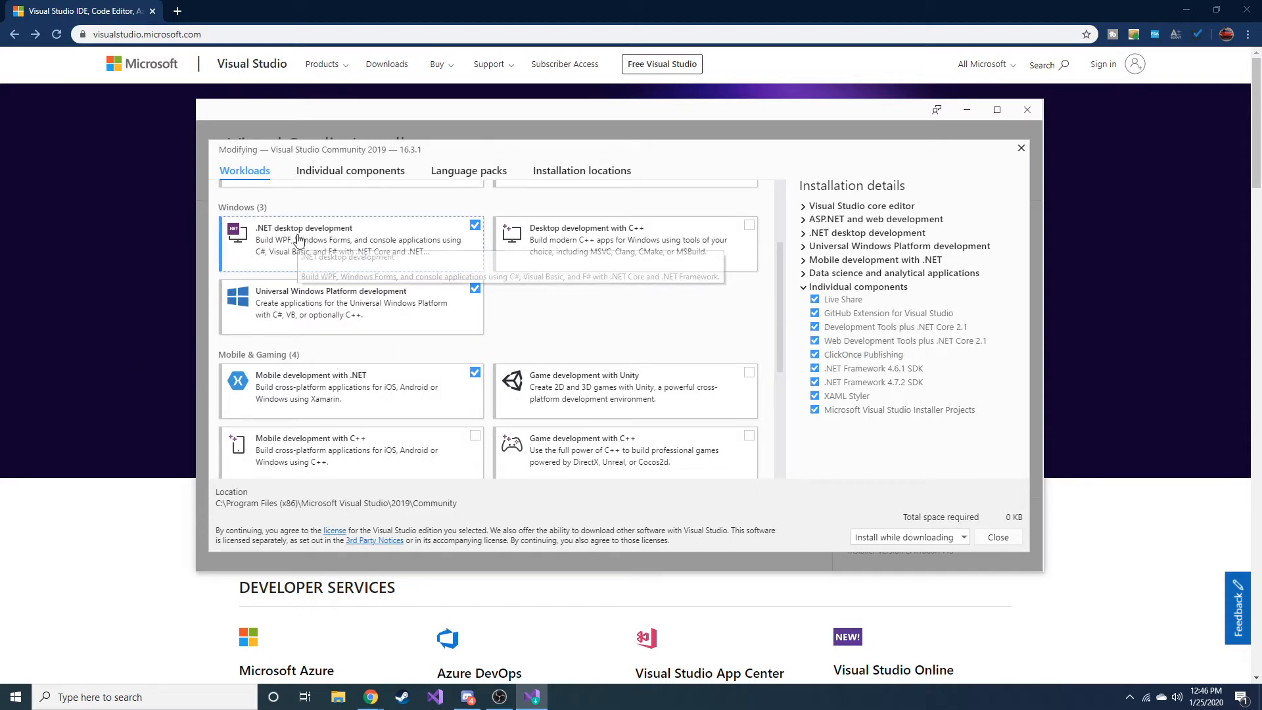
mouse_move(371, 254)
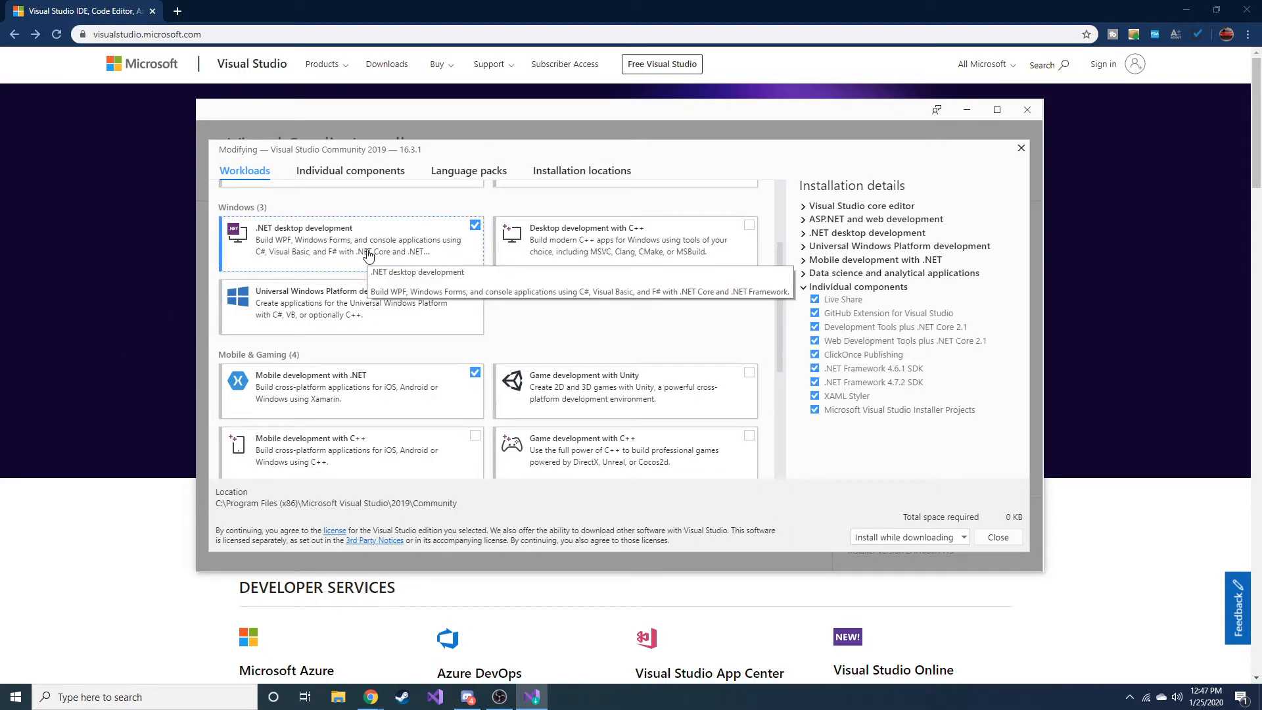
left_click(475, 225)
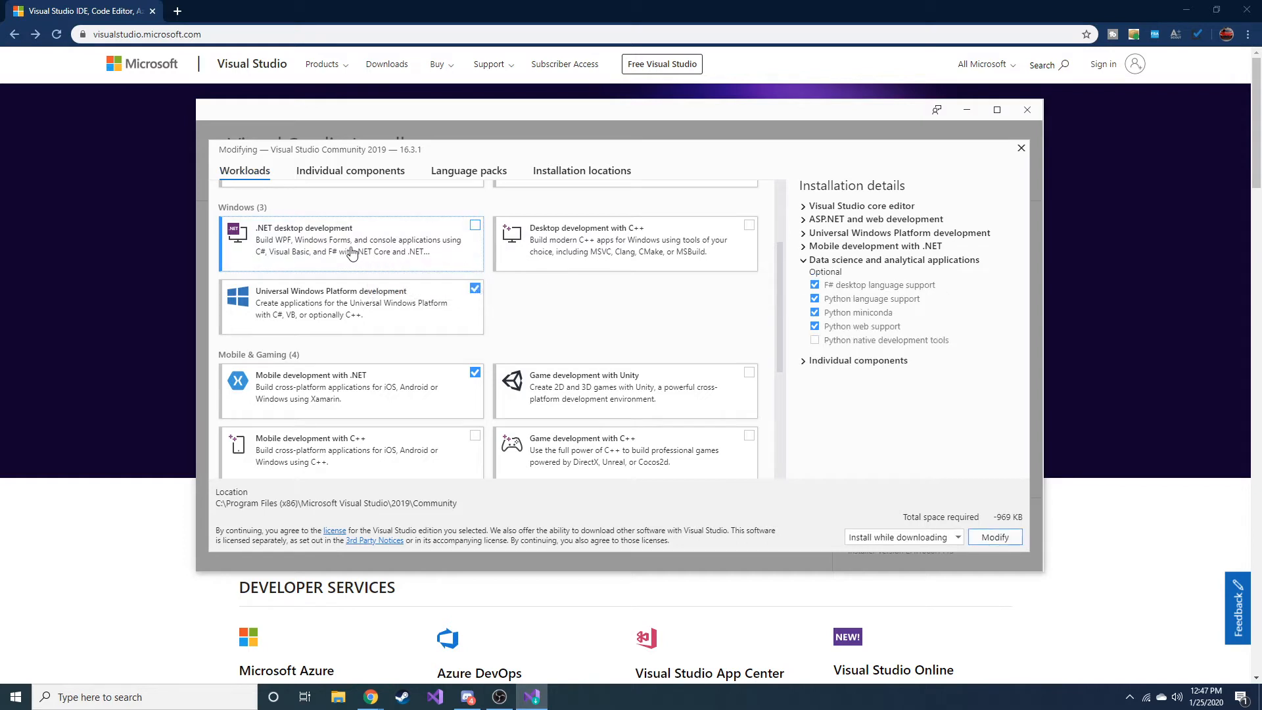
left_click(475, 225)
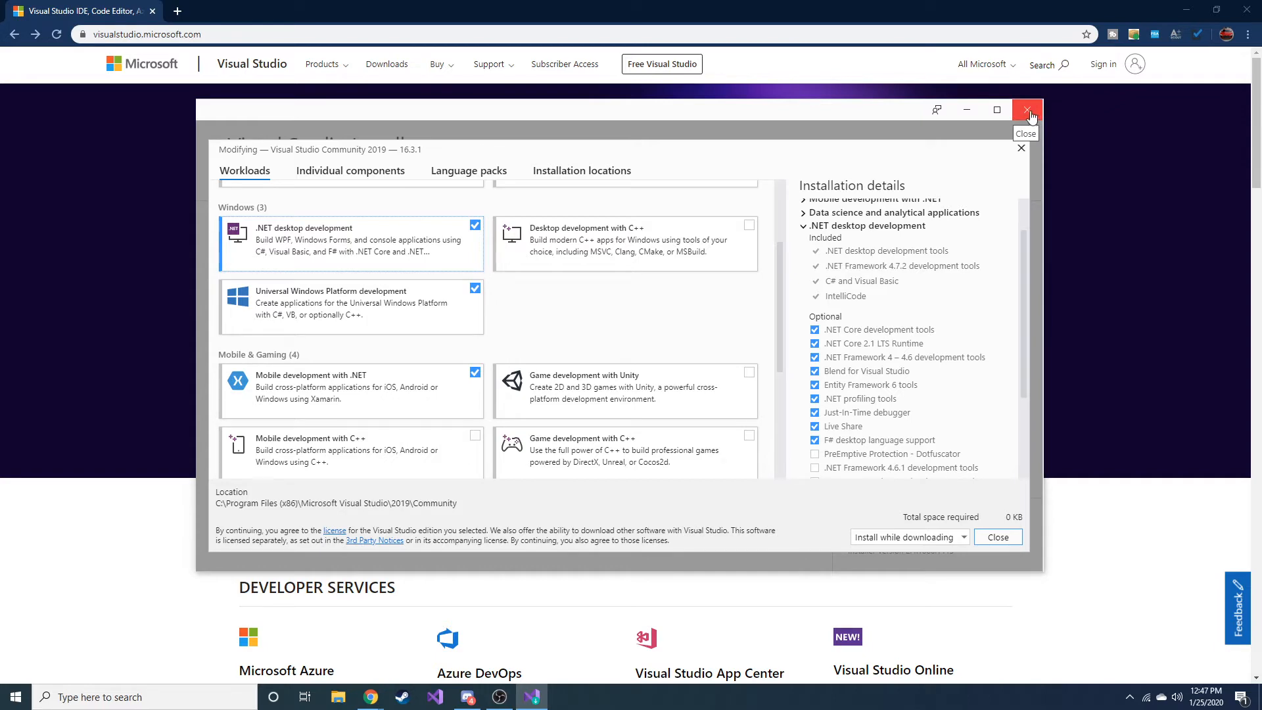
left_click(1028, 110)
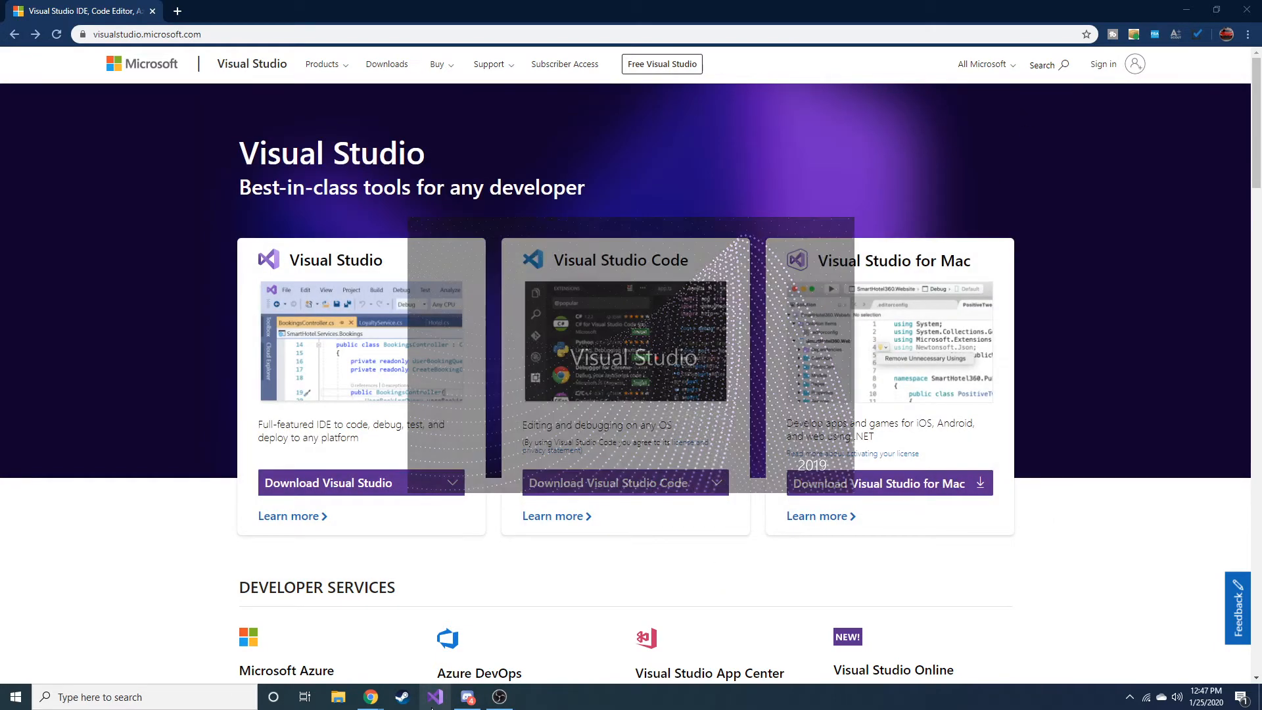
left_click(434, 696)
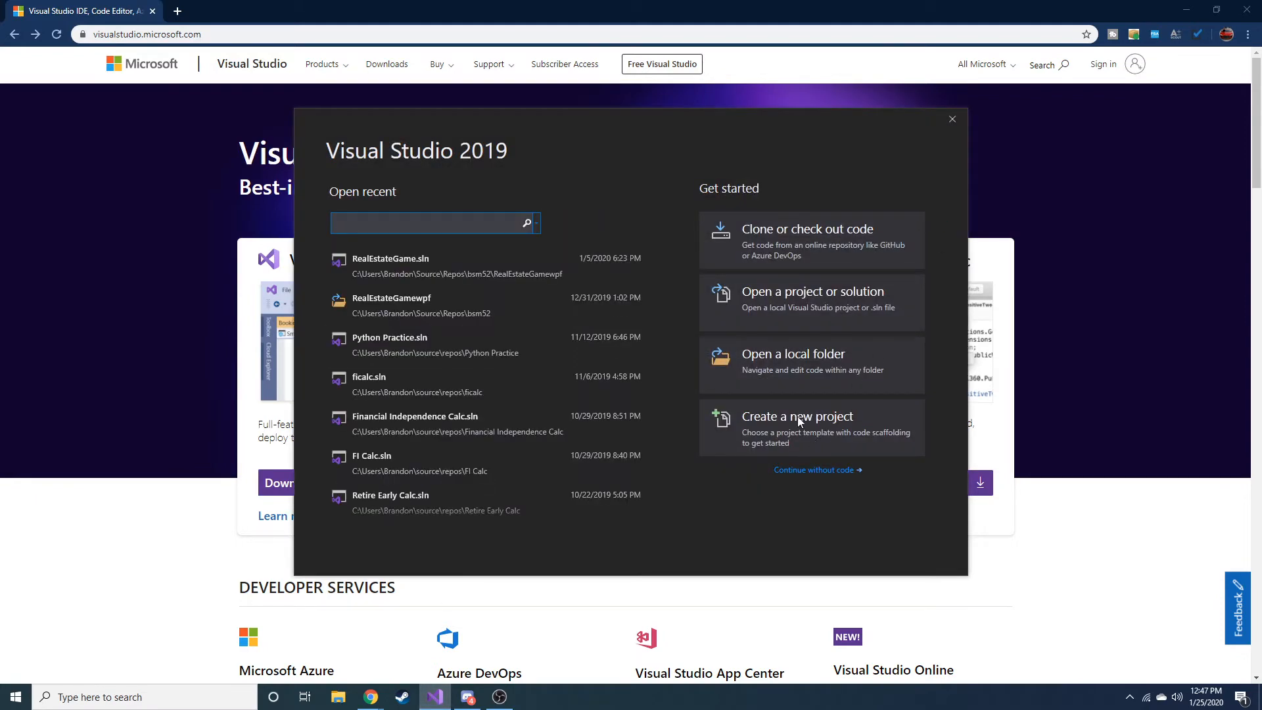
- Start a new project, search the templates for 'wpf' and select WPF App (.NET Framework)
left_click(796, 417)
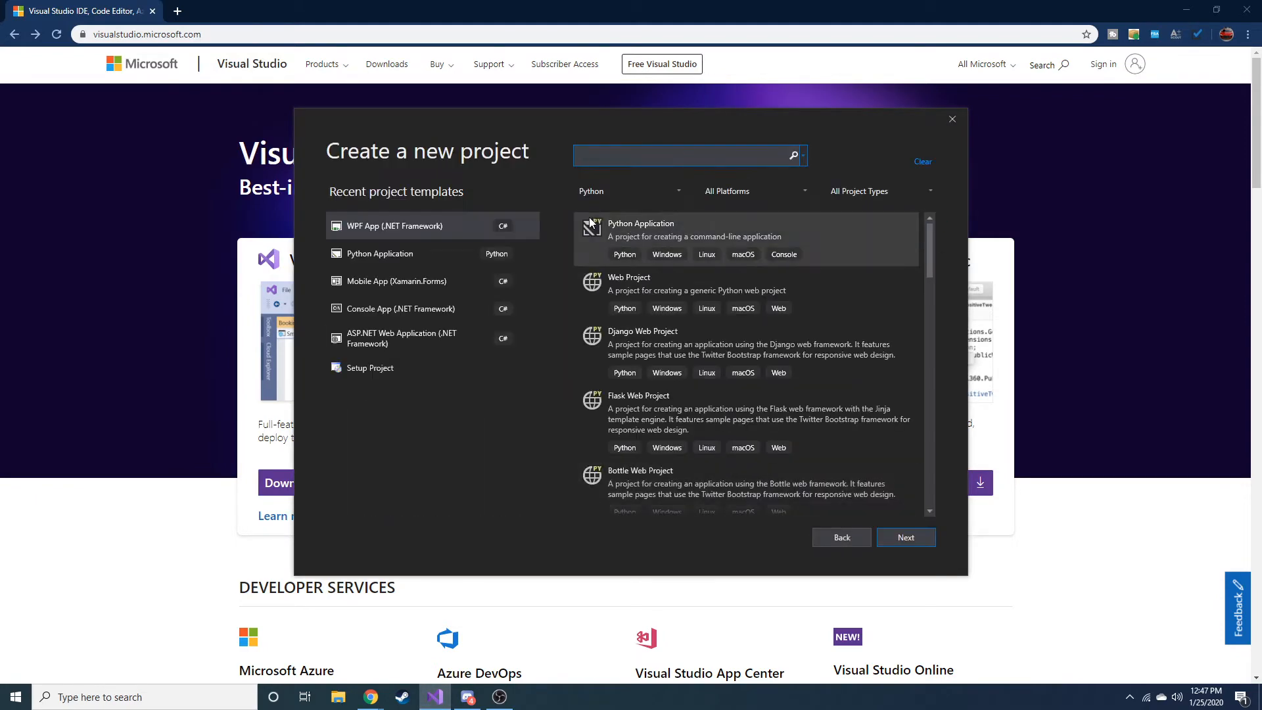
mouse_move(363, 229)
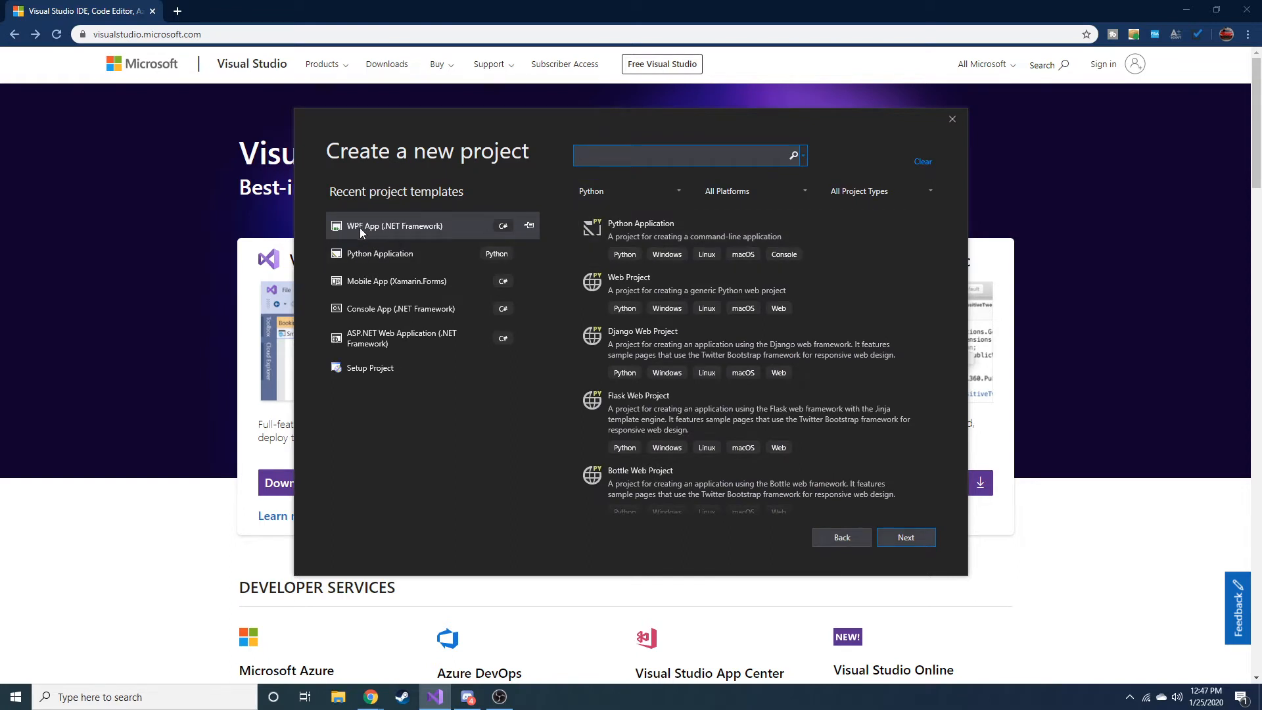
left_click(392, 225)
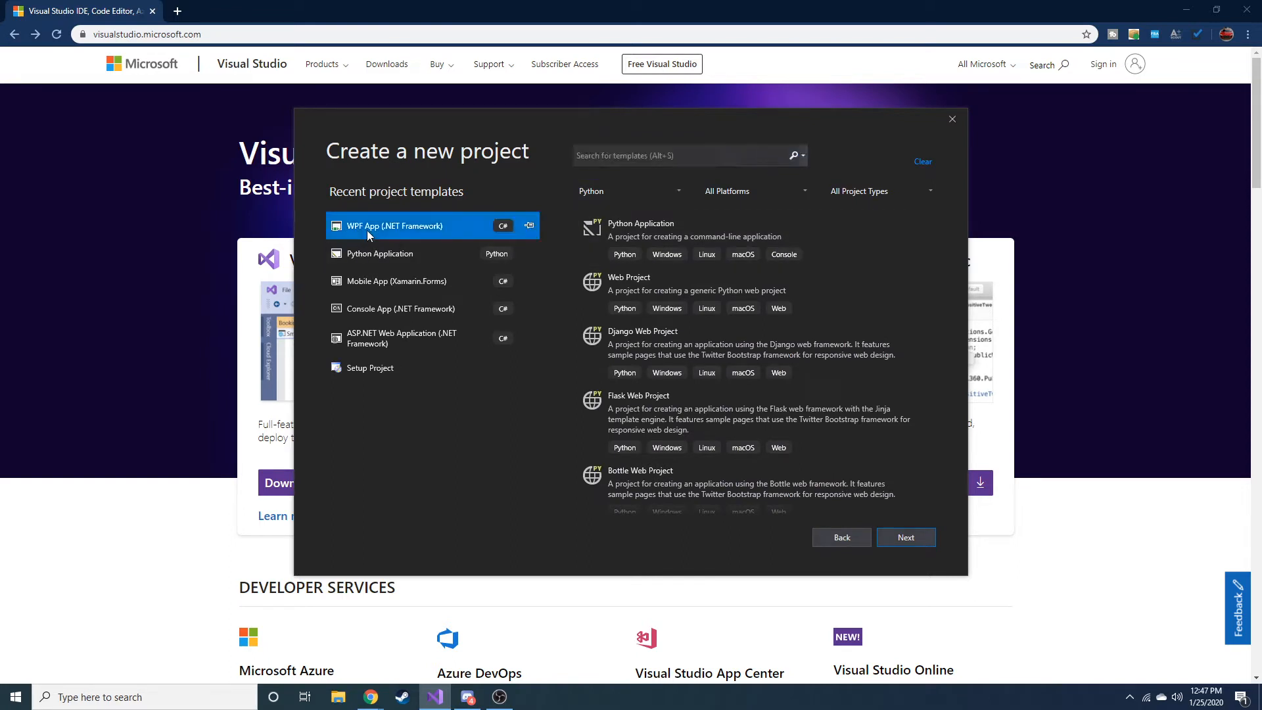
mouse_move(765, 180)
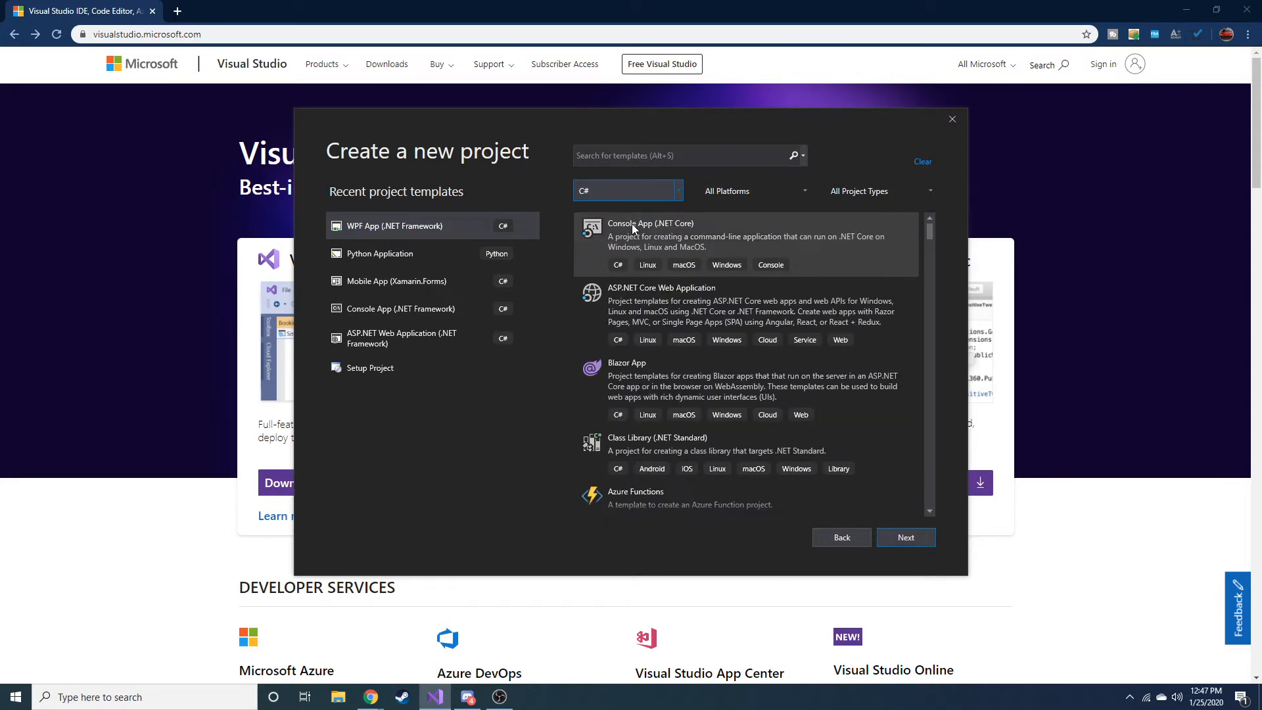
mouse_move(709, 233)
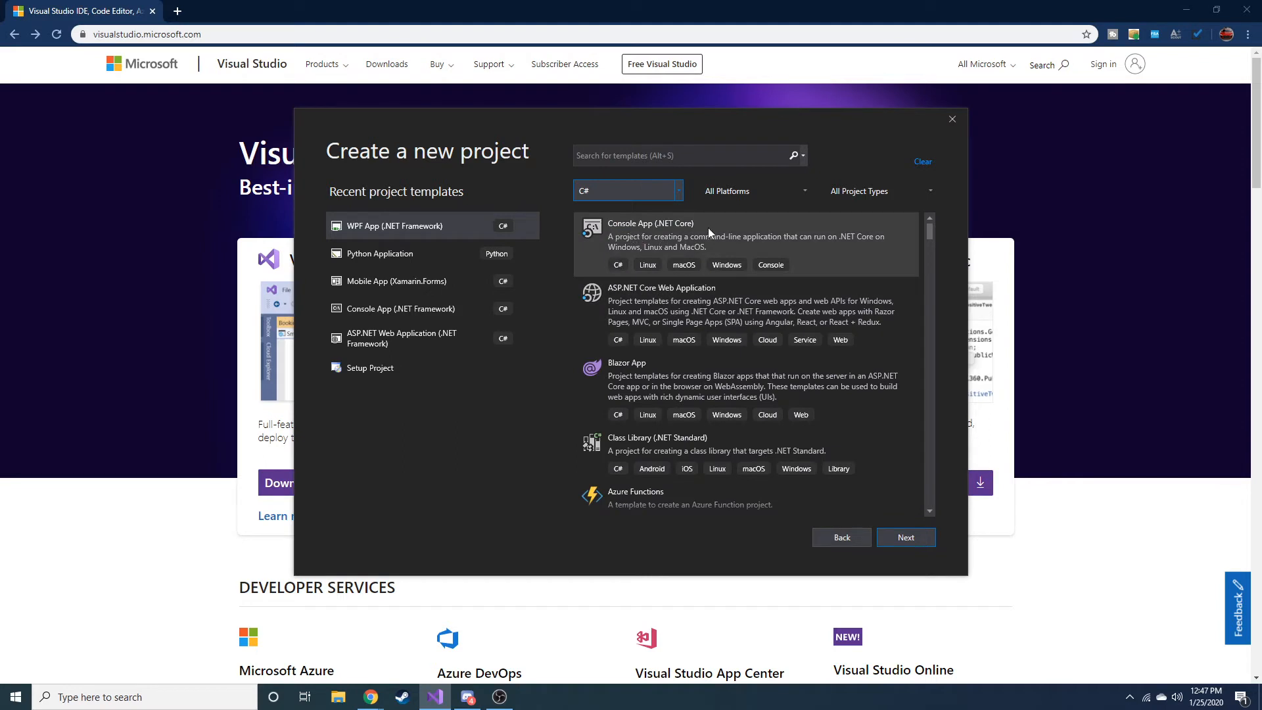
mouse_move(406, 230)
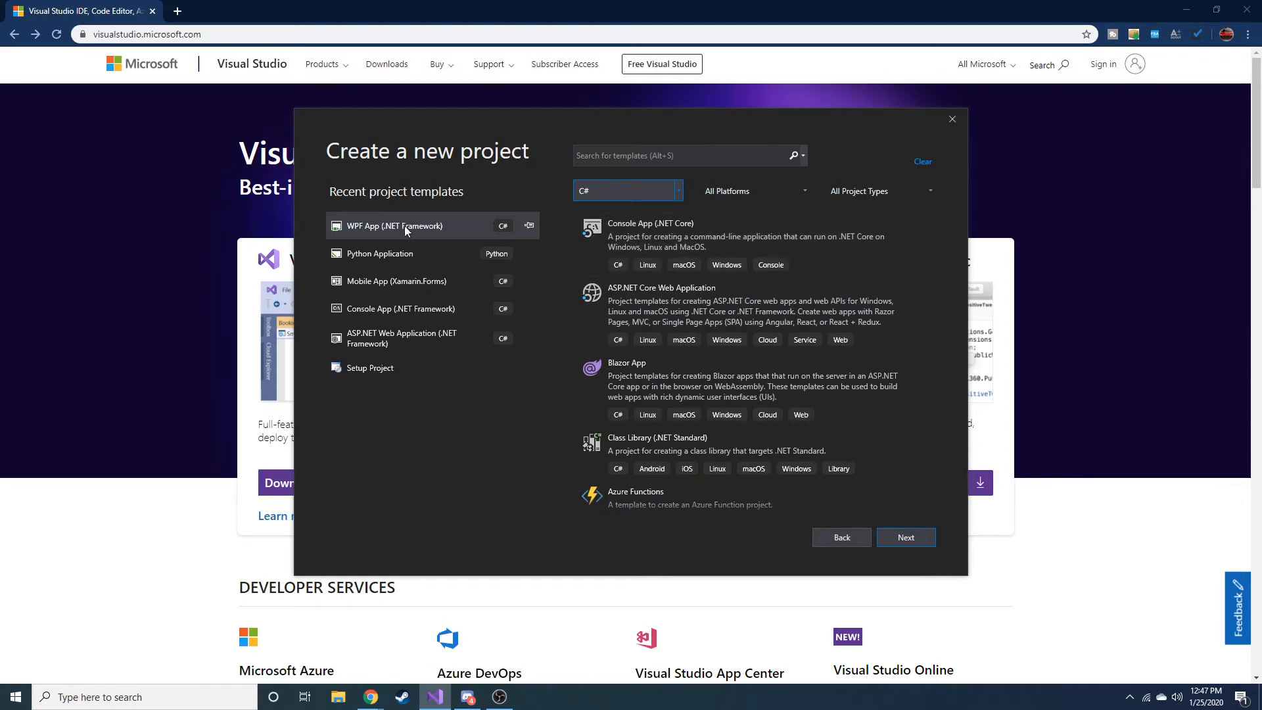
left_click(402, 225)
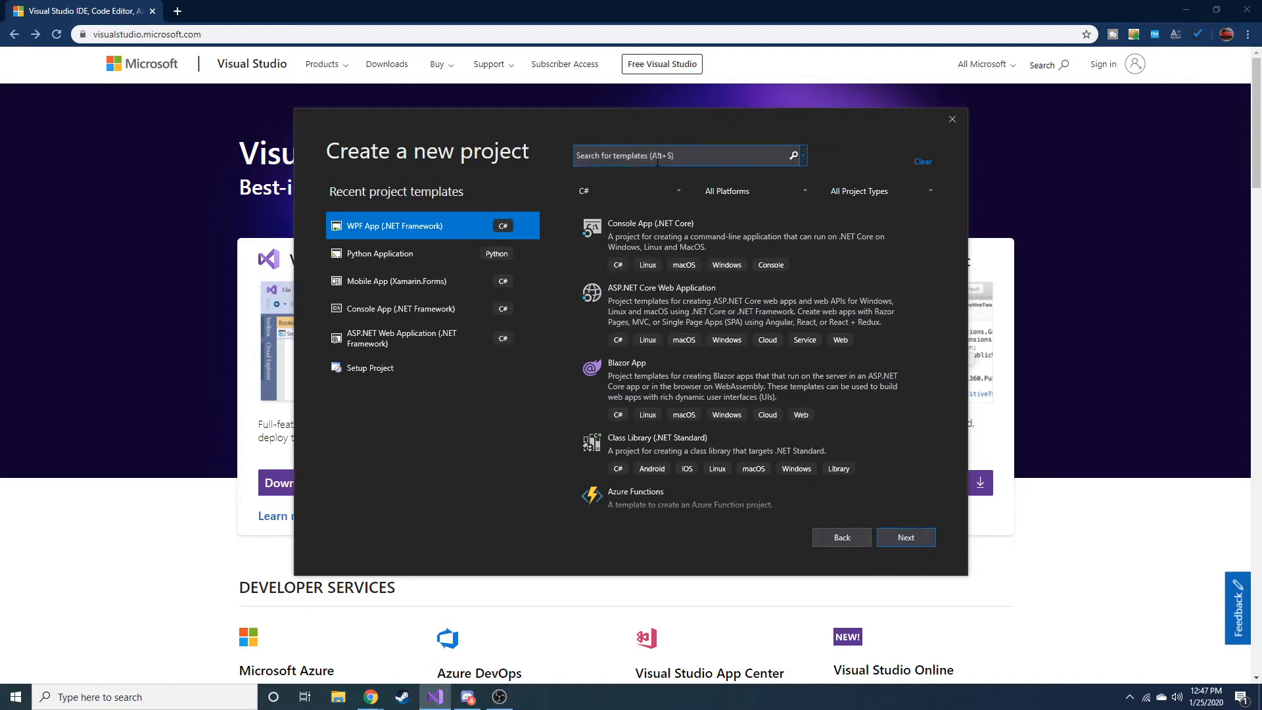
left_click(752, 190)
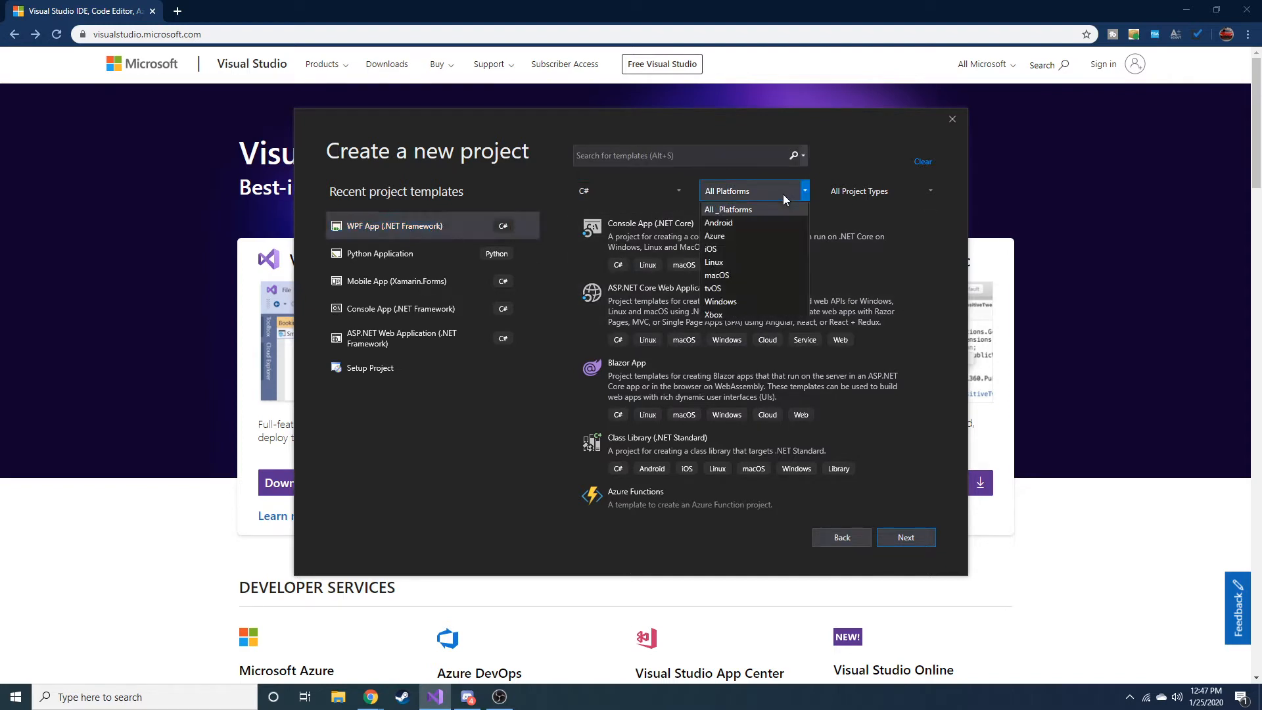
left_click(727, 209)
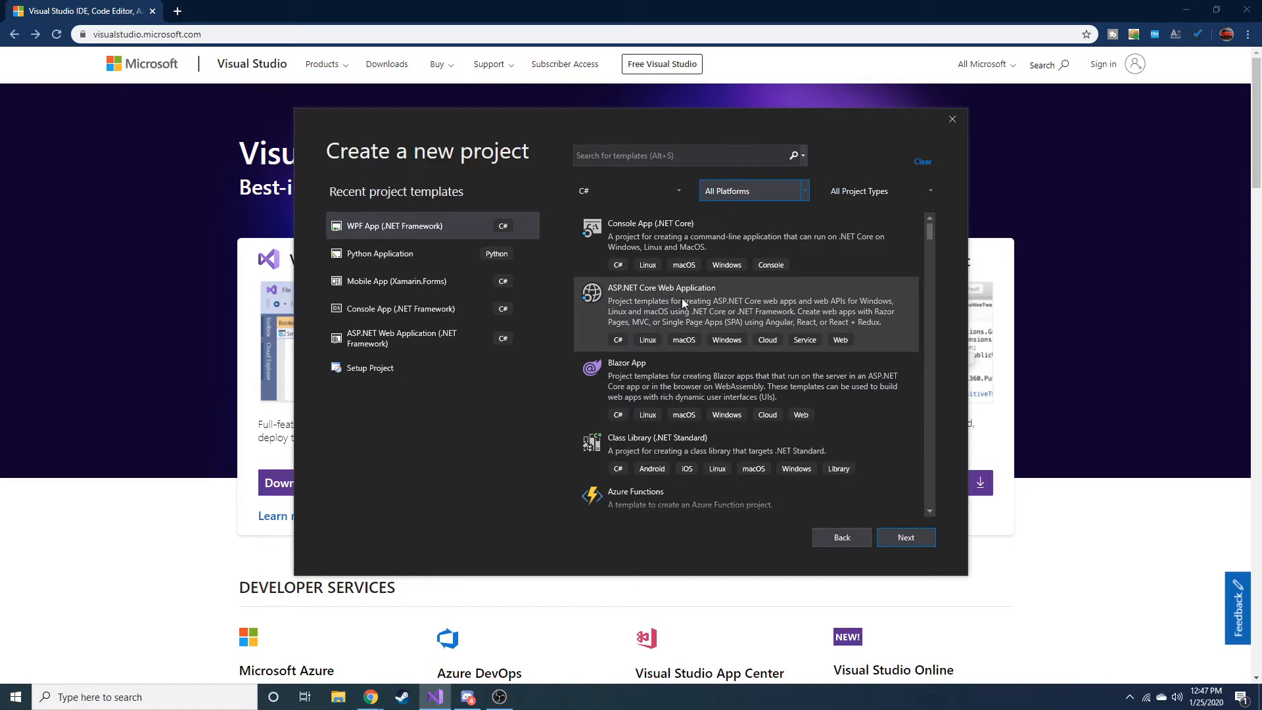
scroll("down", 3)
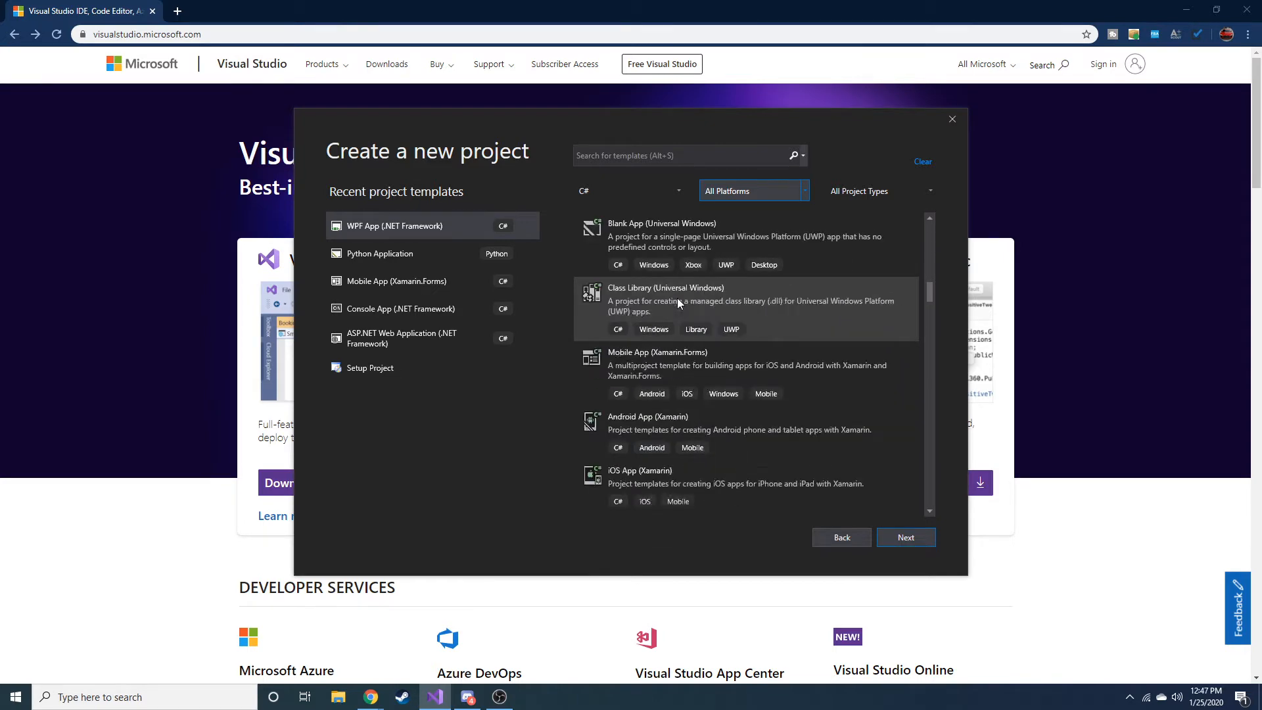
type("wpf")
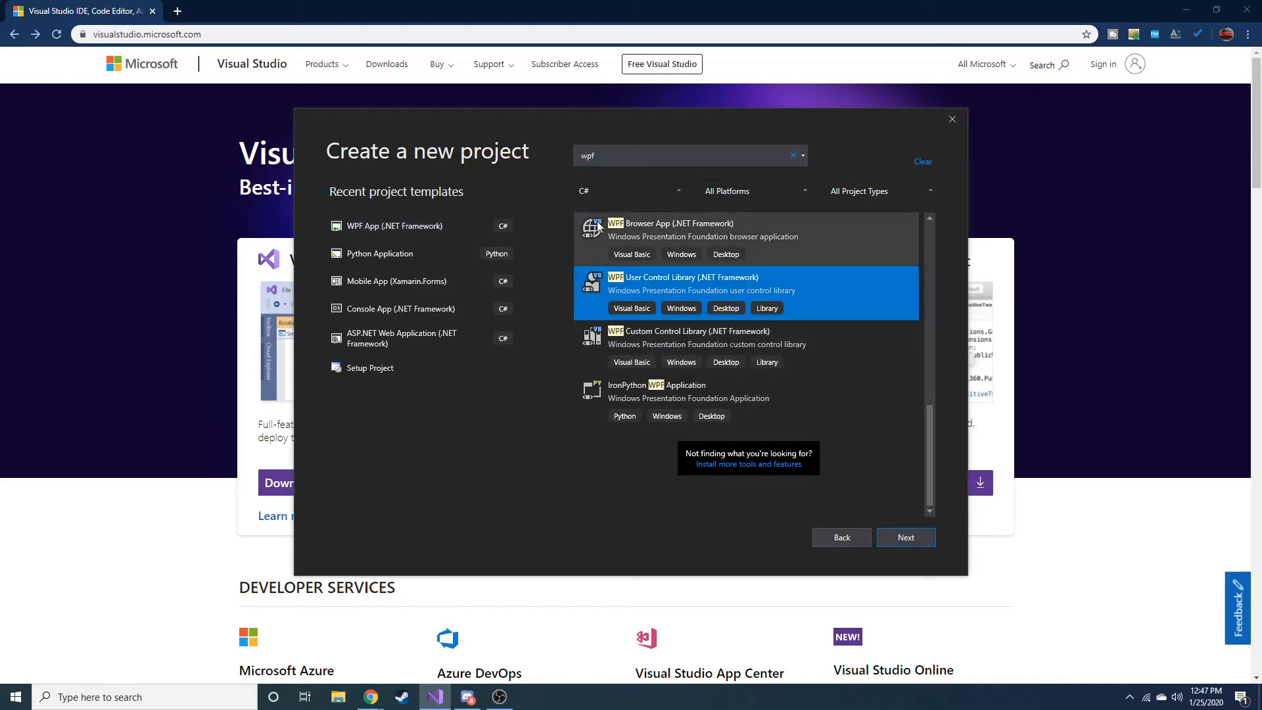
mouse_move(732, 359)
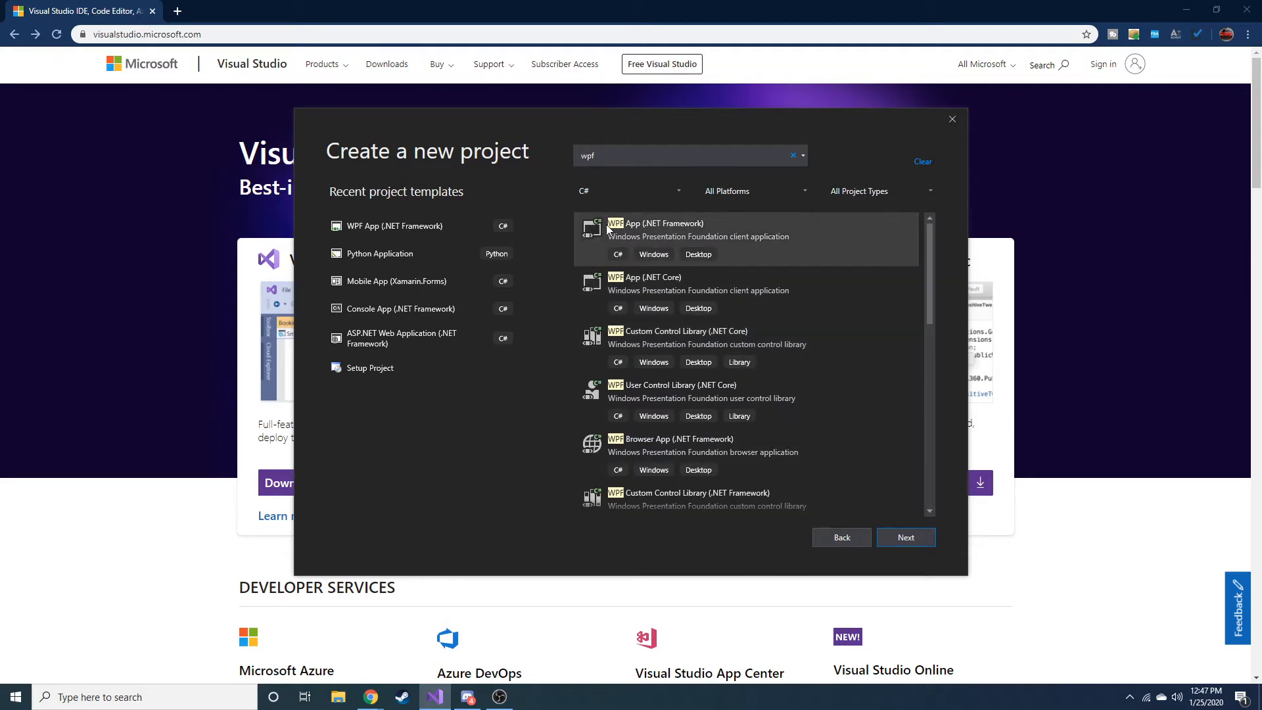
left_click(698, 236)
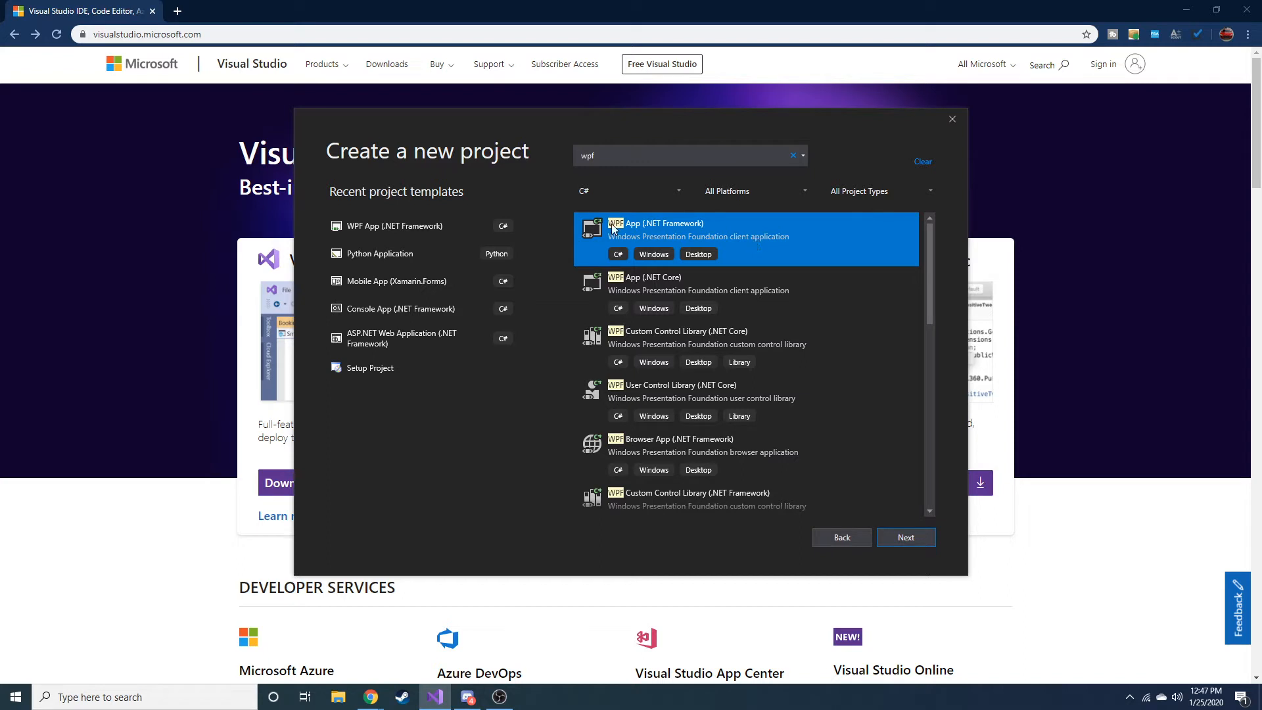
mouse_move(674, 232)
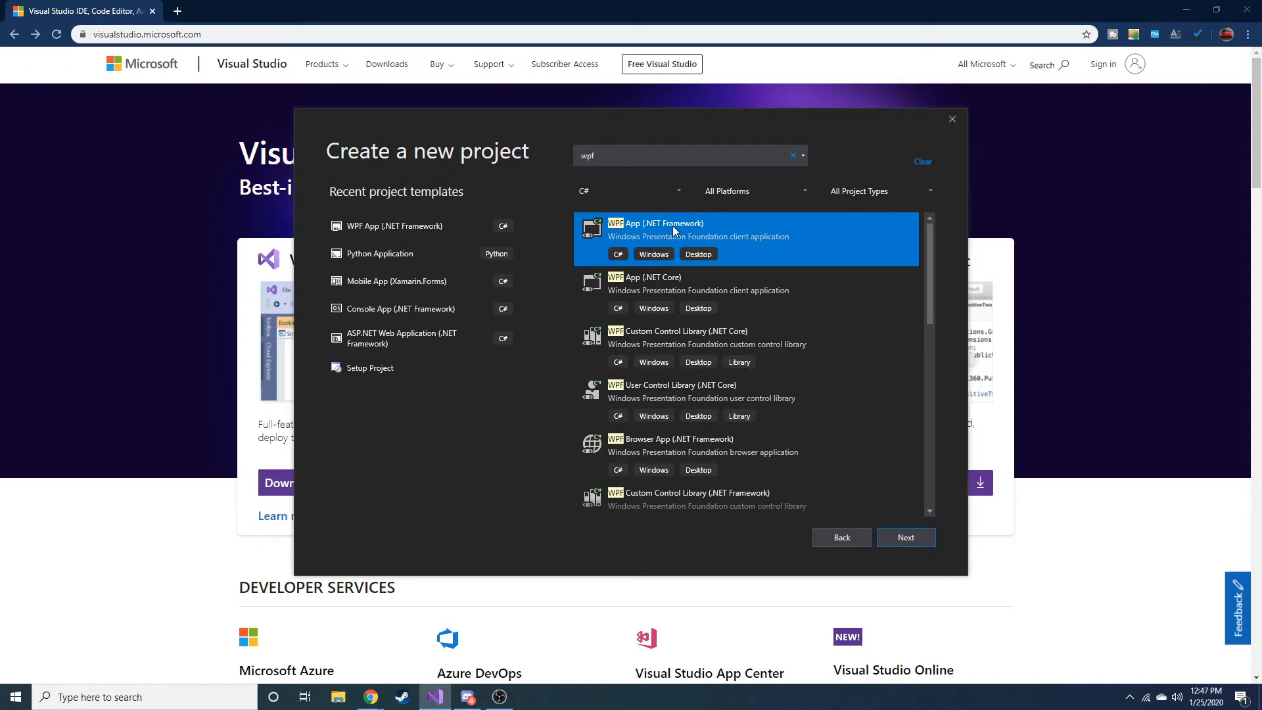
mouse_move(665, 235)
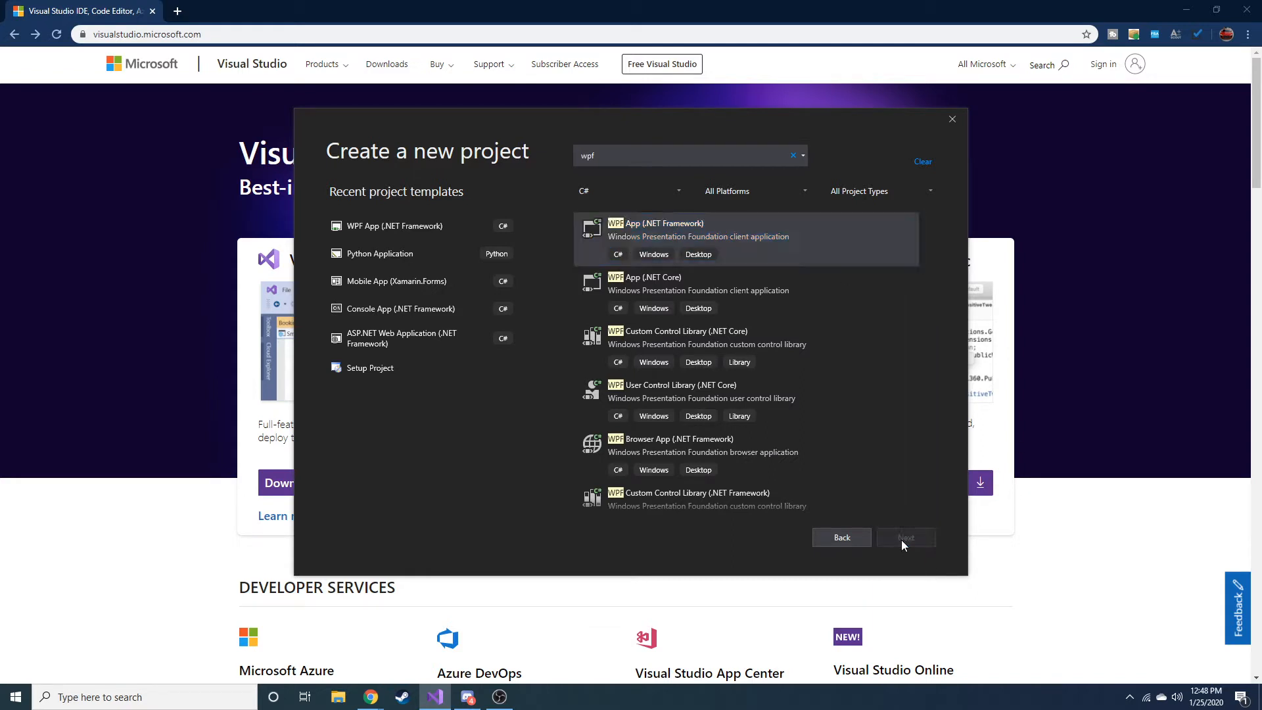
- Name the project 'YouTube Demo' and create it
left_click(904, 537)
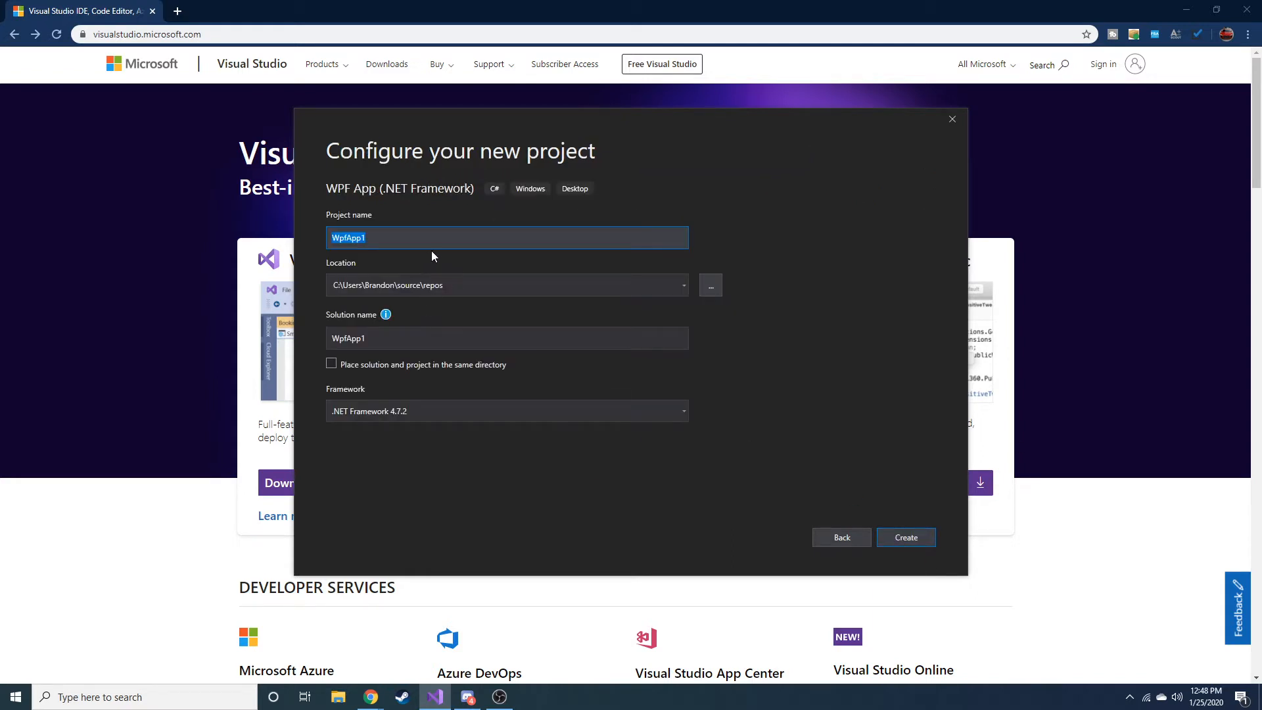
type("YouTube D")
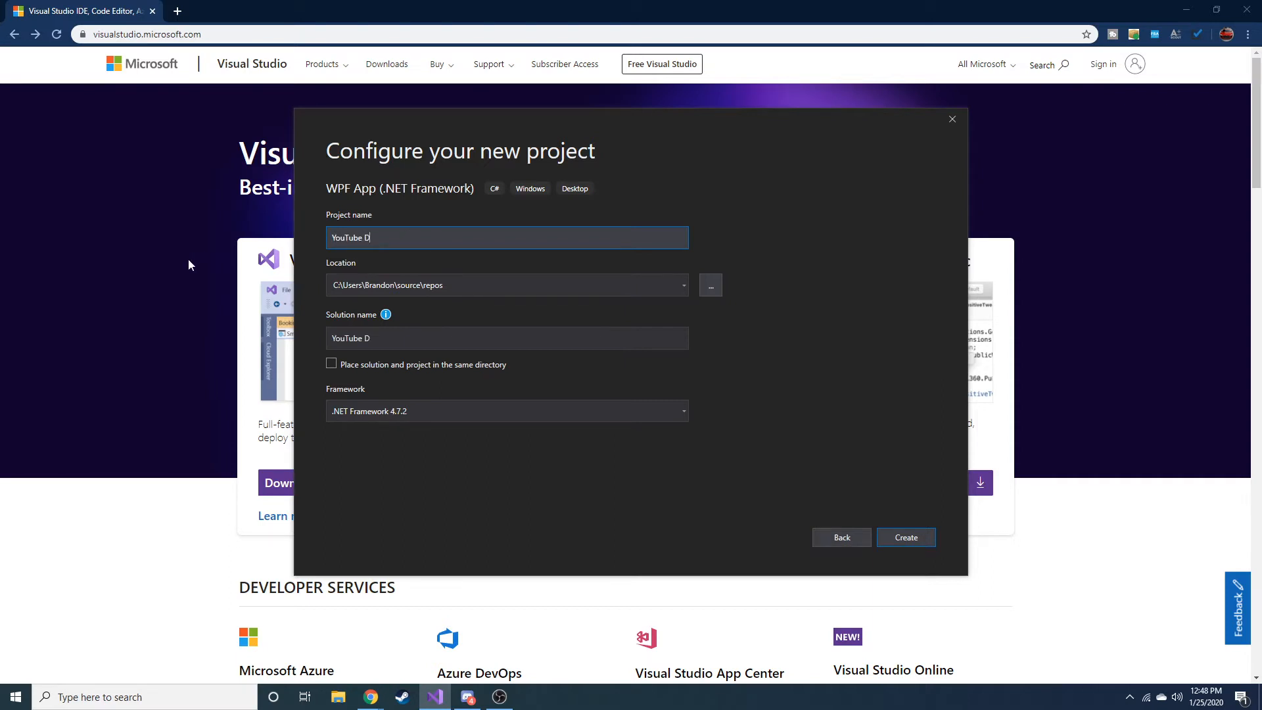
type("emo")
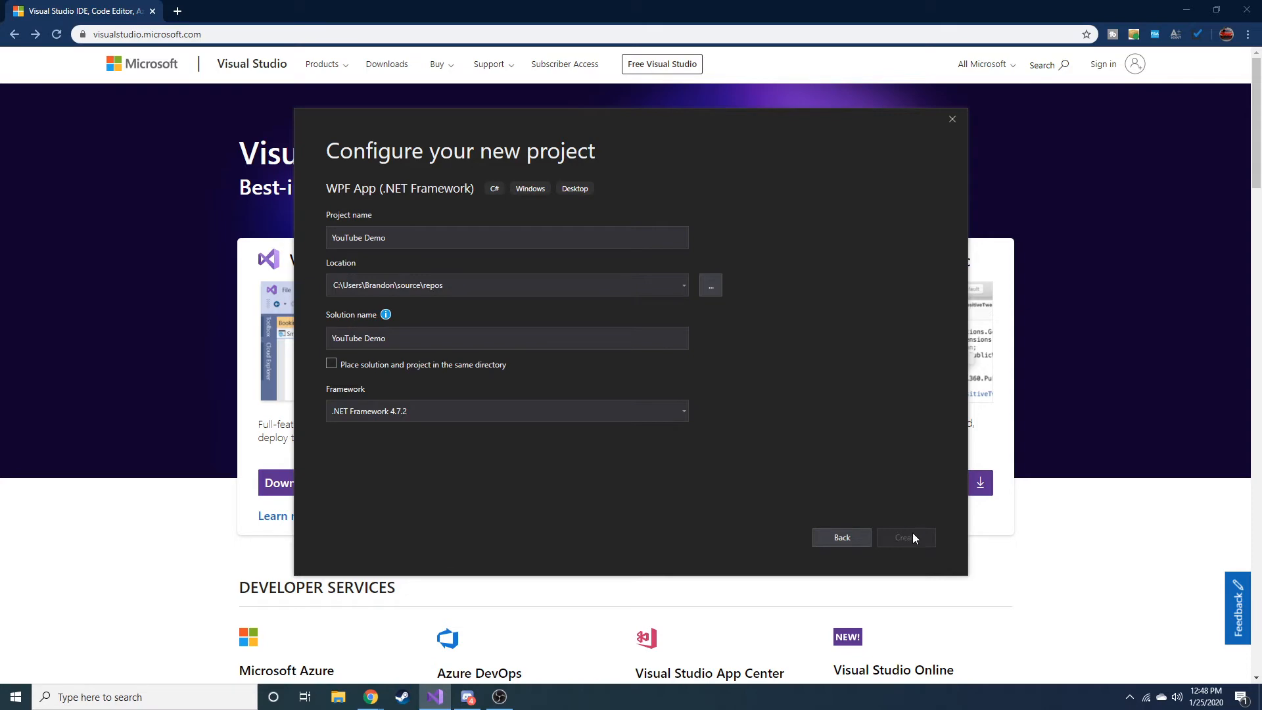
left_click(903, 536)
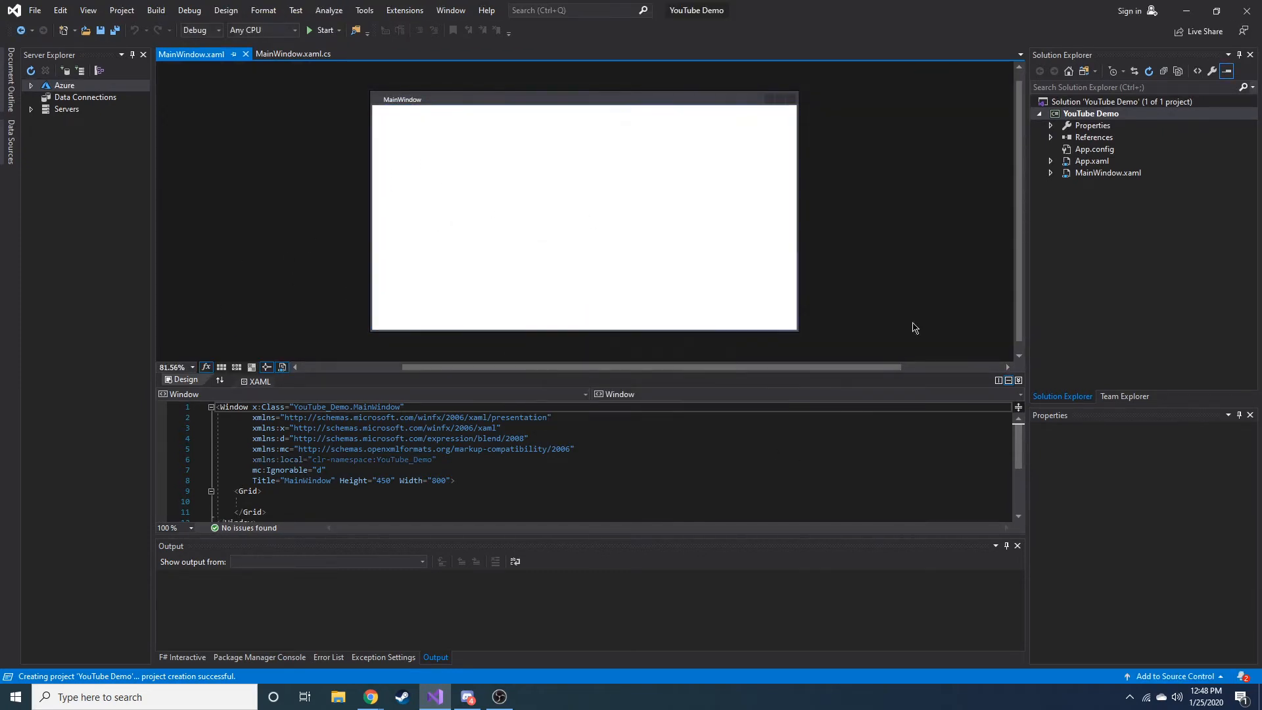
mouse_move(187, 393)
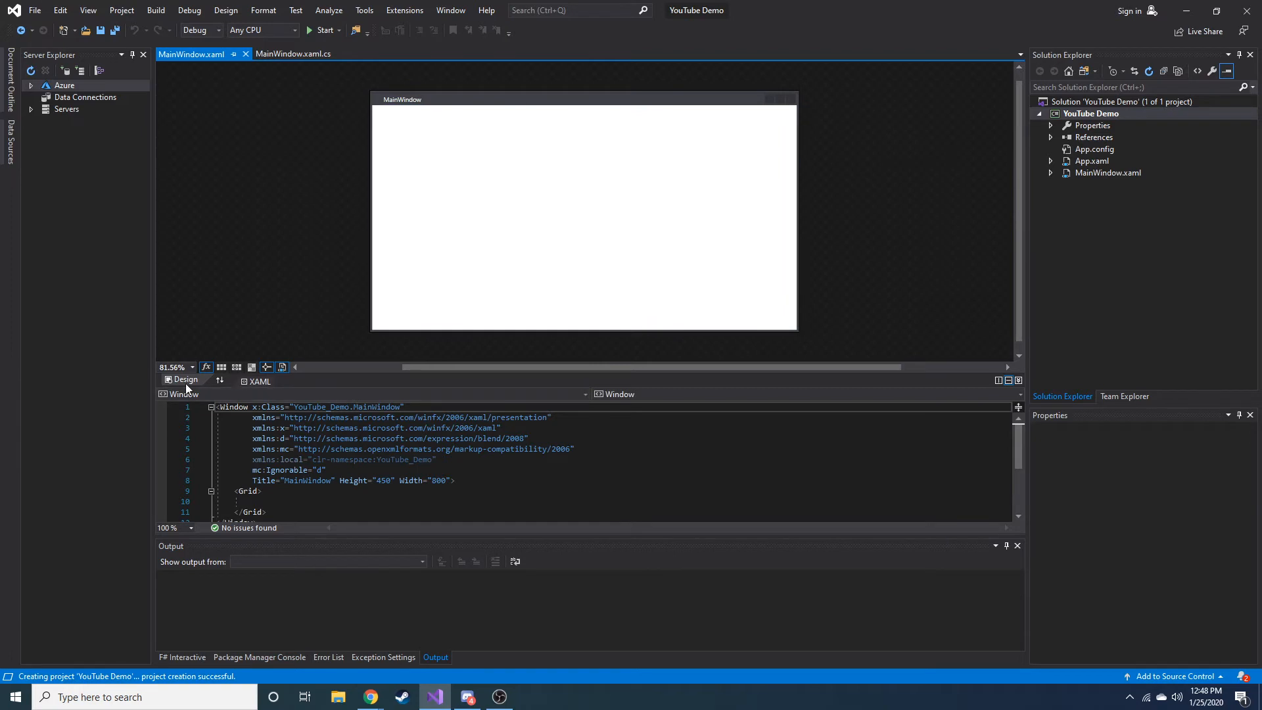
left_click(584, 217)
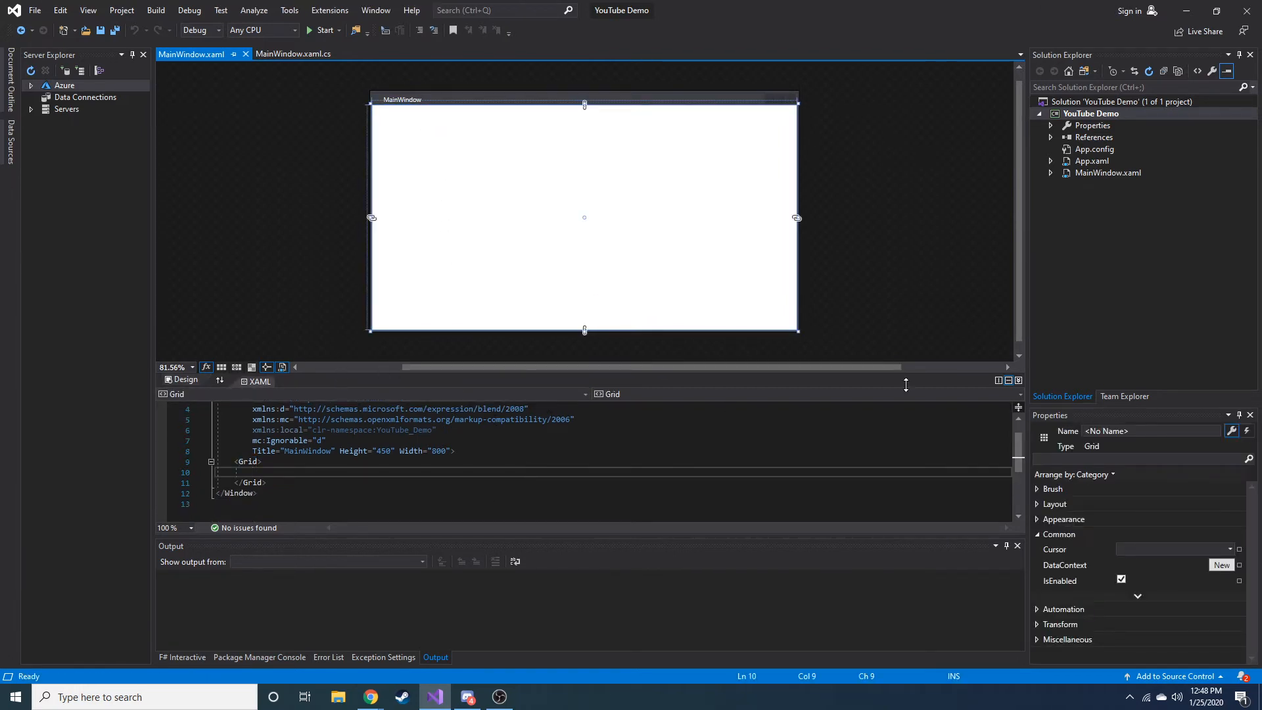
left_click(1009, 380)
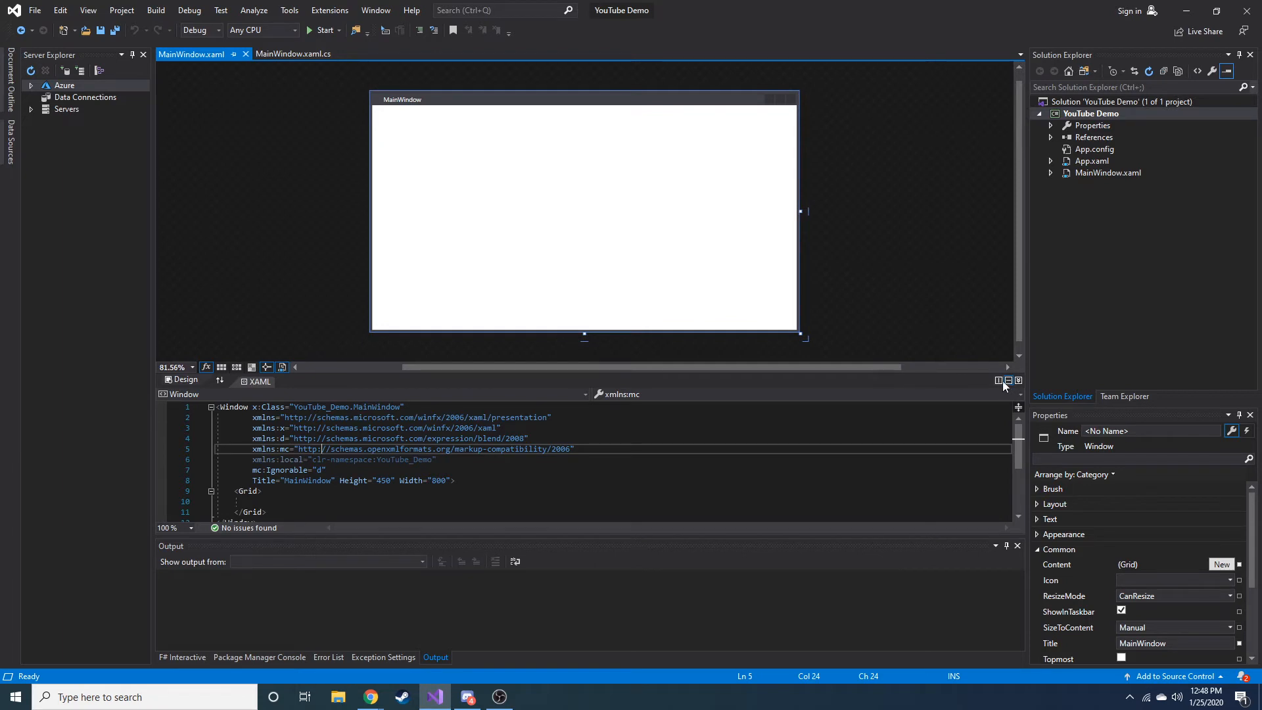
- Switch to the vertical split layout, then add and delete throwaway text 'asdfasdf' in the Grid
left_click(1012, 379)
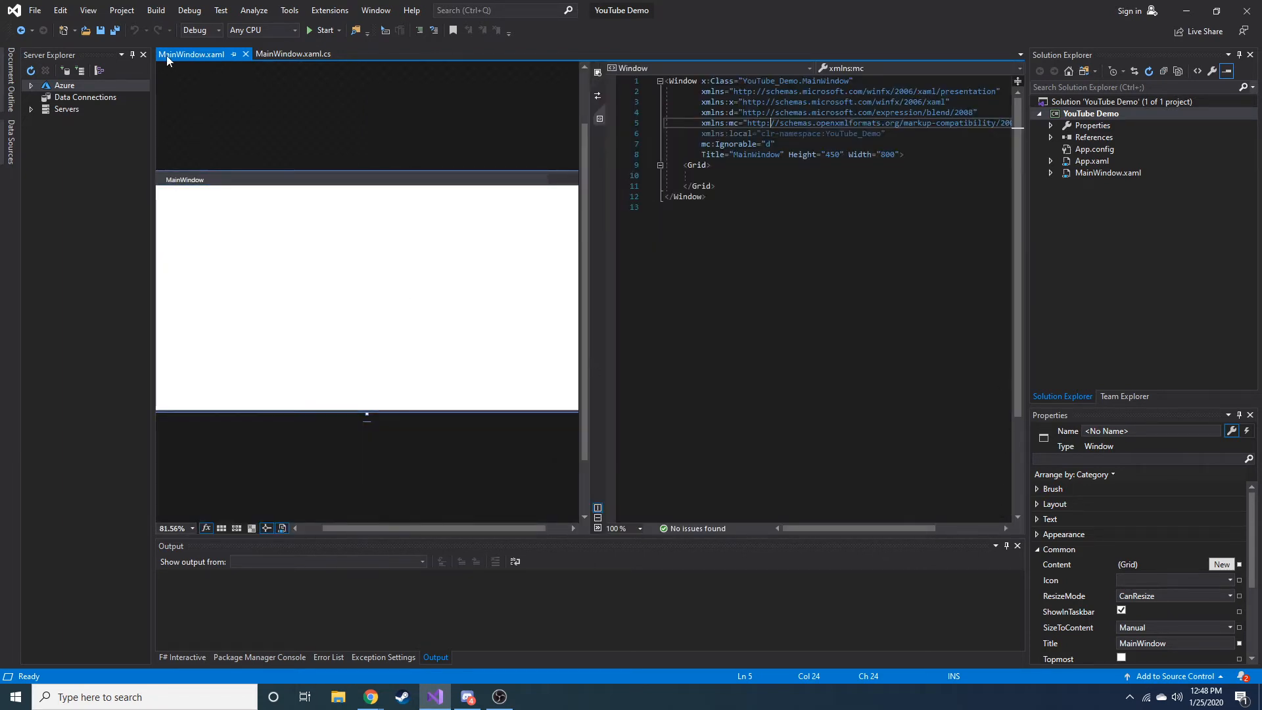
mouse_move(937, 551)
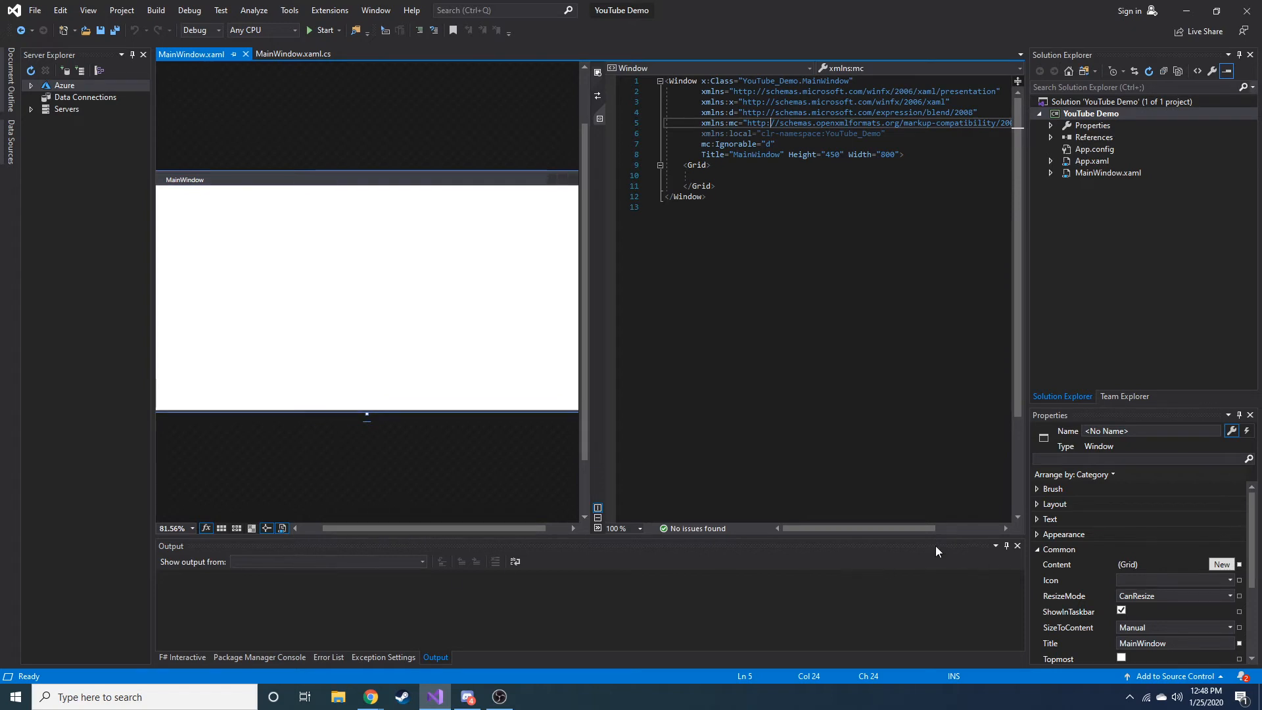
mouse_move(597, 529)
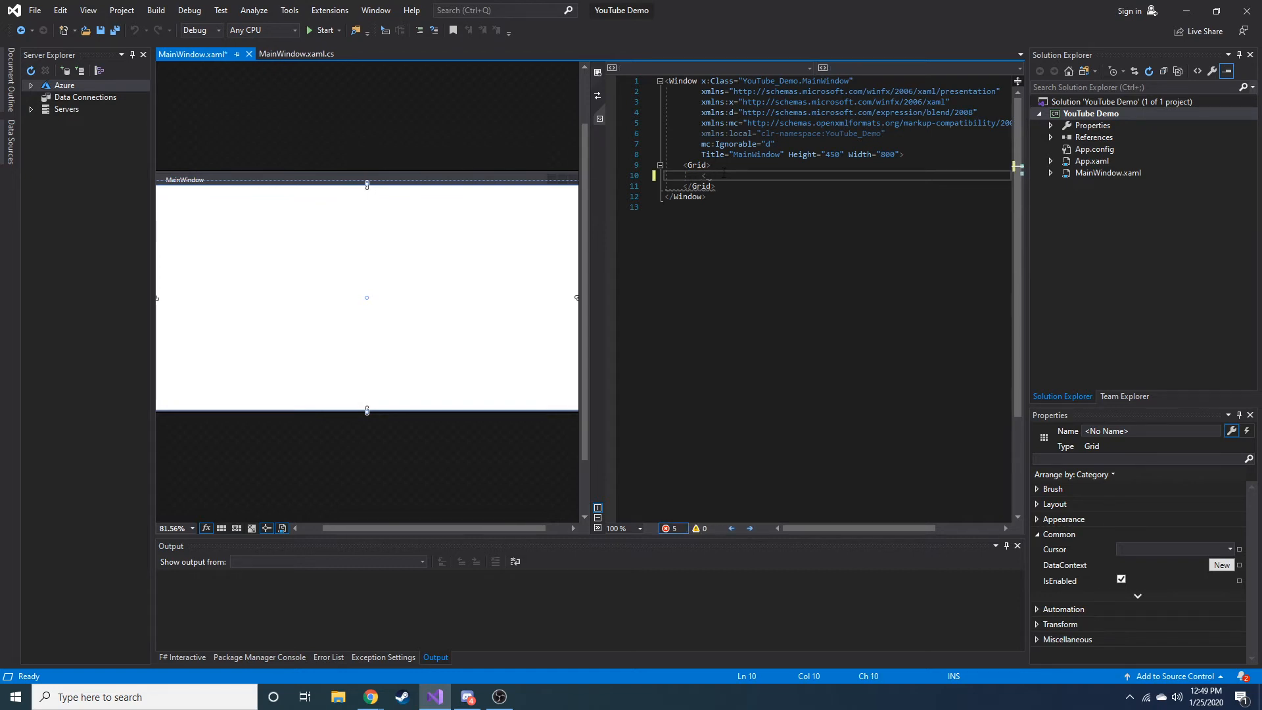
type("asdfasdf></asdfasdf>")
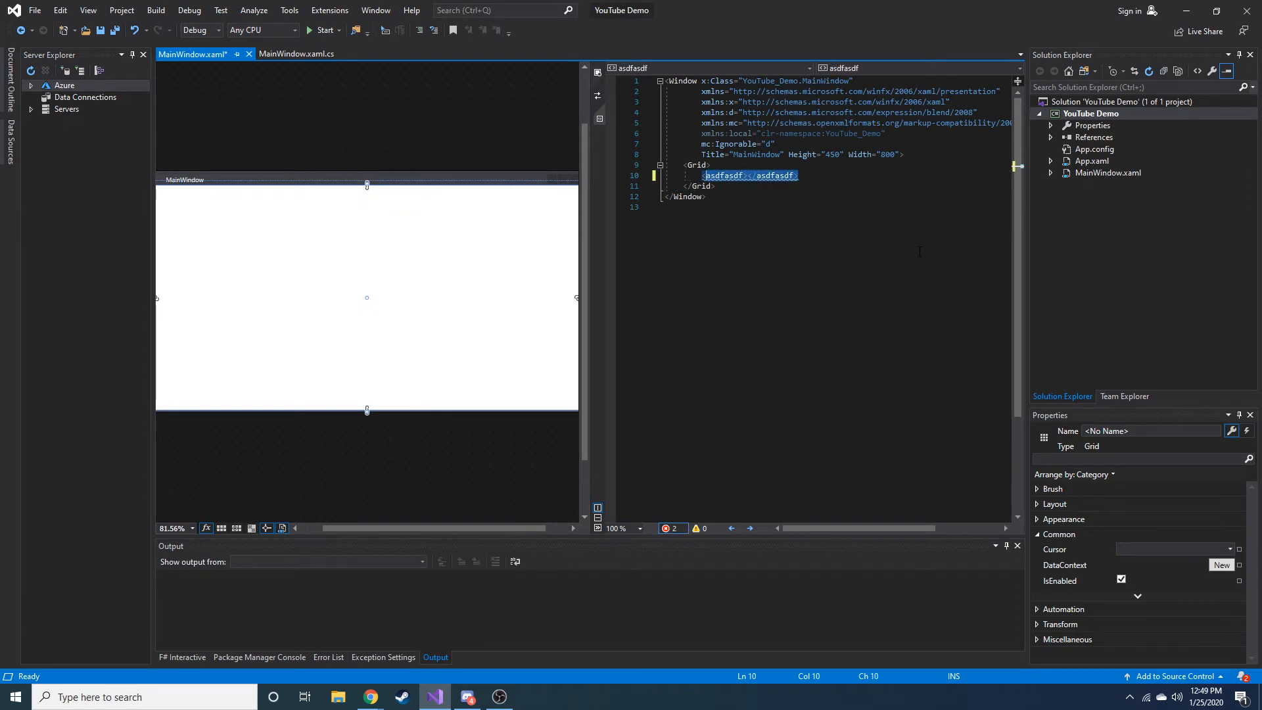
key("Delete")
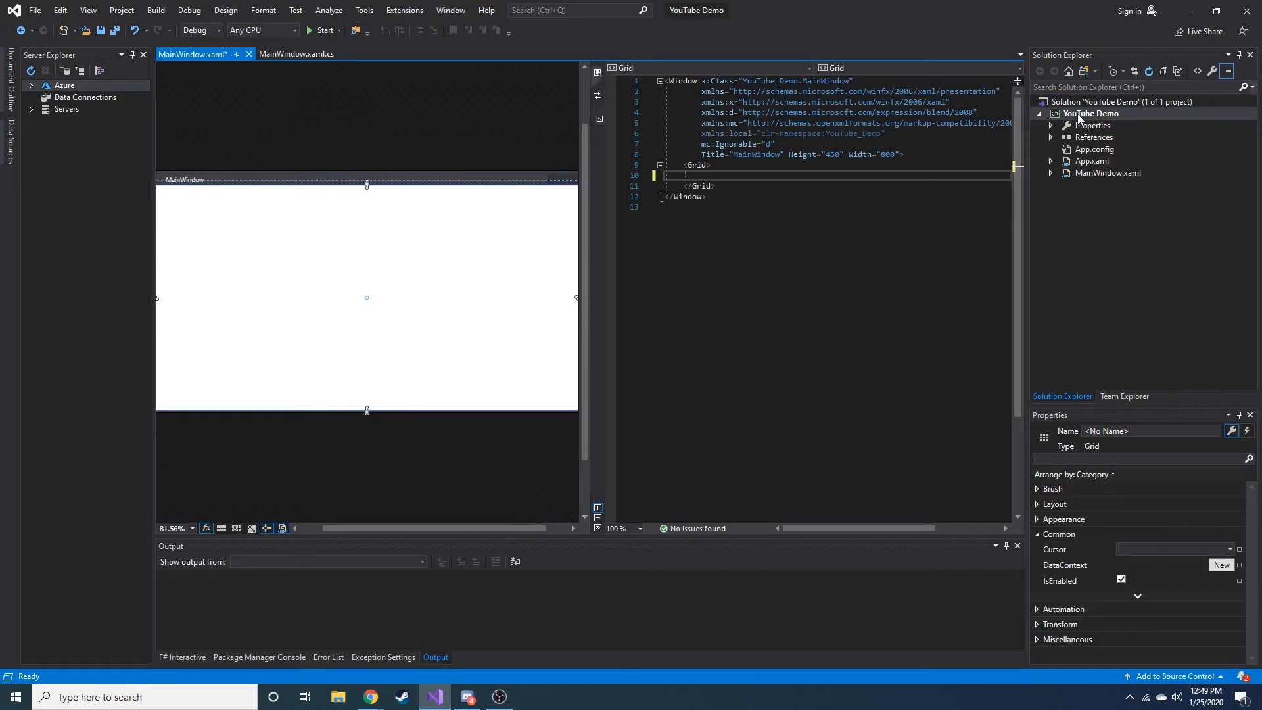
- Expand MainWindow.xaml in Solution Explorer, view MainWindow.xaml.cs, and return to the MainWindow.xaml tab
left_click(1091, 113)
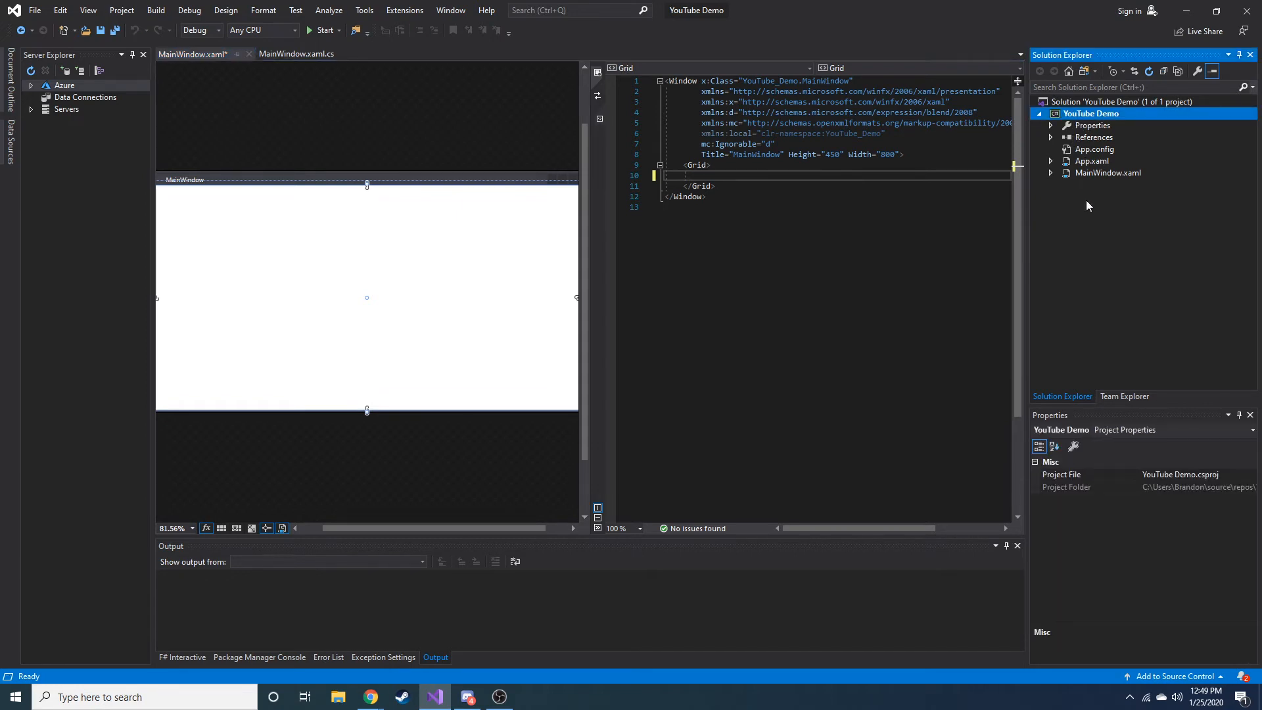
left_click(1107, 172)
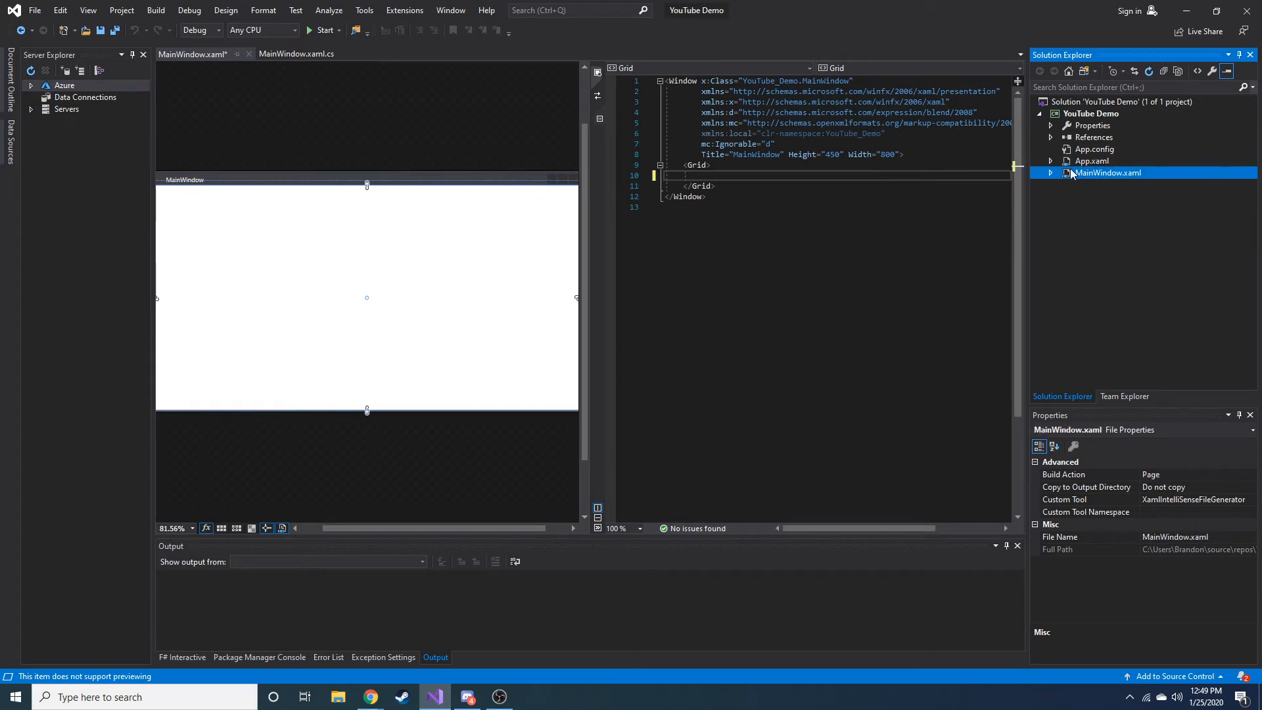
left_click(1050, 172)
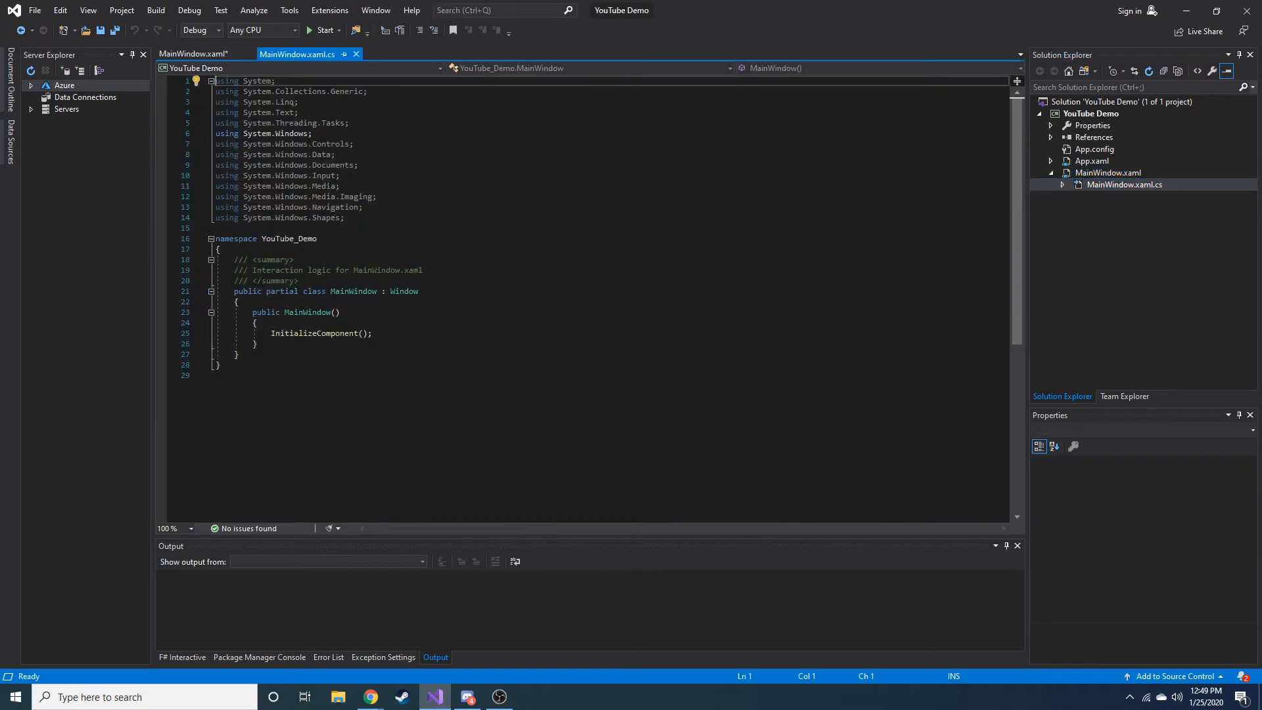
left_click(1107, 172)
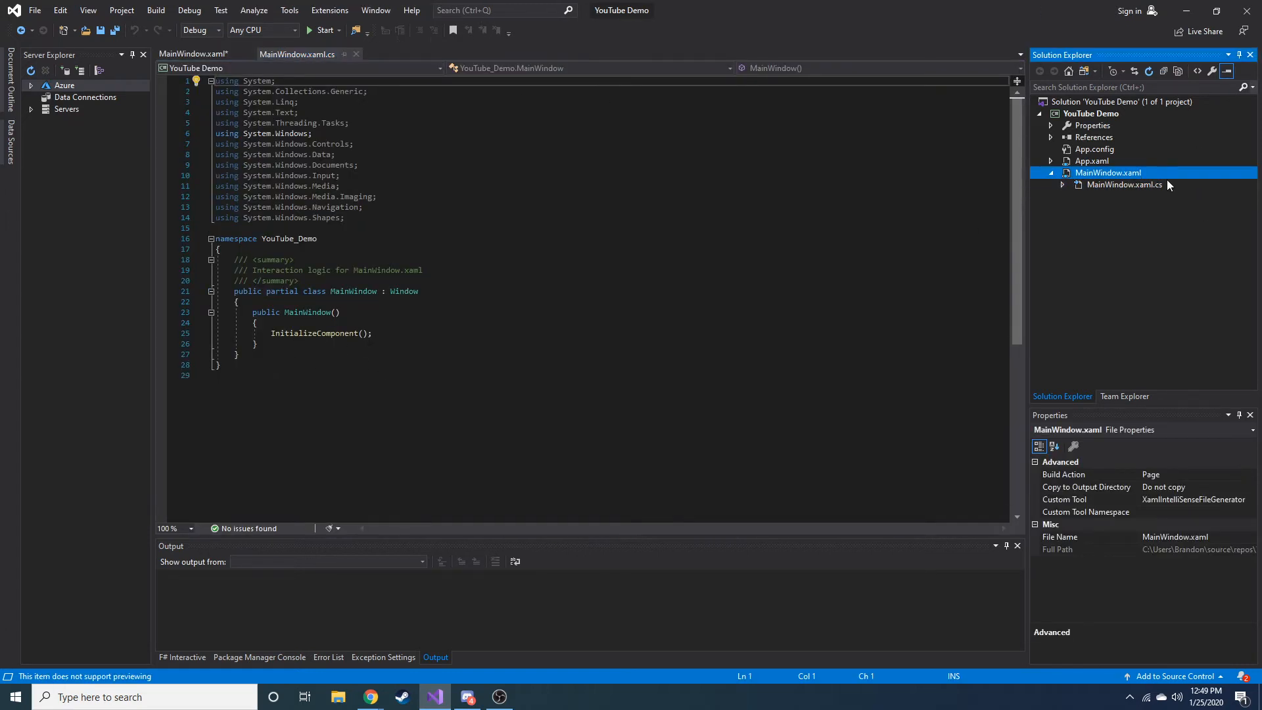
left_click(193, 53)
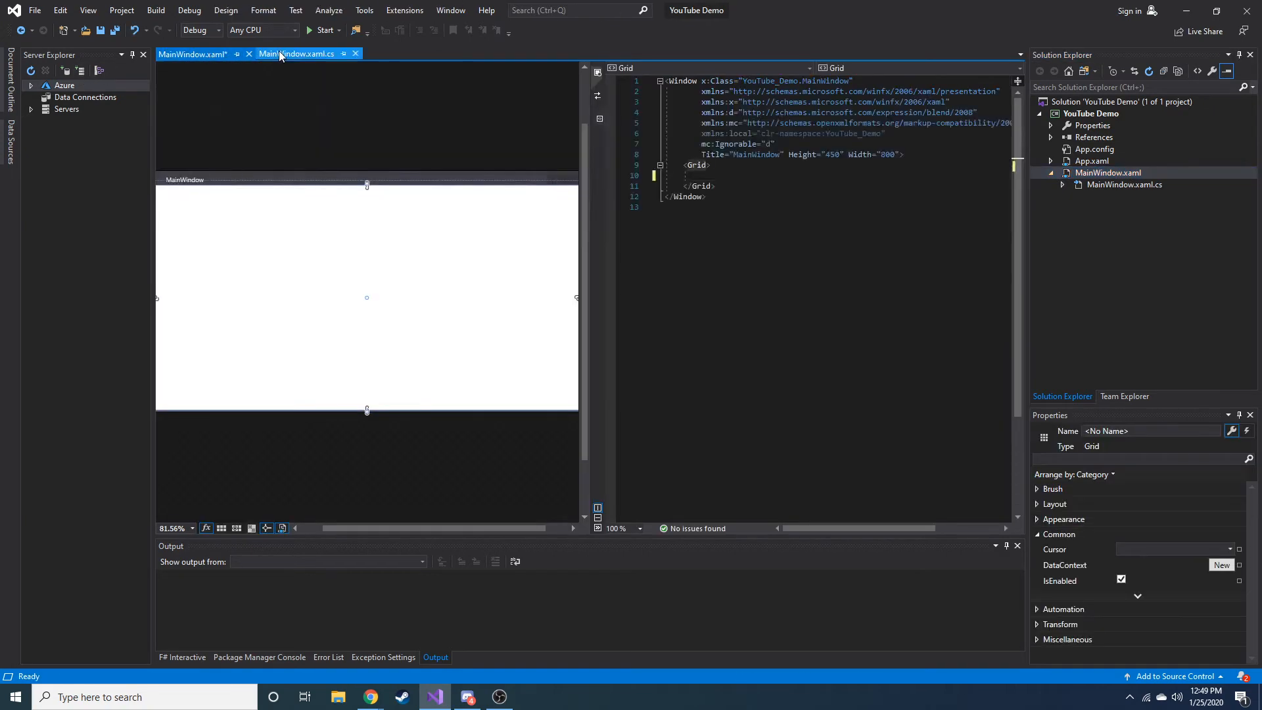
mouse_move(298, 52)
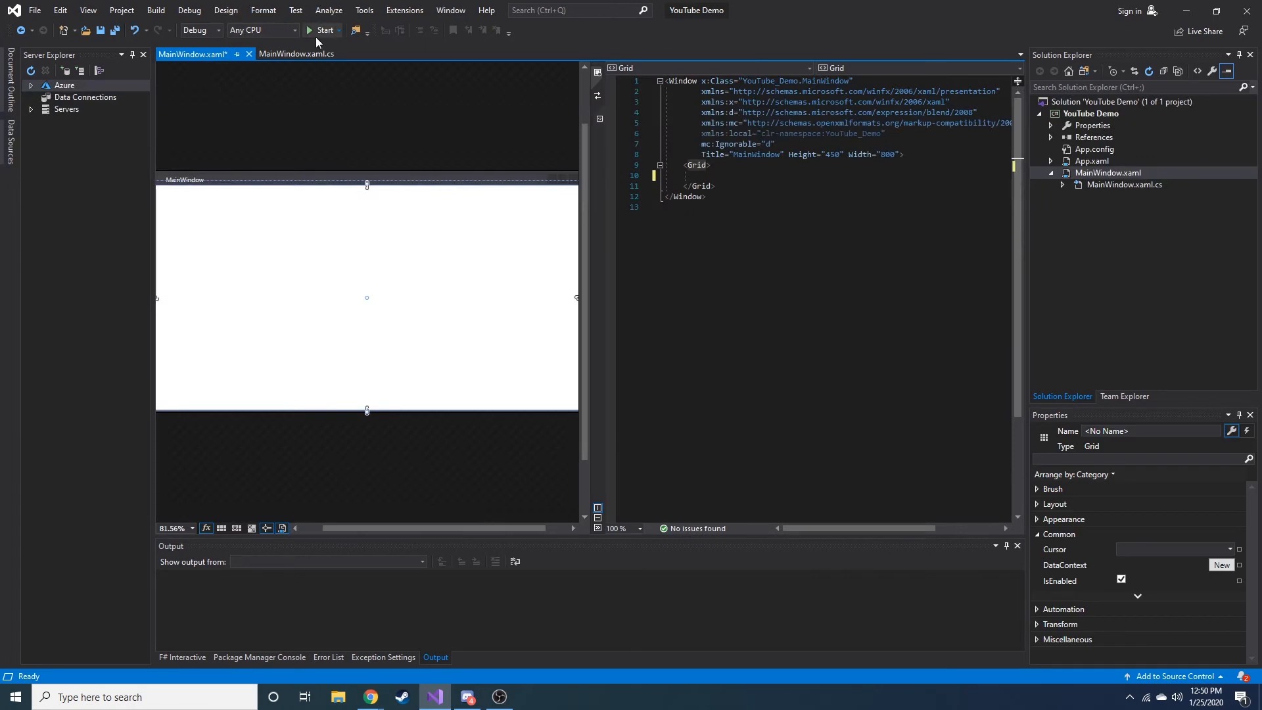
- Build and run the empty MainWindow app, browse the View menu, and return to the XAML editor
left_click(324, 30)
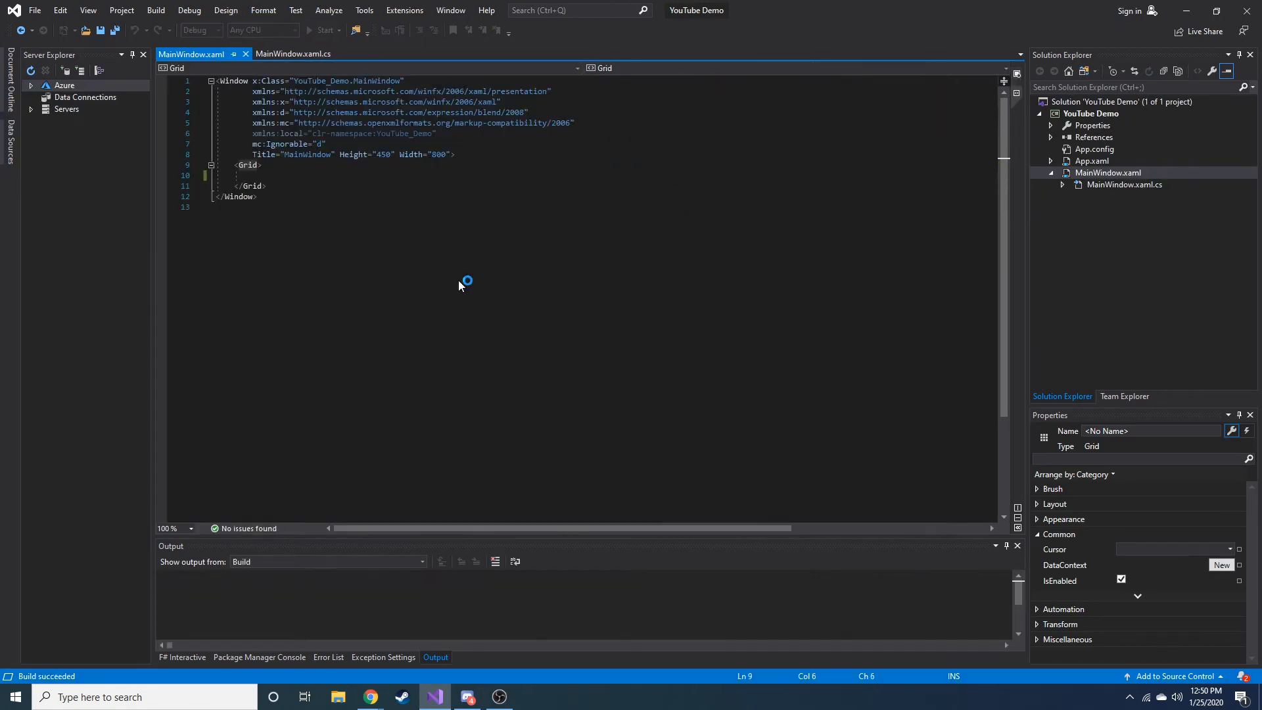
left_click(324, 31)
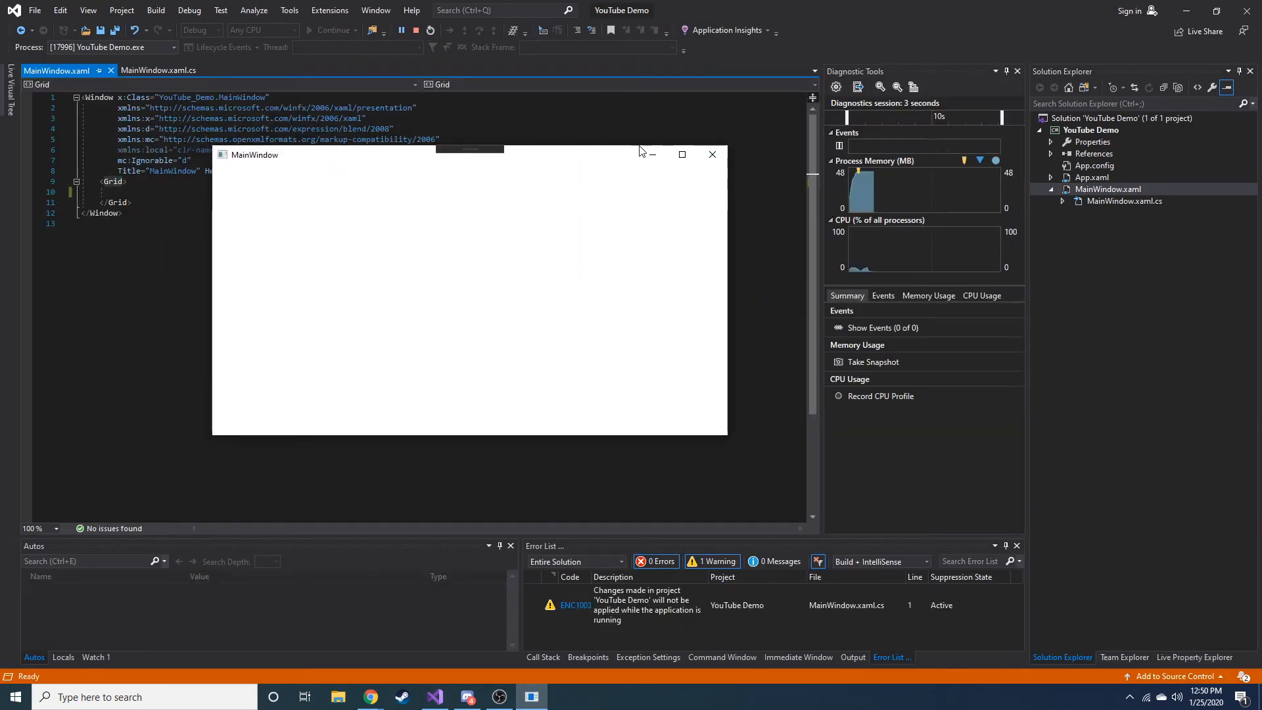
left_click_drag(469, 154, 477, 111)
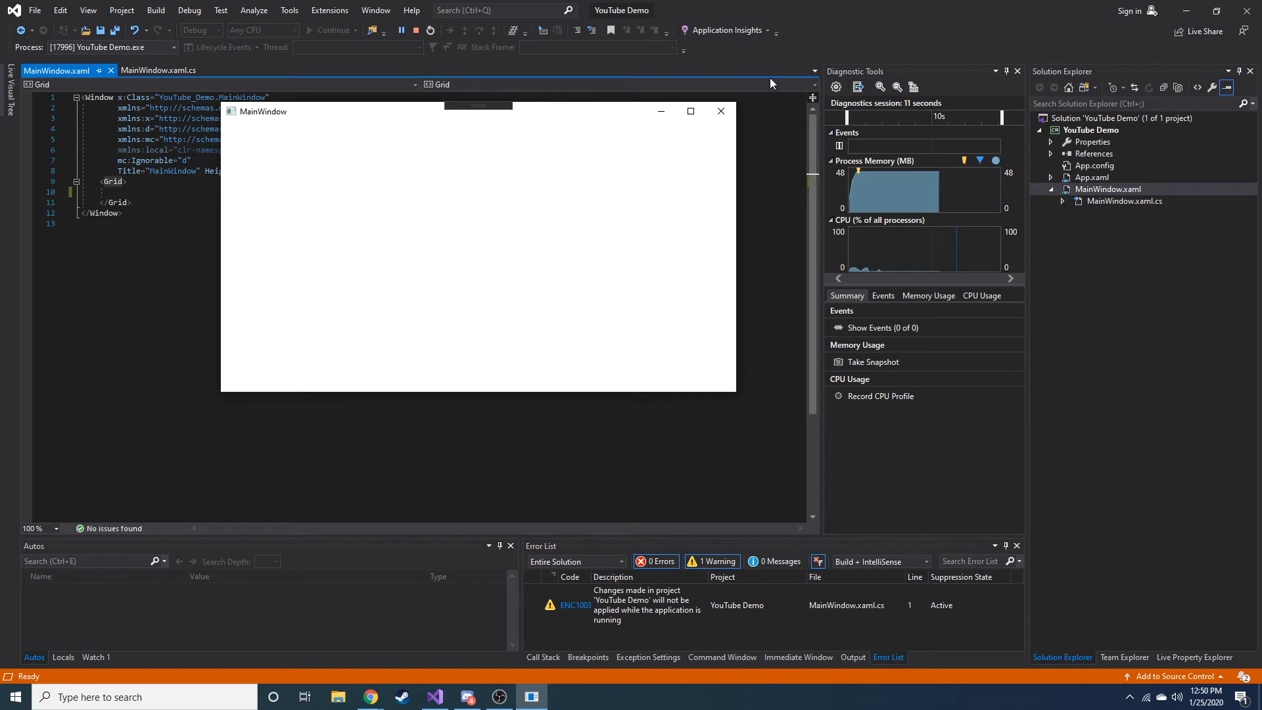
left_click(89, 10)
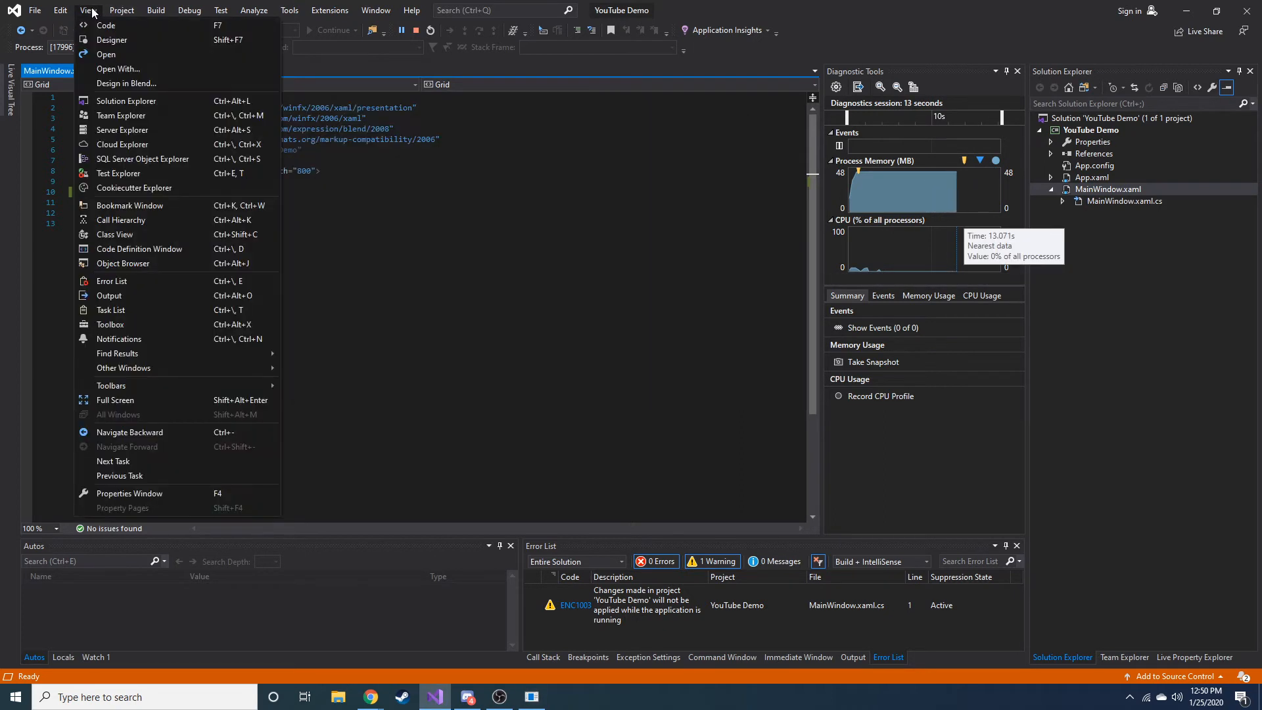
mouse_move(121, 115)
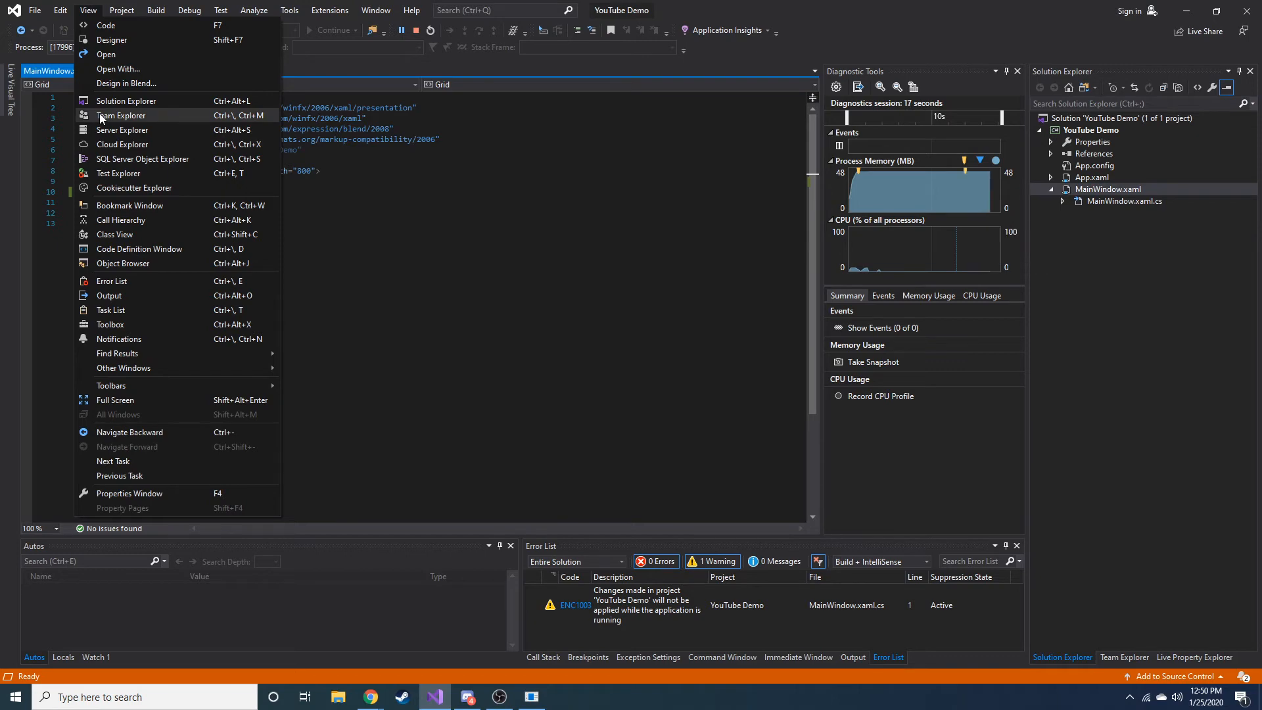
left_click(124, 369)
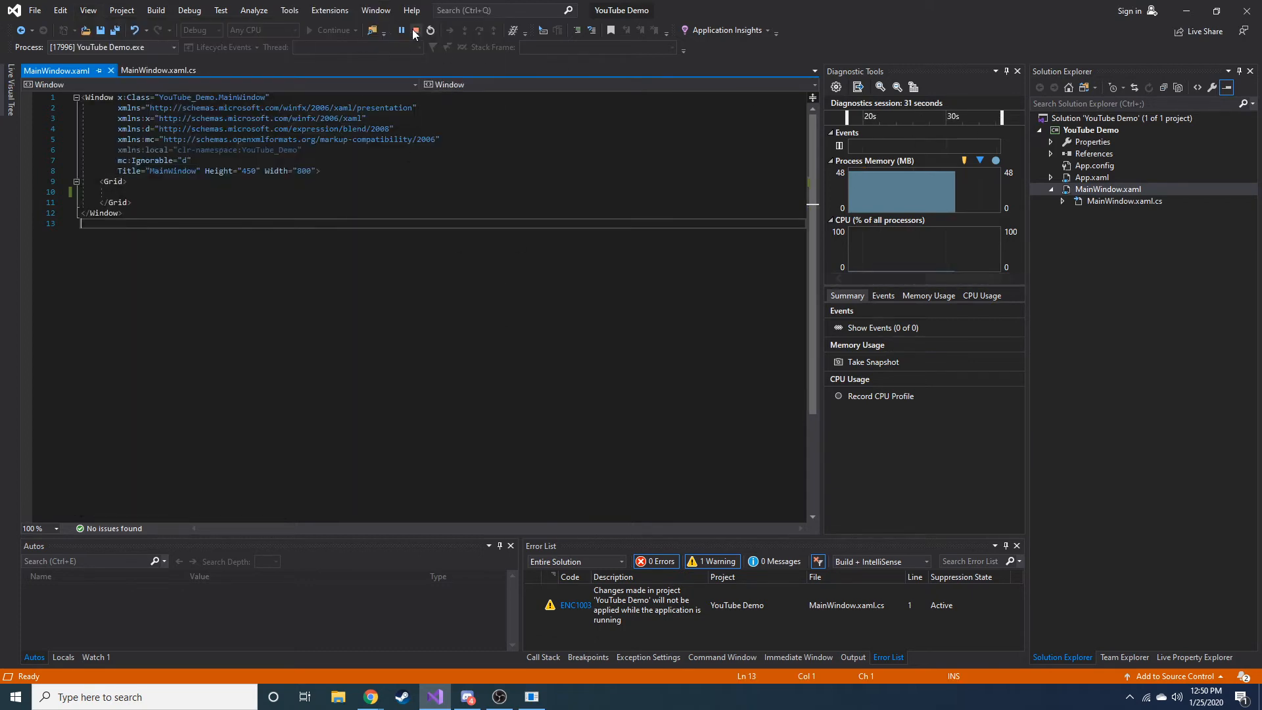
- Stop debugging, add a 'Hi there' label in the Grid, then delete it again
left_click(188, 9)
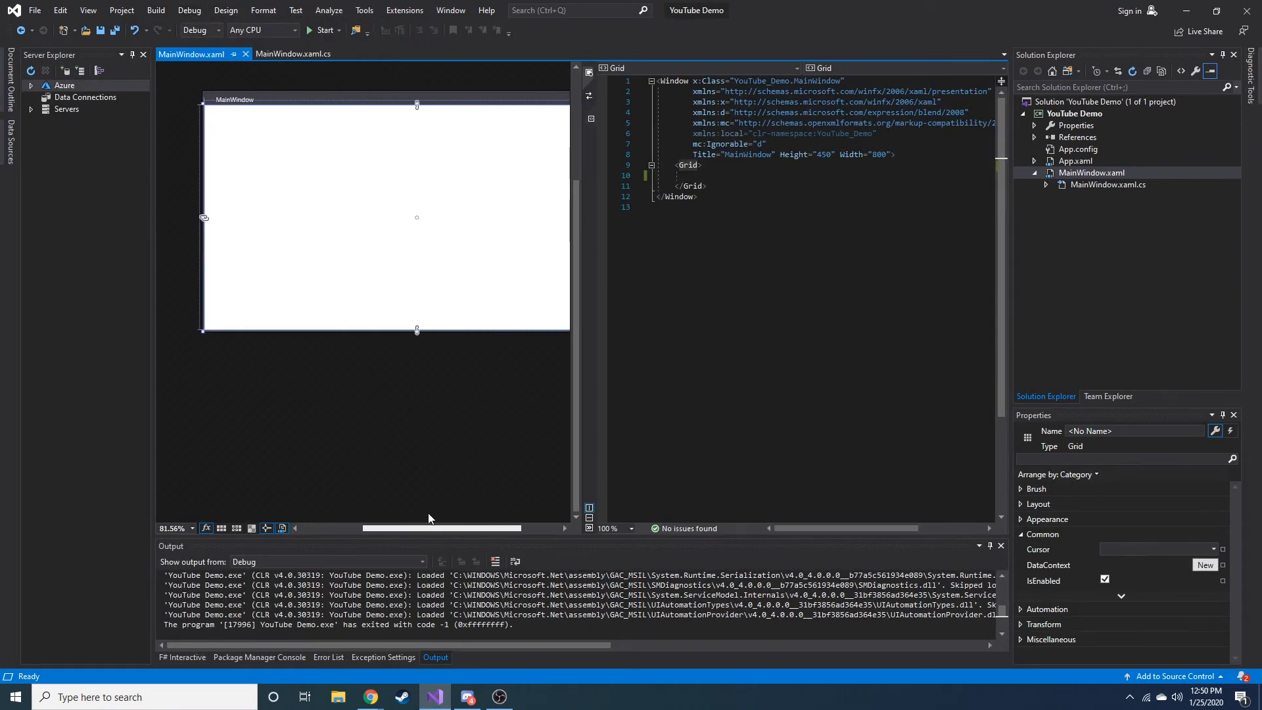
left_click(690, 164)
type("<Label></Label>")
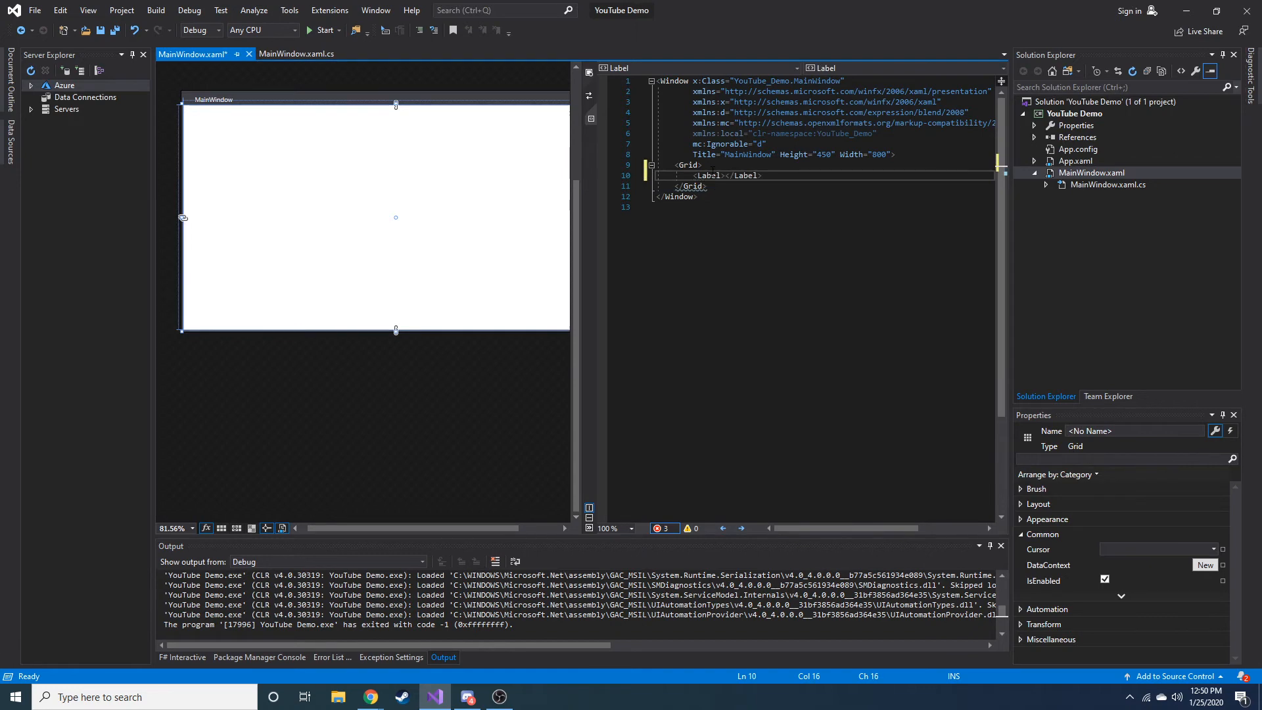
type("Hi there")
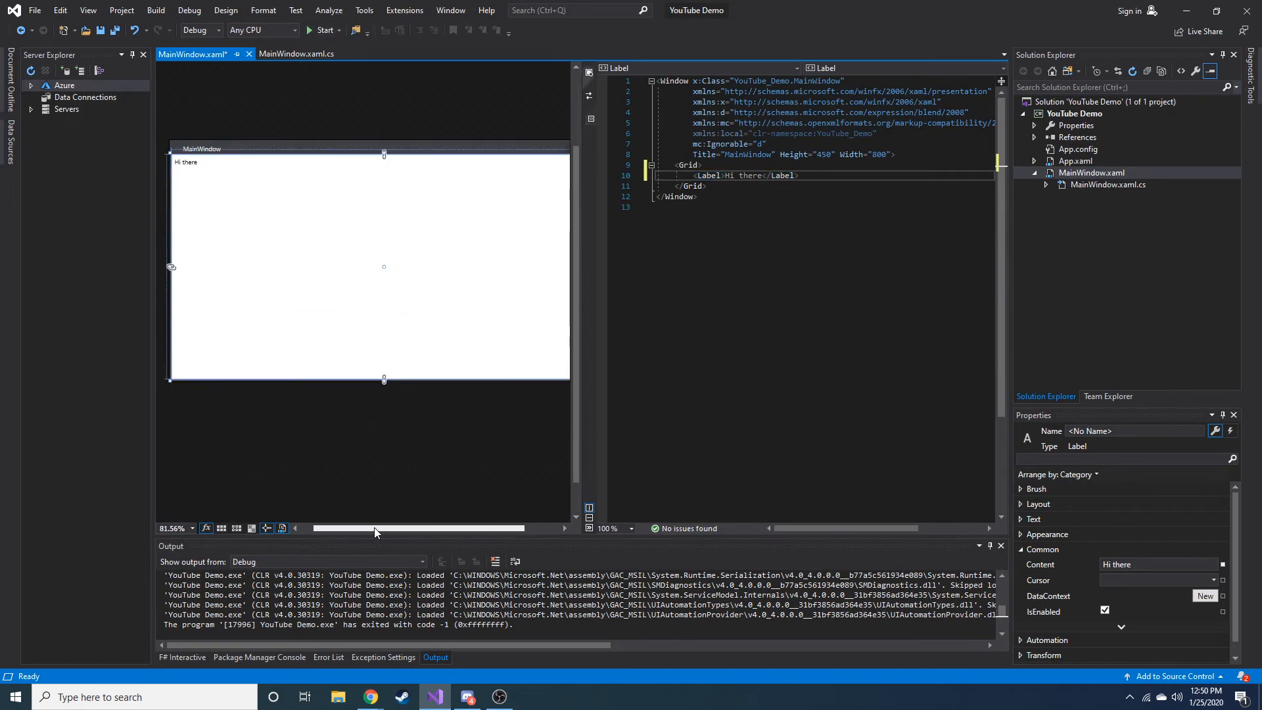
mouse_move(235, 124)
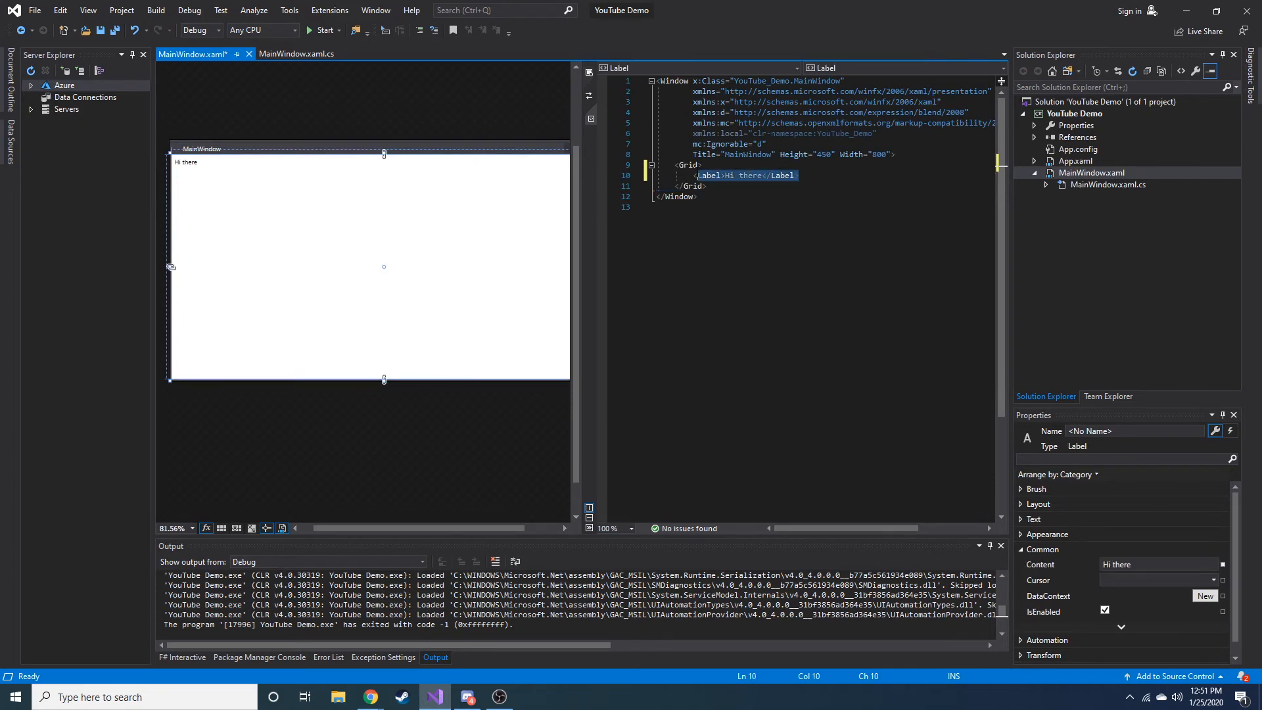
key("Delete")
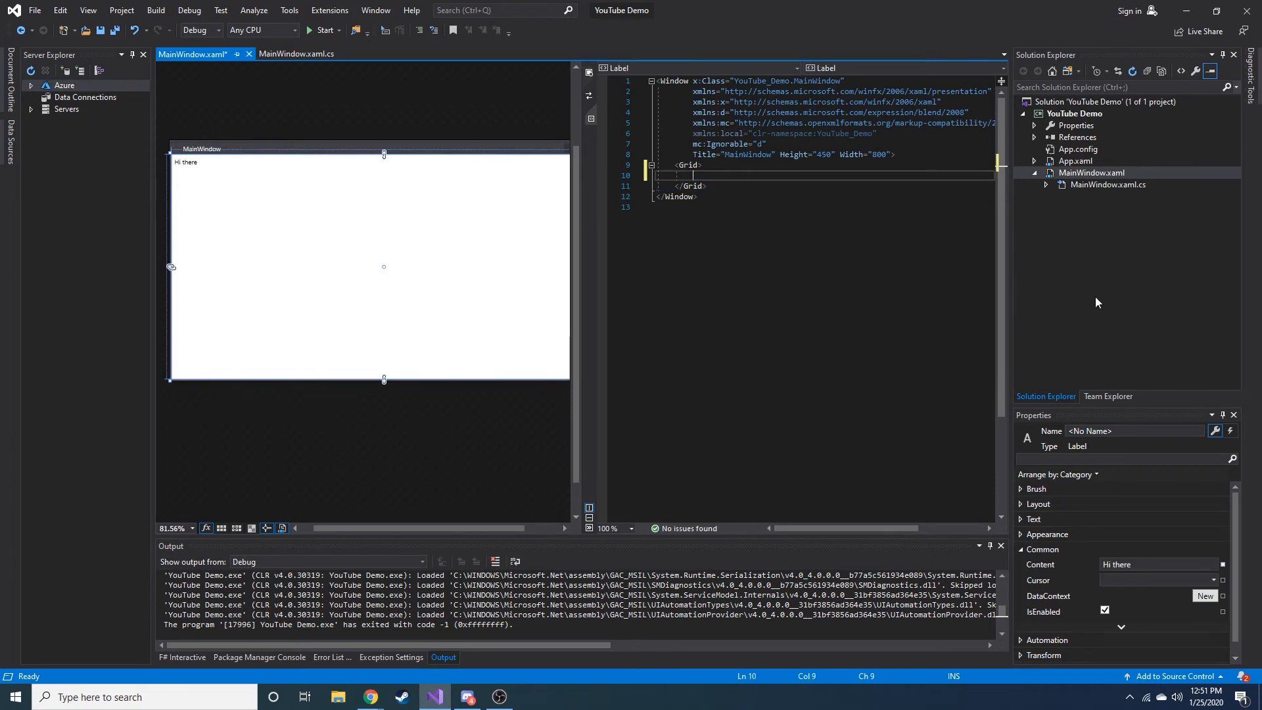
left_click(363, 281)
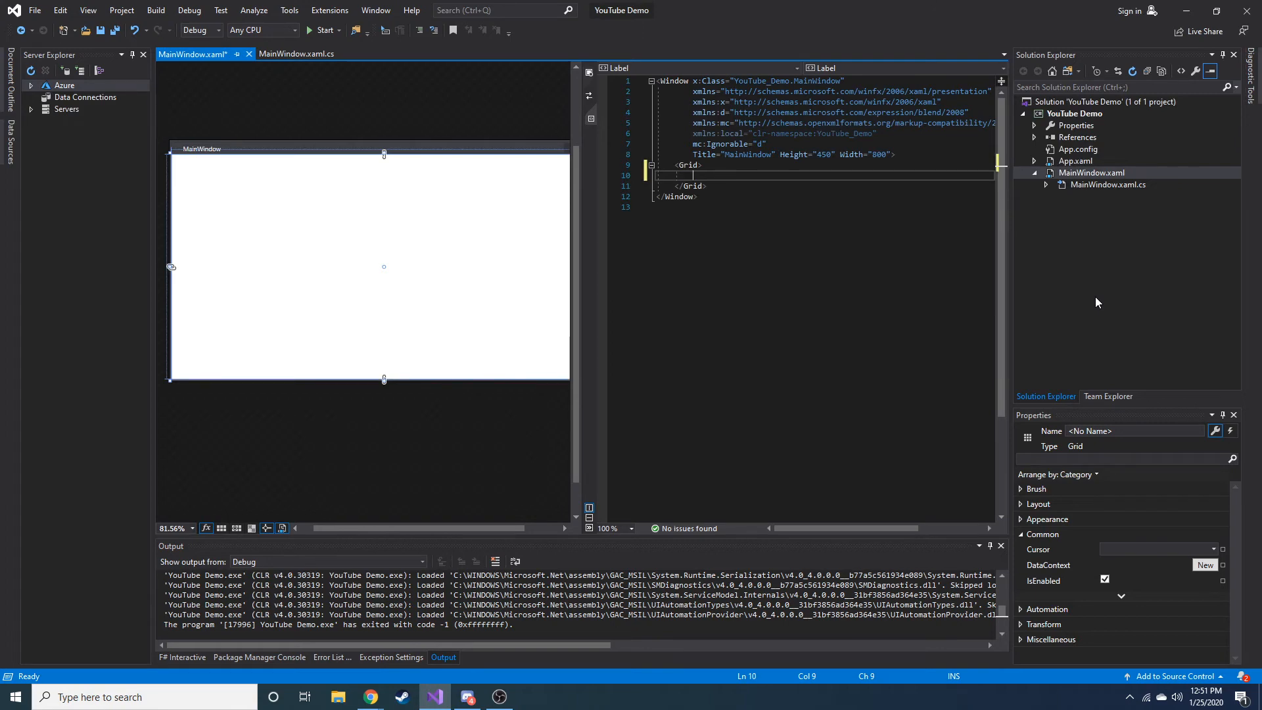
- Add a <Label>What is your name?</Label> element inside the Grid
type("lab")
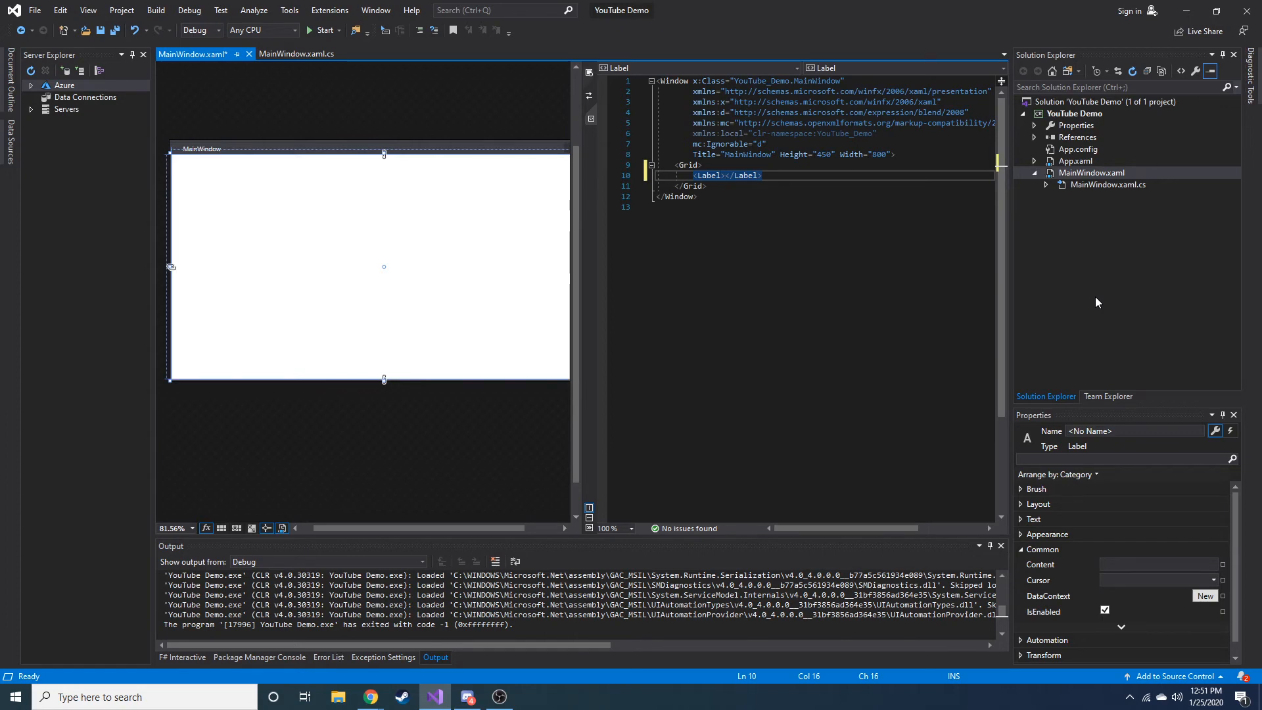
type("What is")
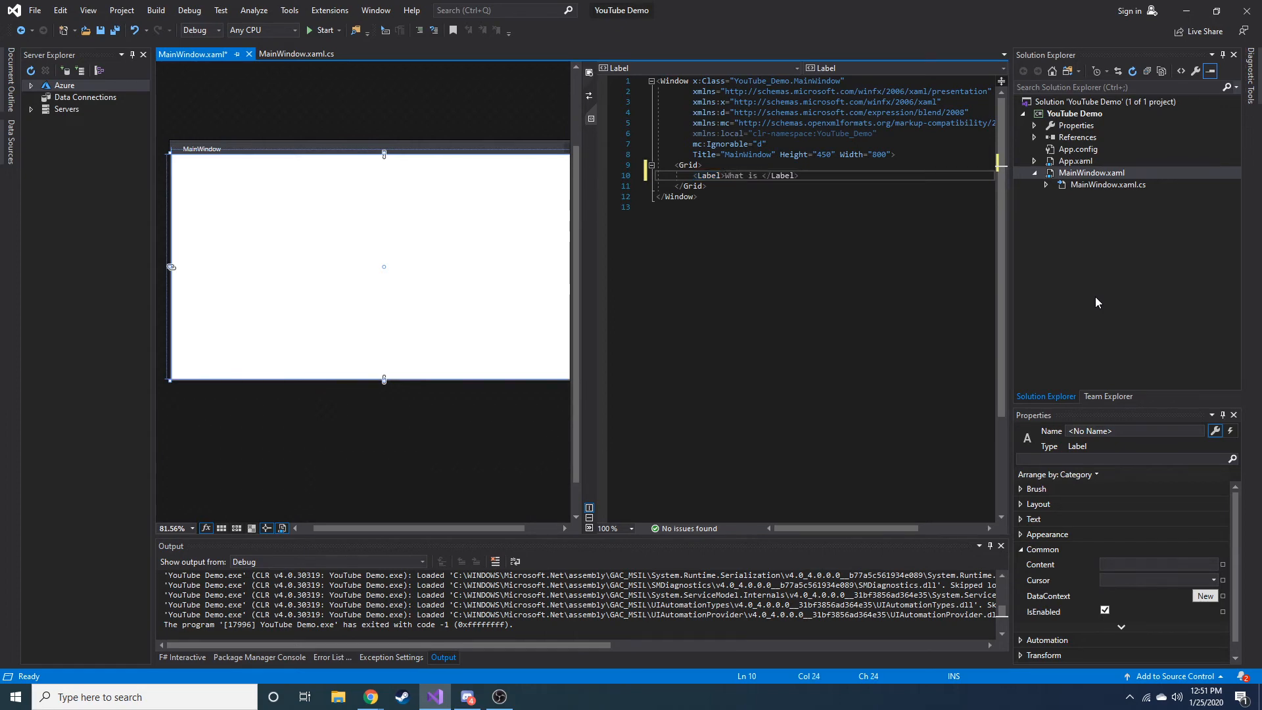
type("your name?")
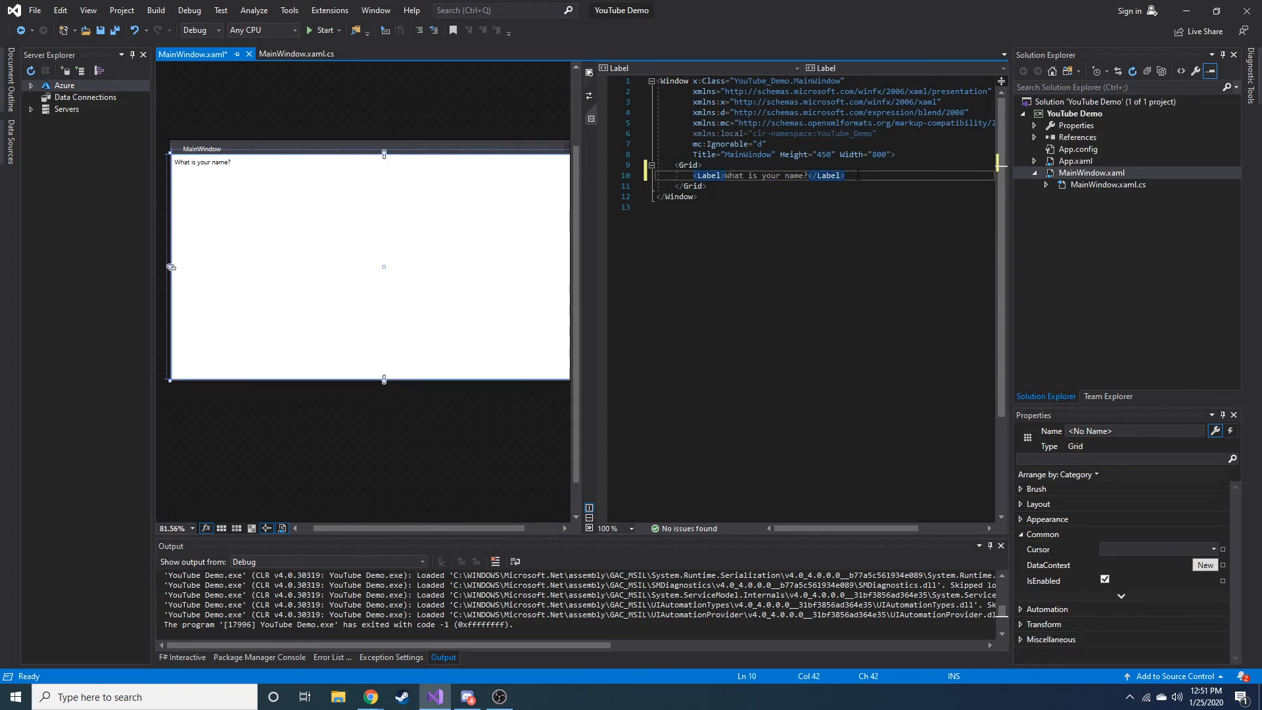
key("enter")
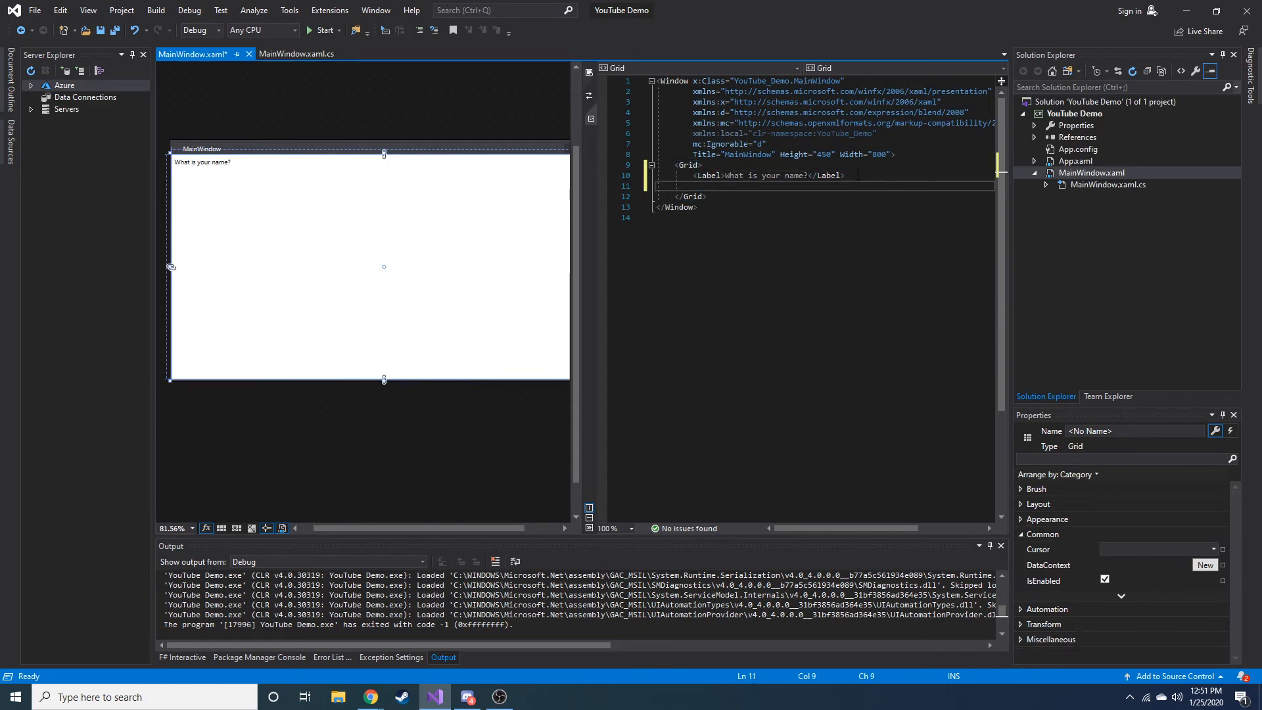
type("<")
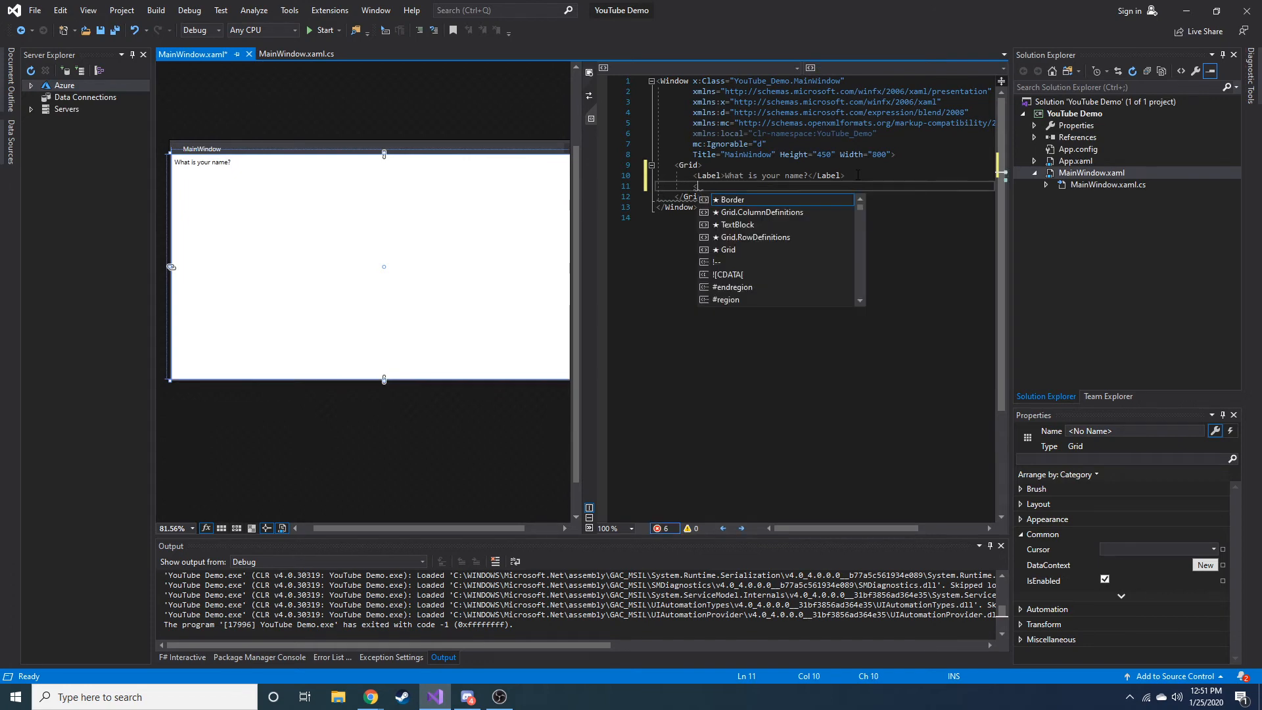
key("Escape")
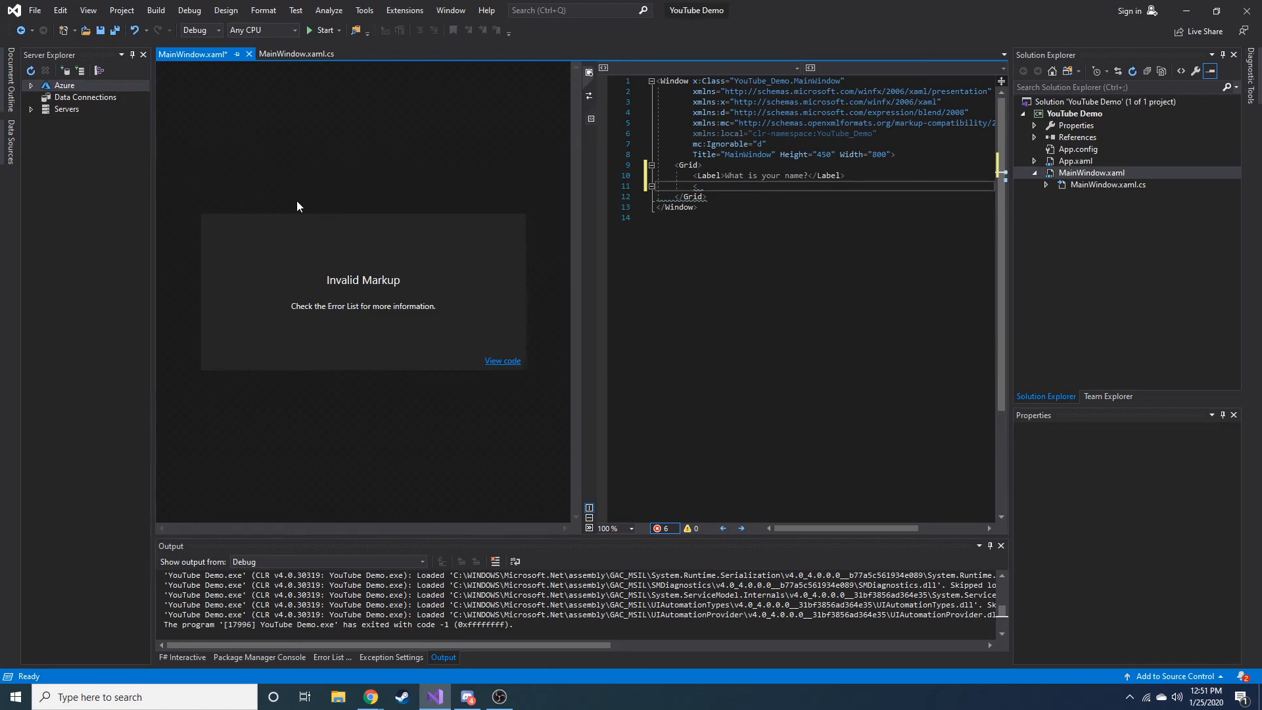
left_click(694, 185)
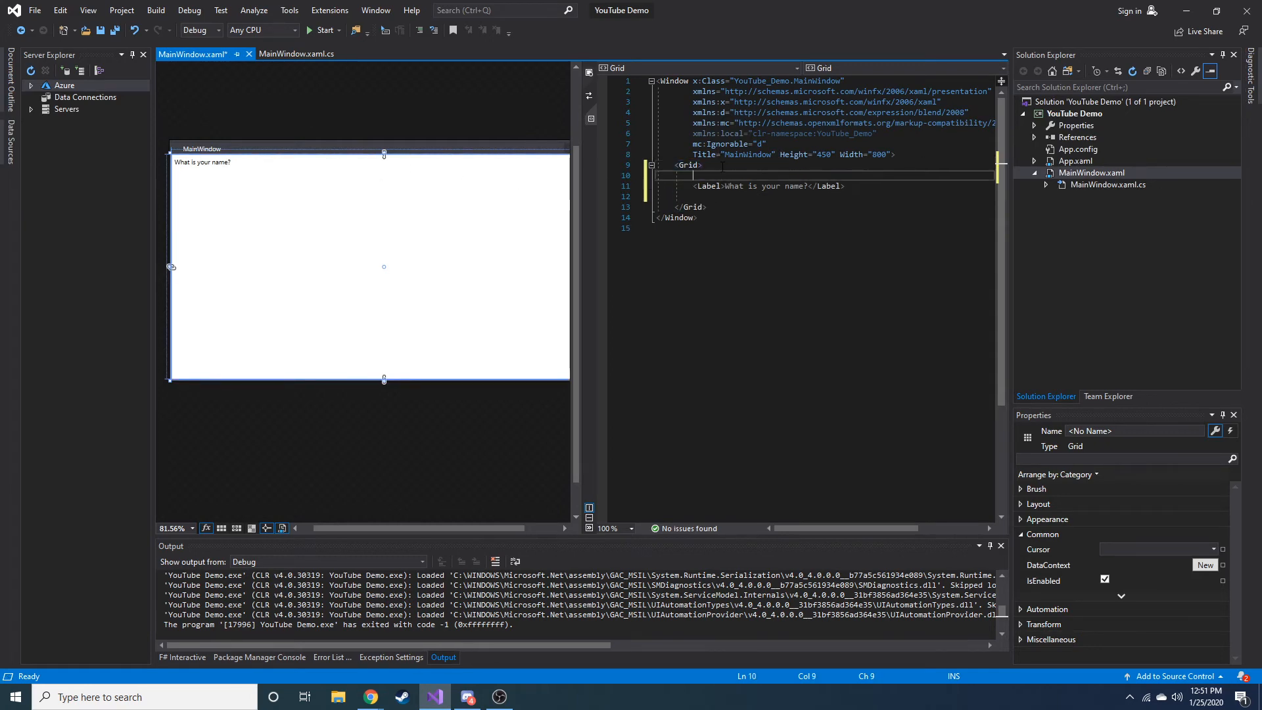
- Wrap the 'What is your name?' label in a StackPanel with Orientation="Vertical" inside the Grid
type("StackPanel")
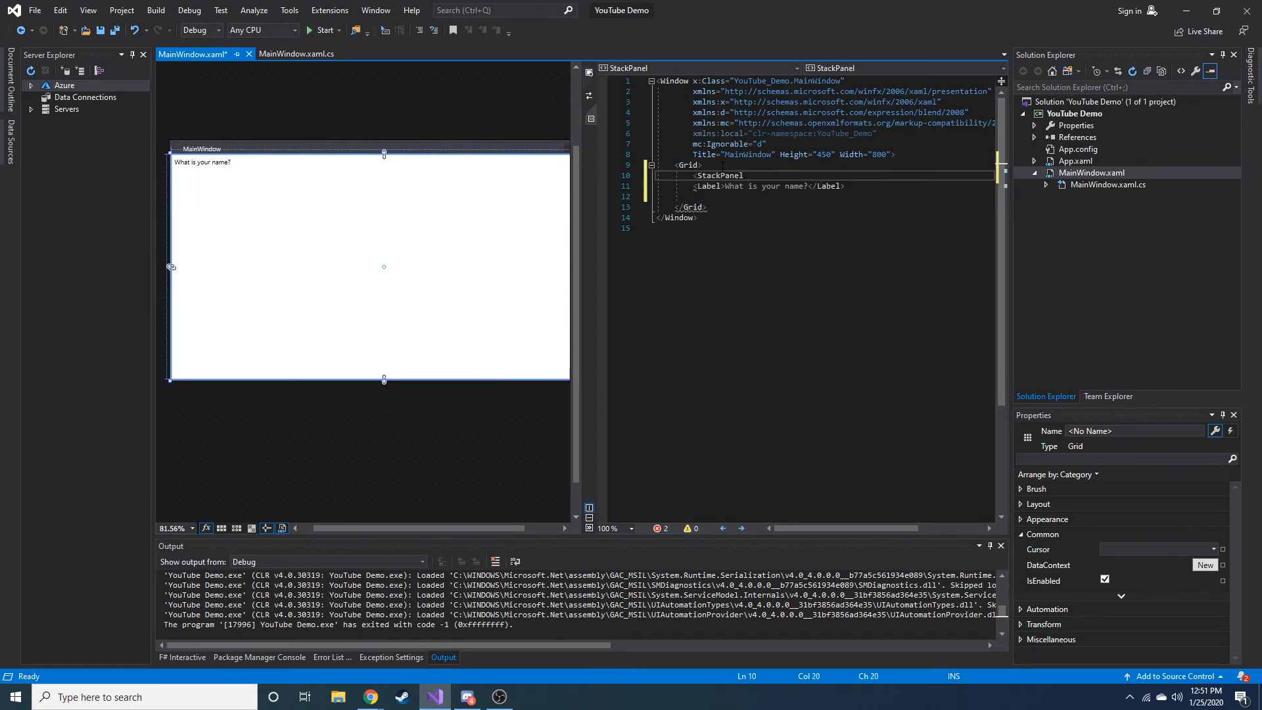
key("Enter")
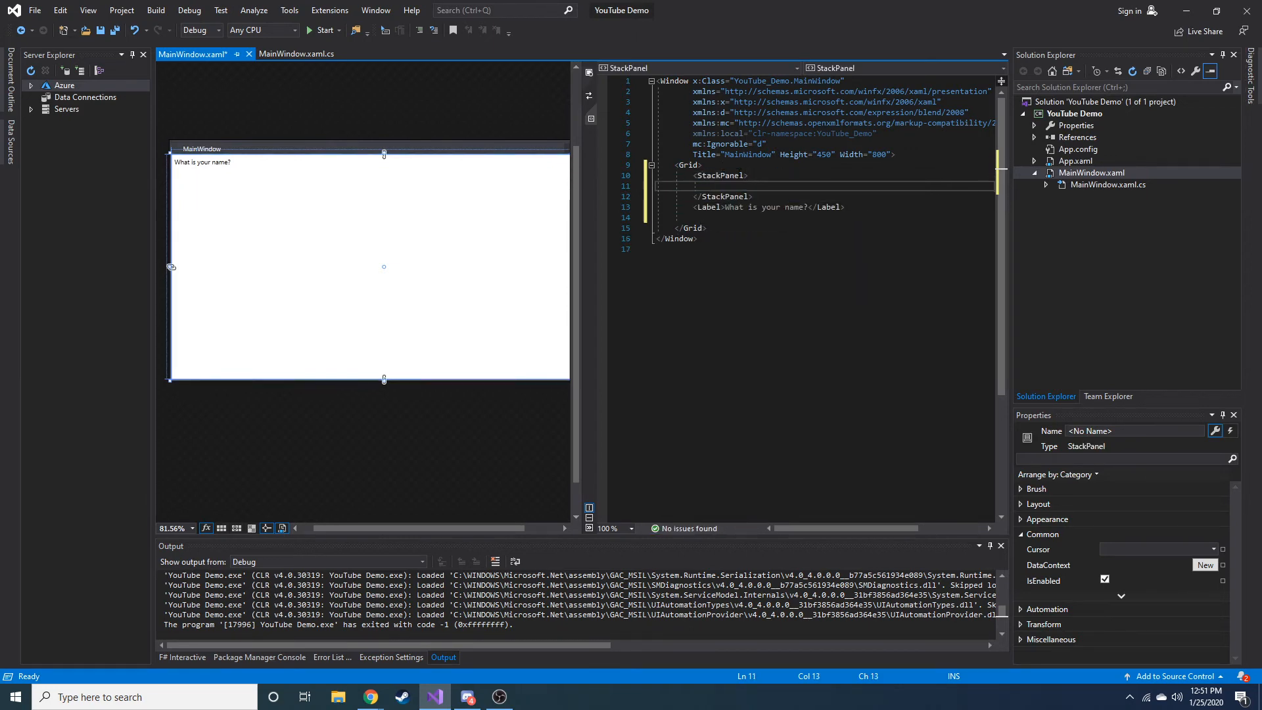
left_click(781, 207)
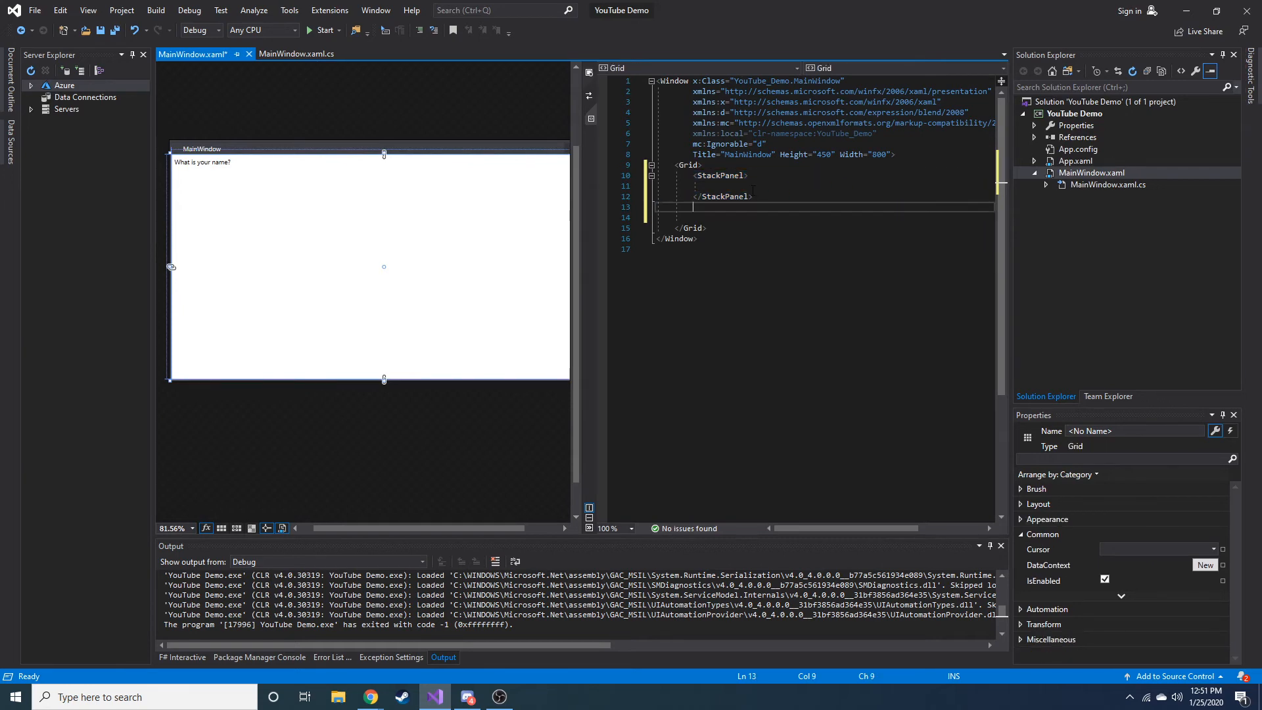
type("<Label>What is your name?</Label>")
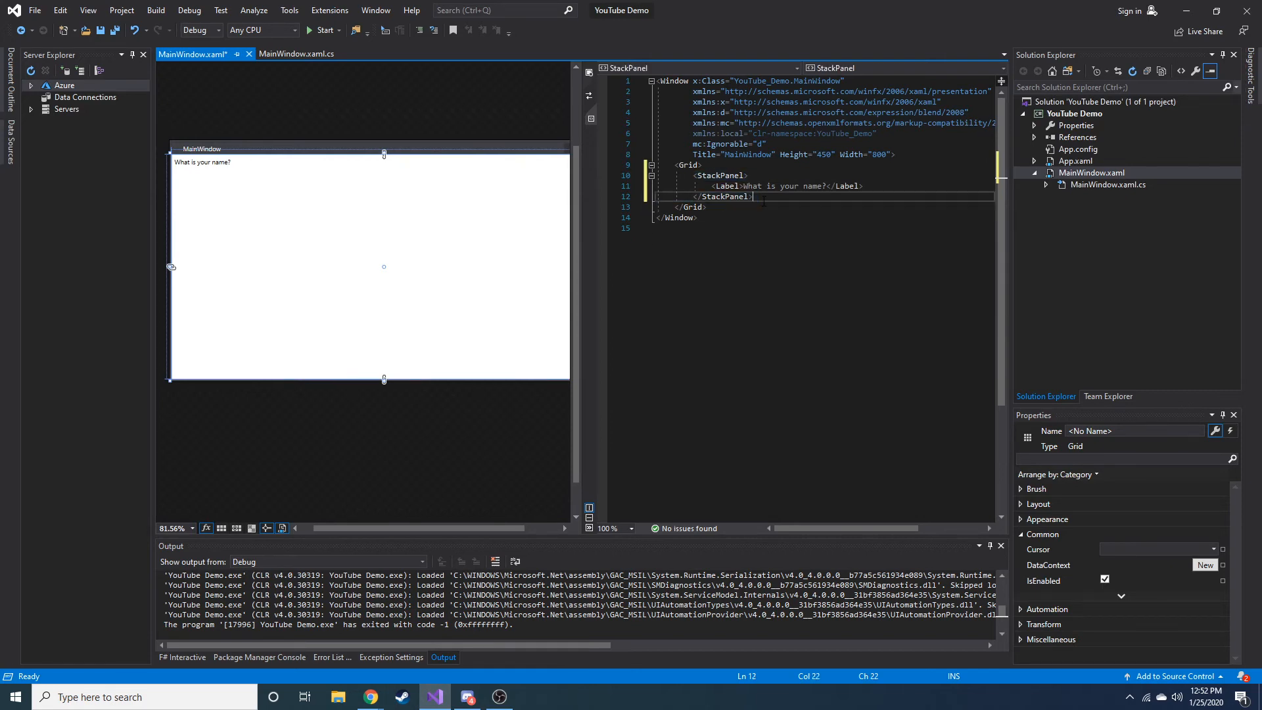
left_click(720, 175)
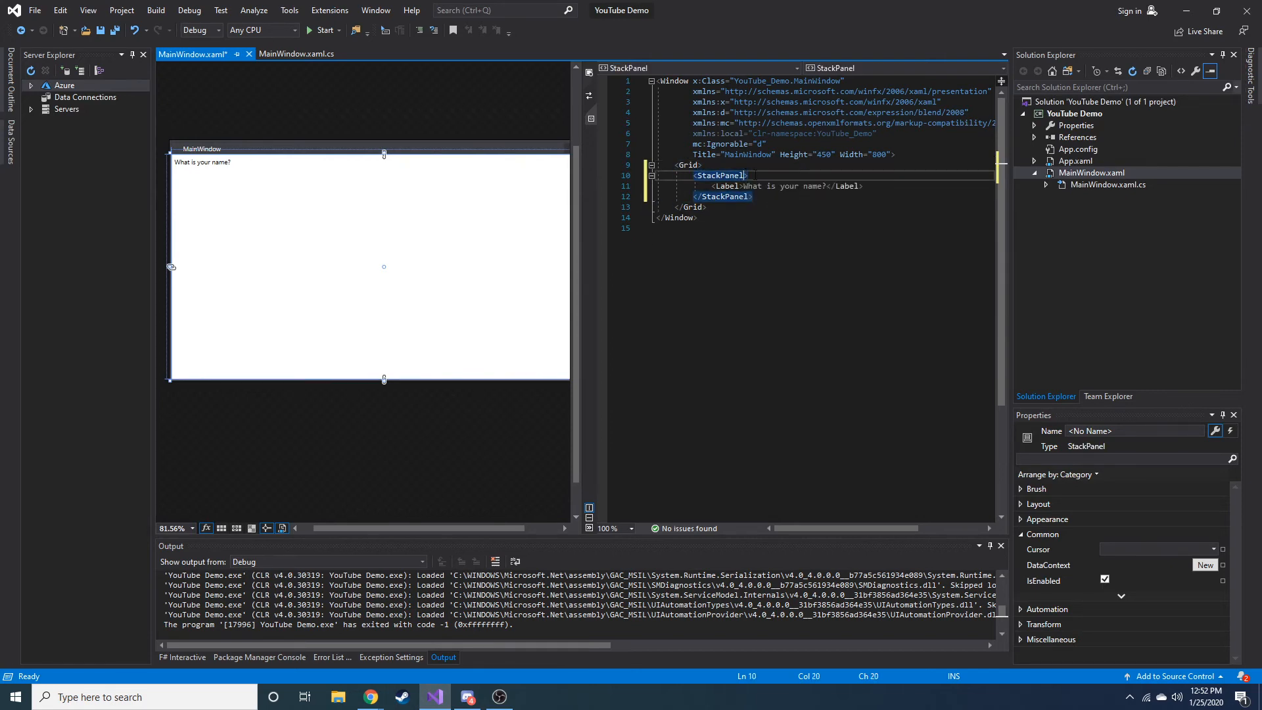
type("\" \"")
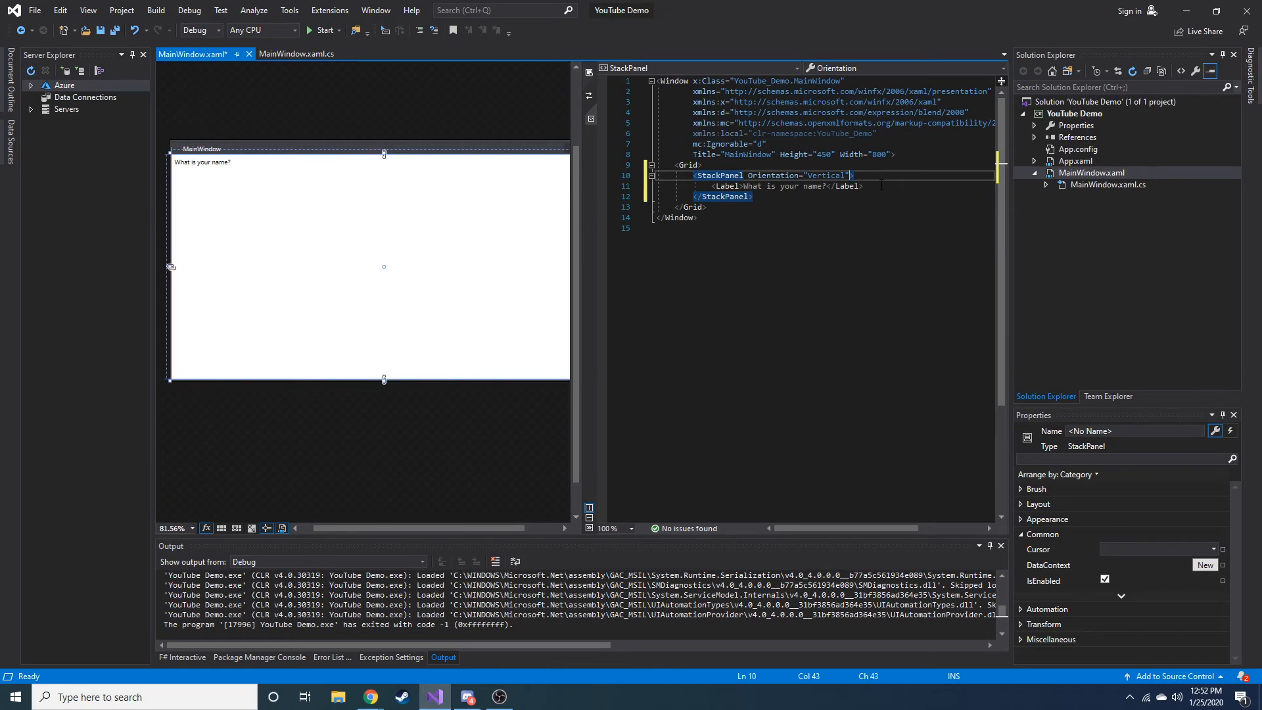
left_click(204, 162)
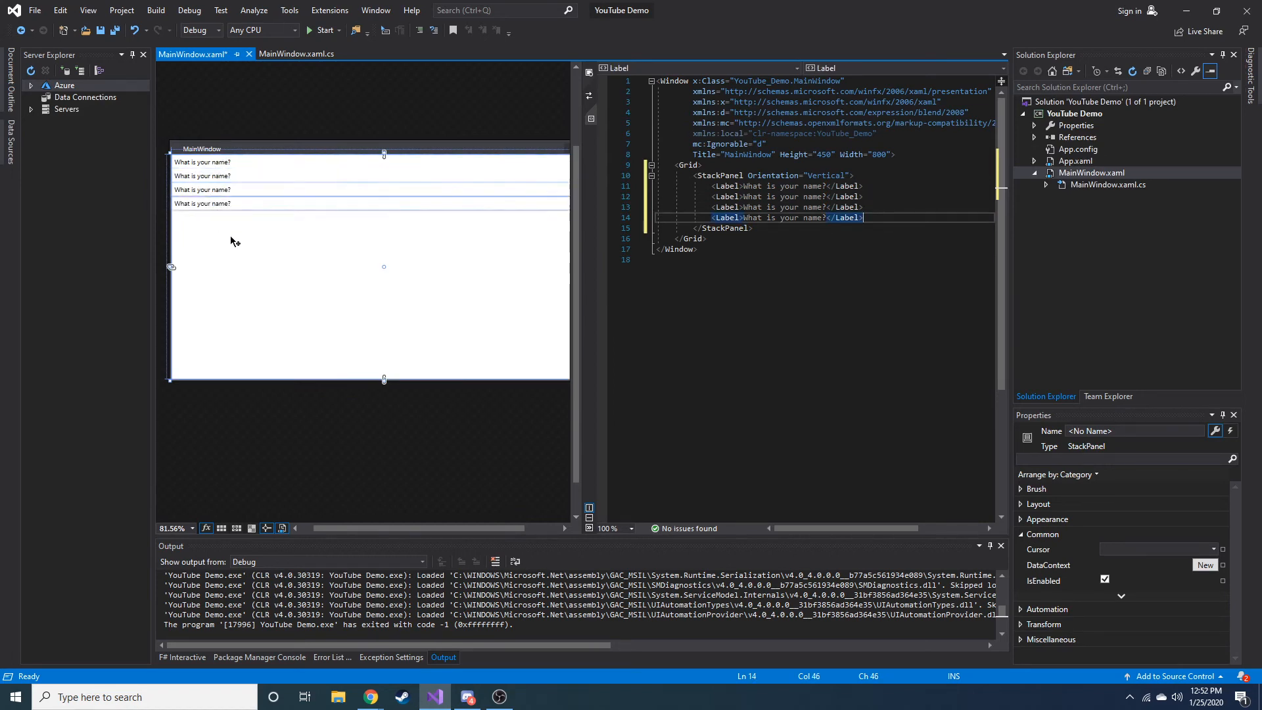
mouse_move(276, 324)
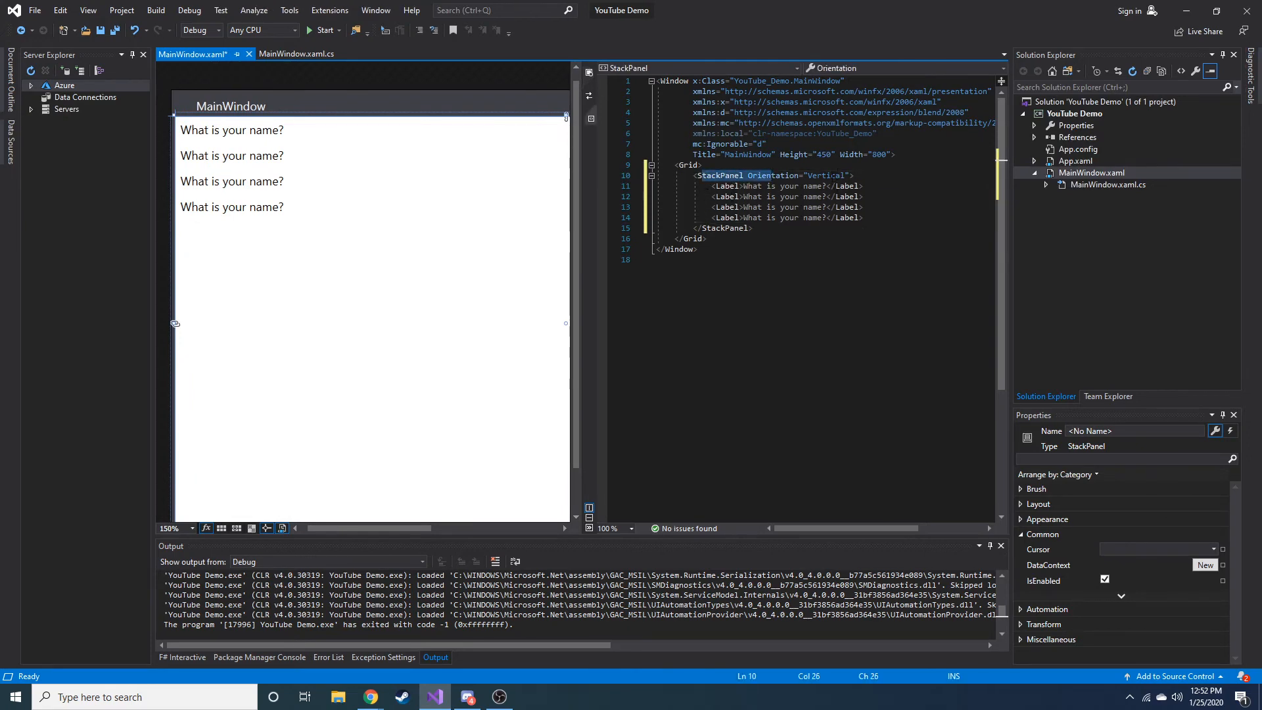
- Change the StackPanel Orientation value from Vertical to Horizontal
type("Horizontal")
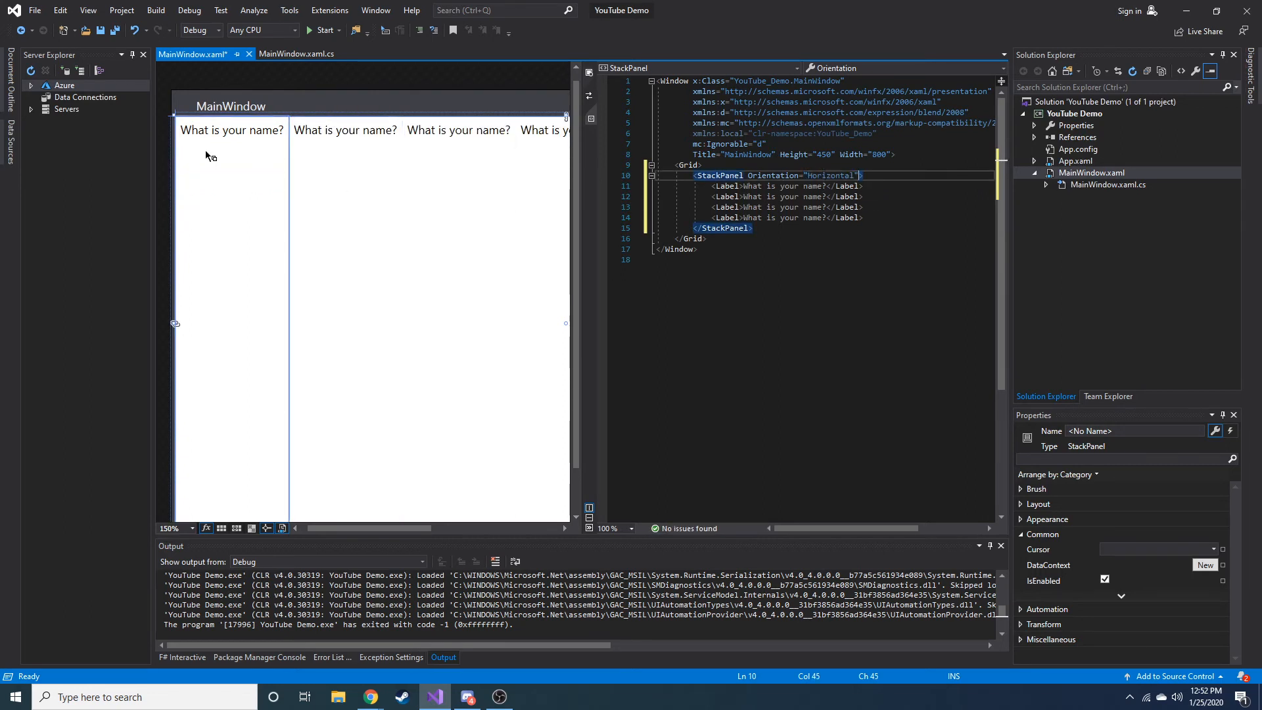
mouse_move(537, 150)
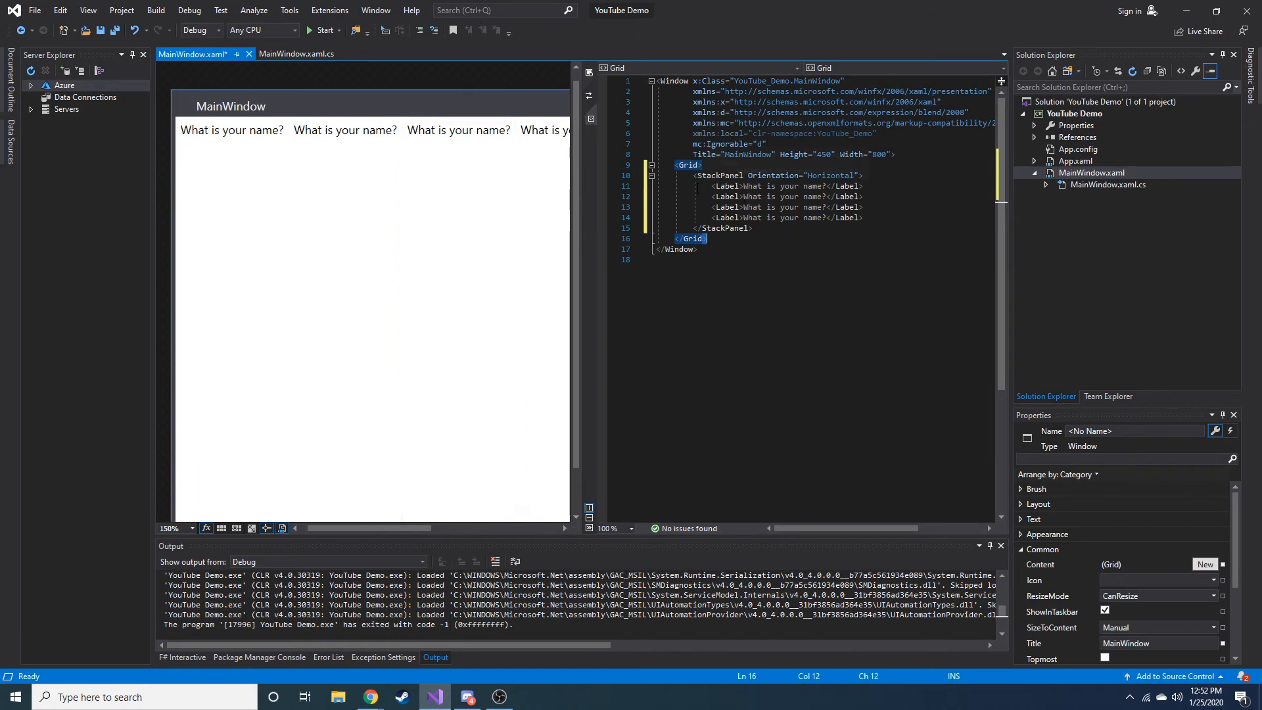
- Add Height="200px" to the StackPanel tag
left_click(785, 217)
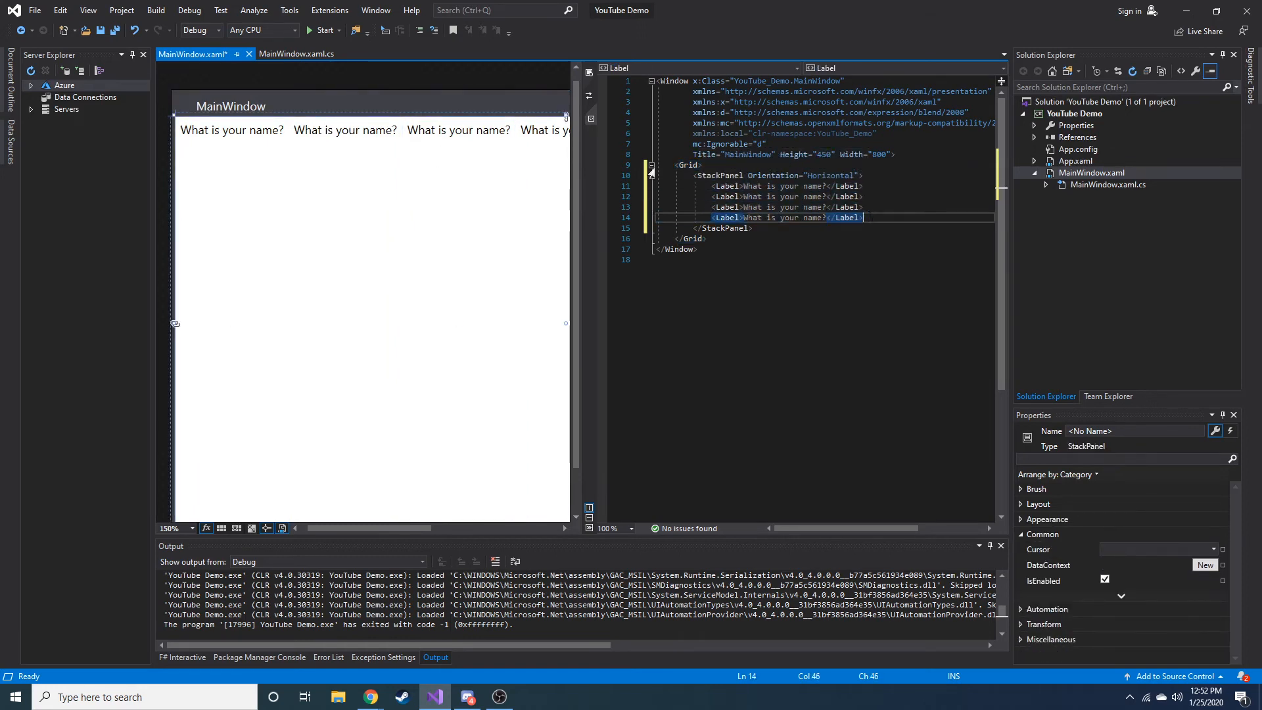
left_click(231, 130)
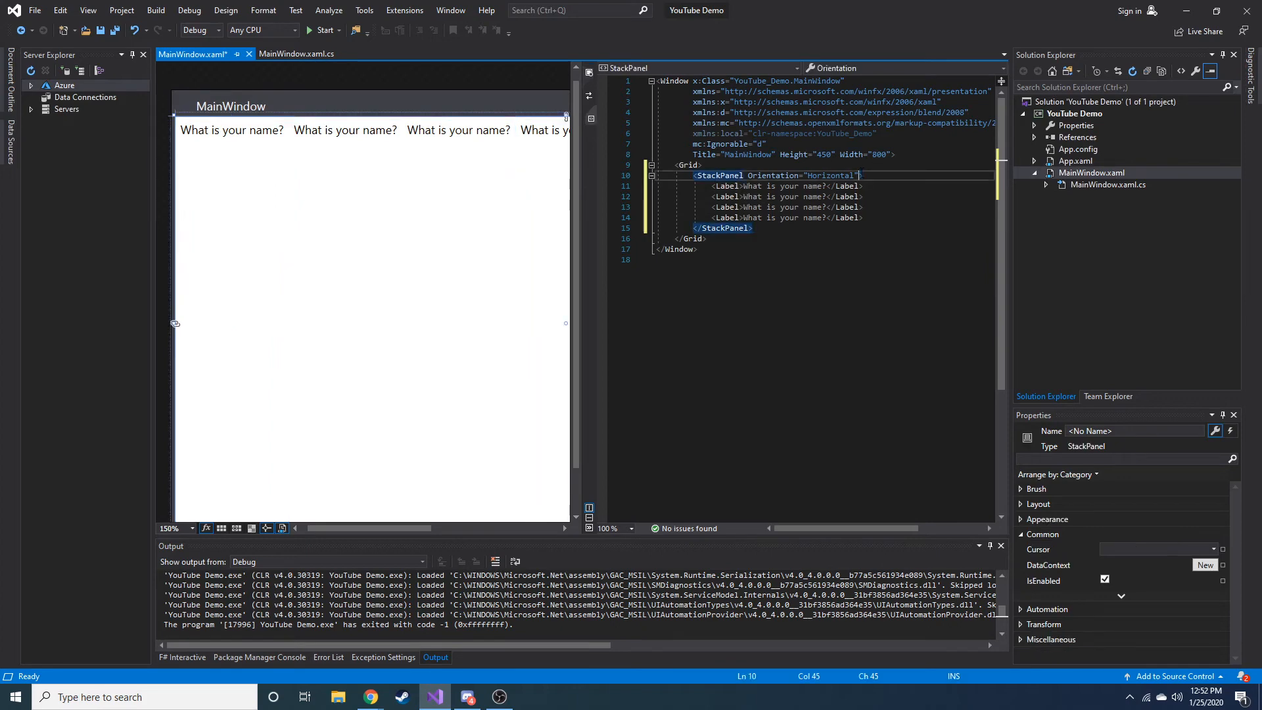
type("hd")
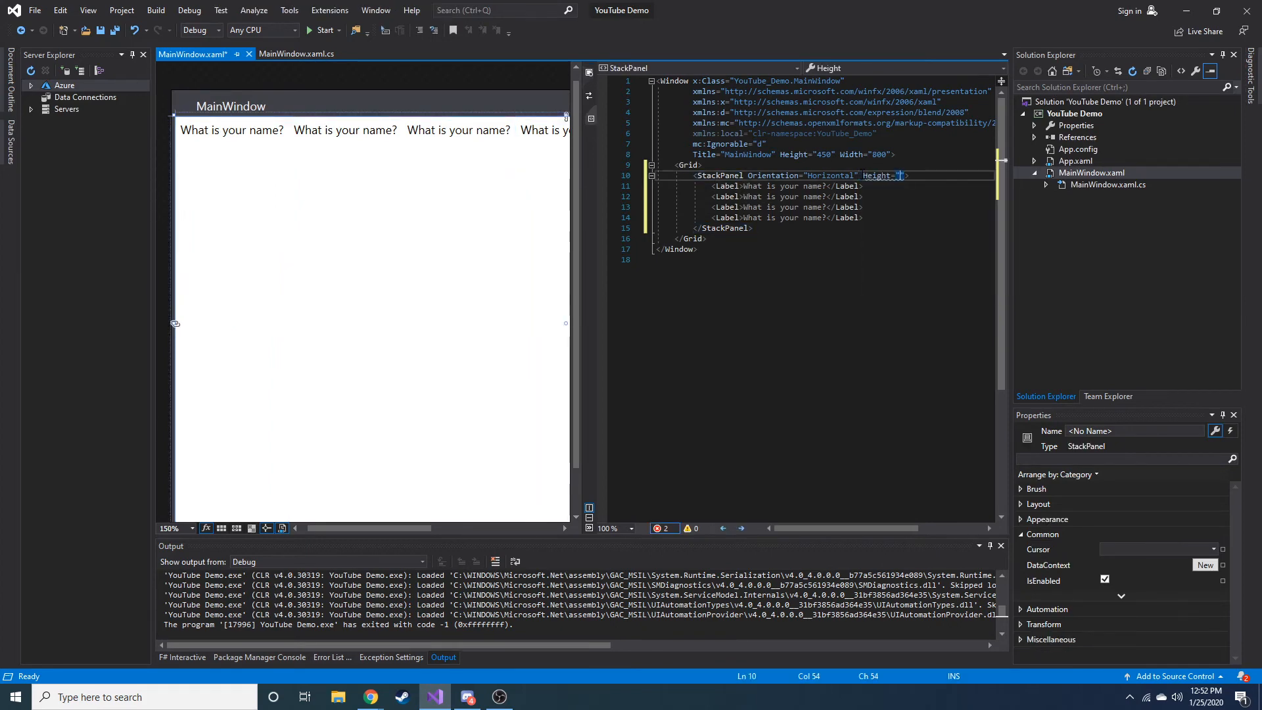
type("200px")
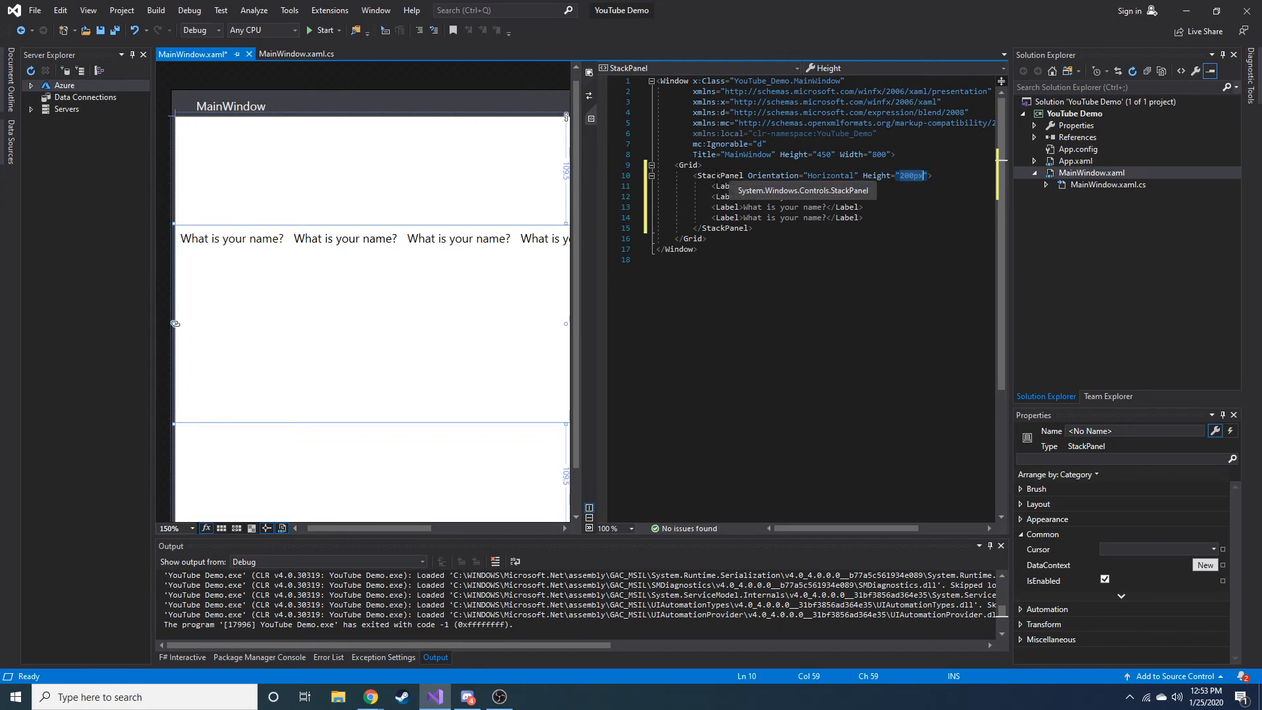
mouse_move(909, 175)
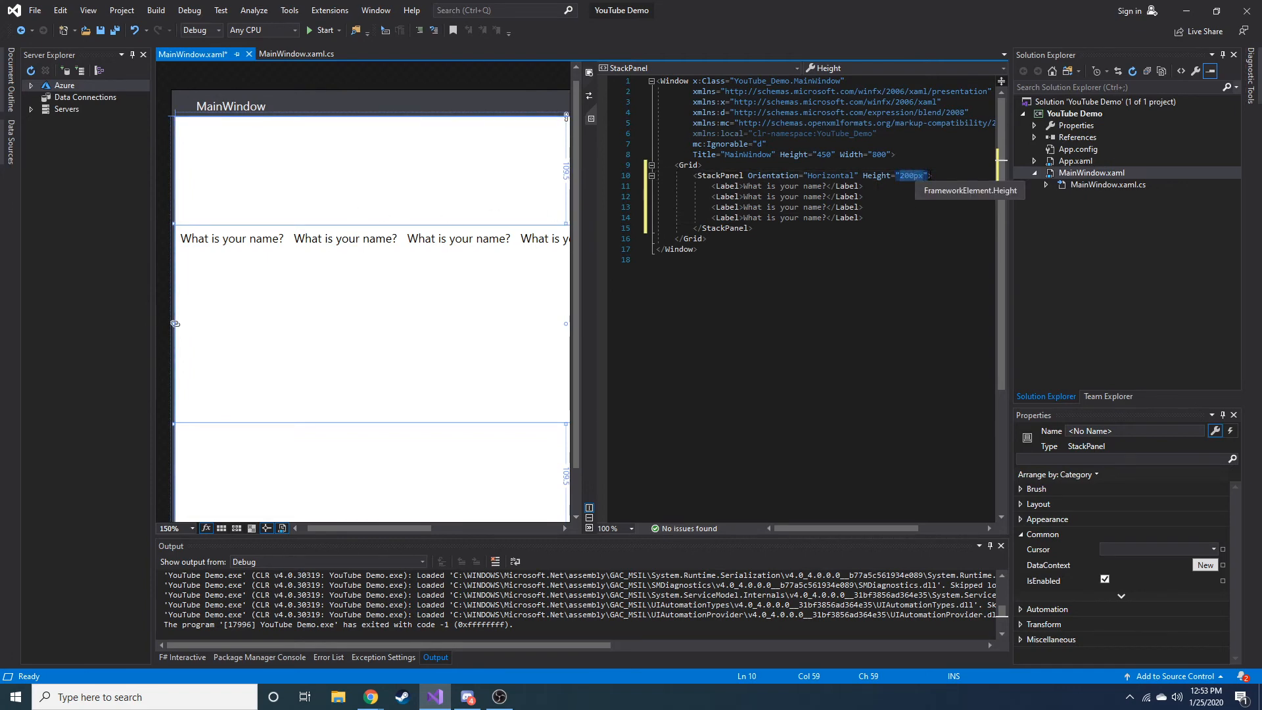
- Add a VerticalAlignment attribute to the StackPanel, trying Top and then Bottom
type("ver")
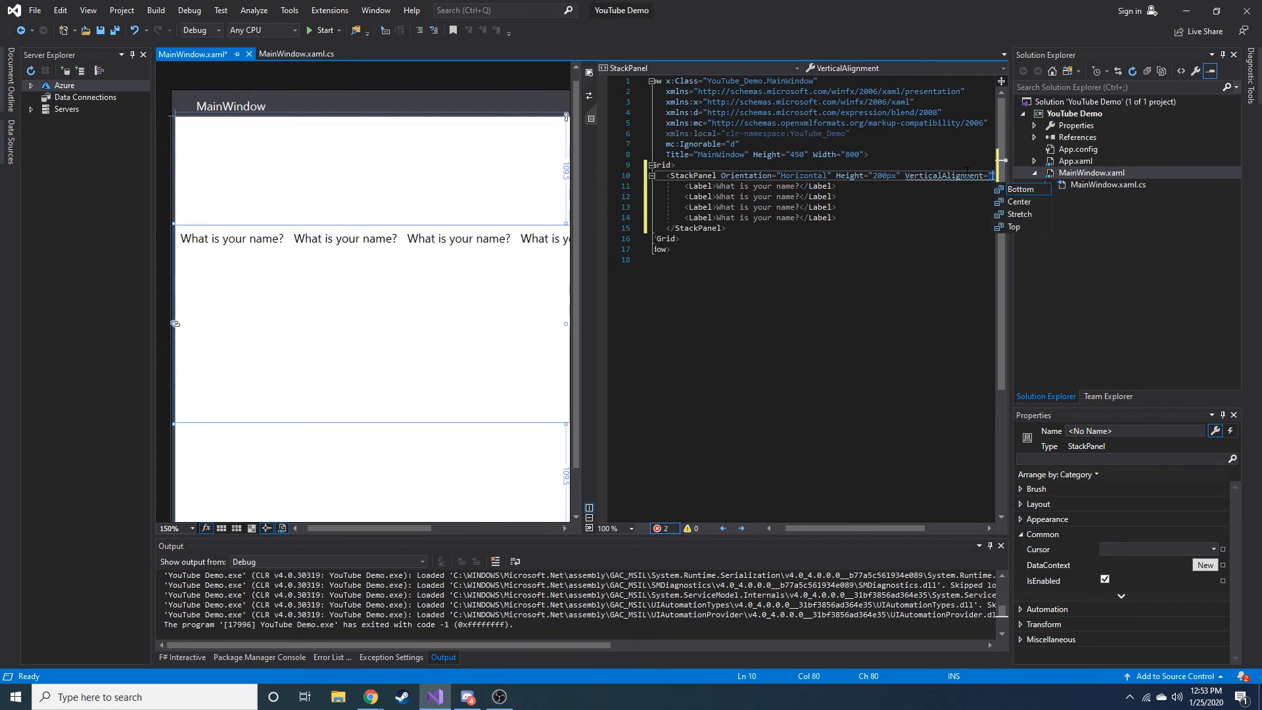
left_click(1013, 227)
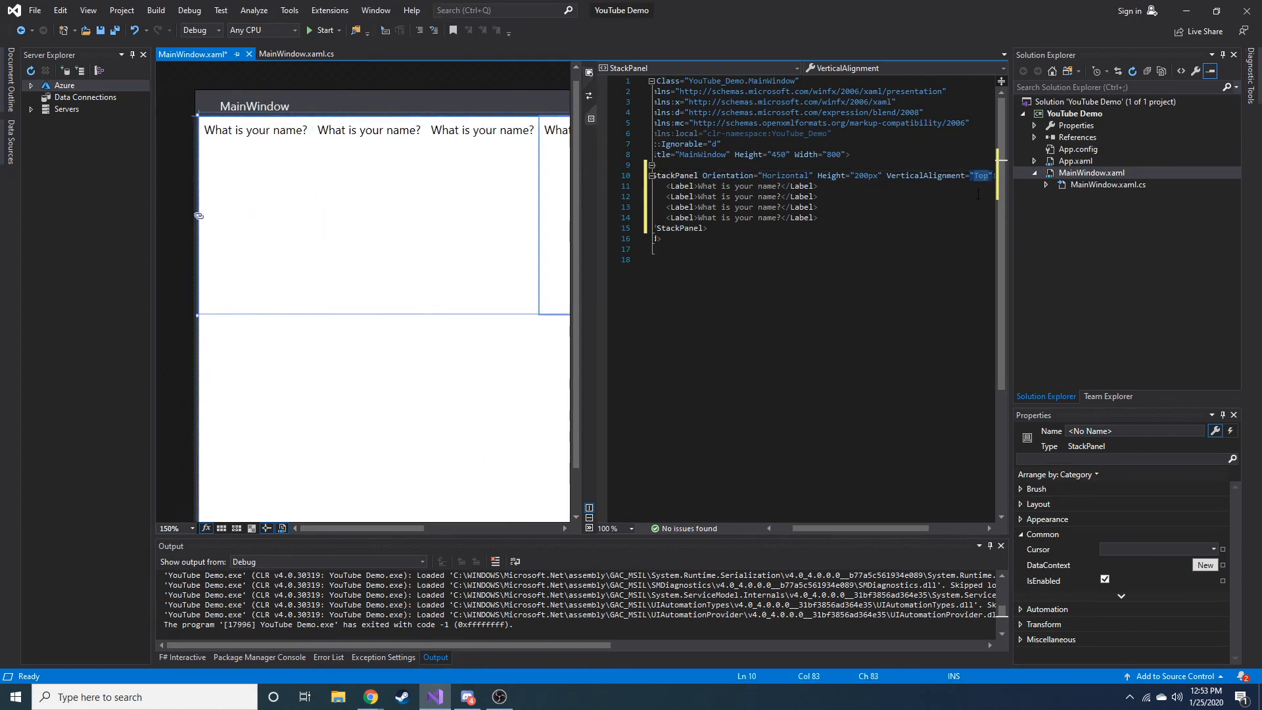
type("Bottom")
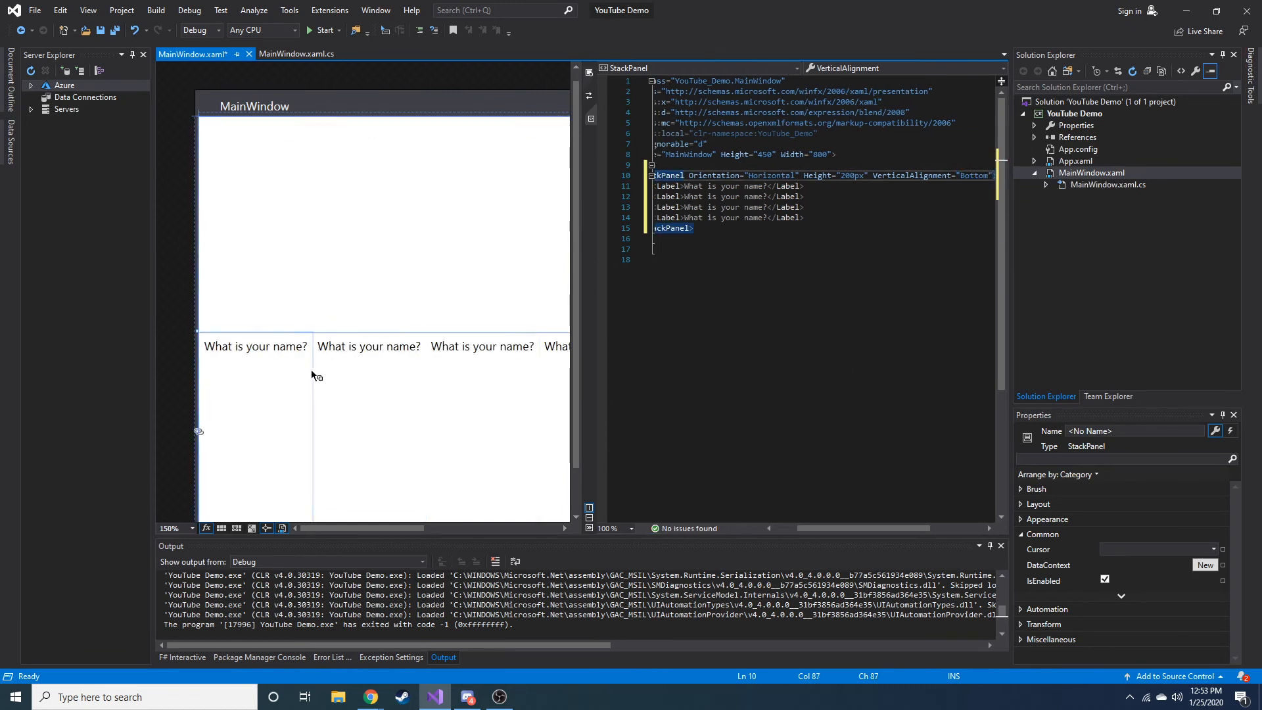
double_click(974, 175)
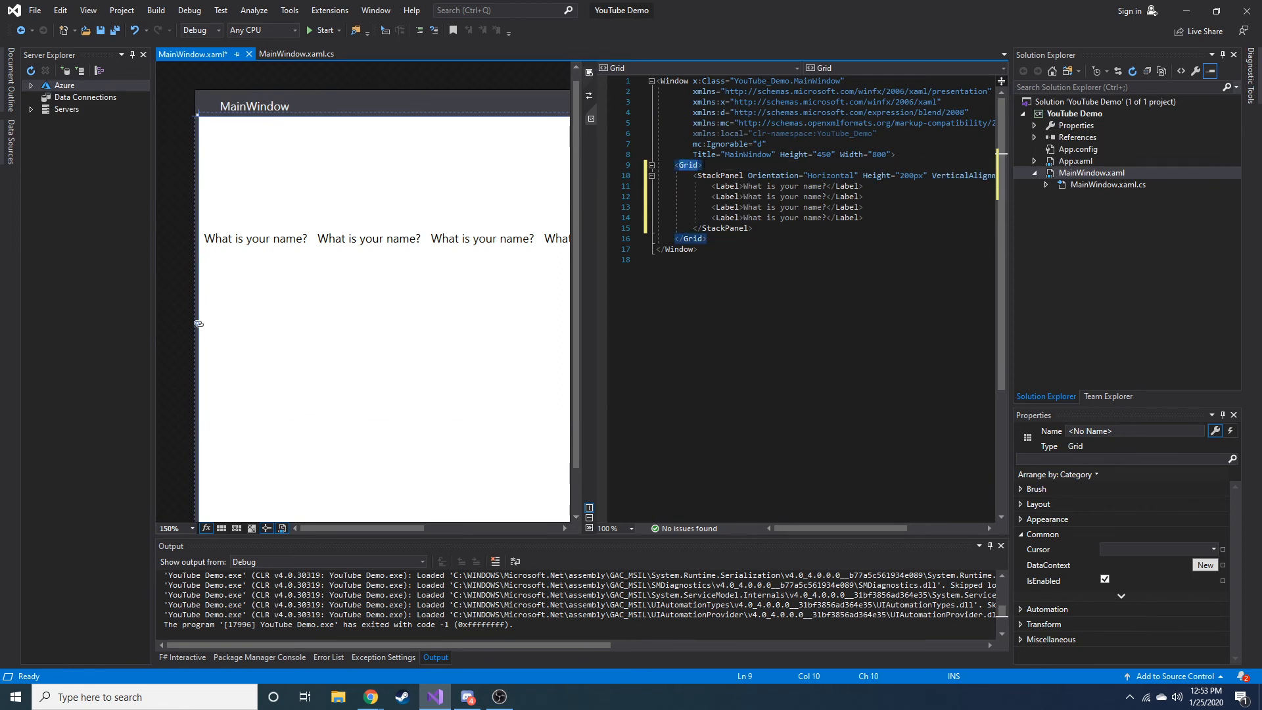
mouse_move(687, 164)
type("<StackPanel>")
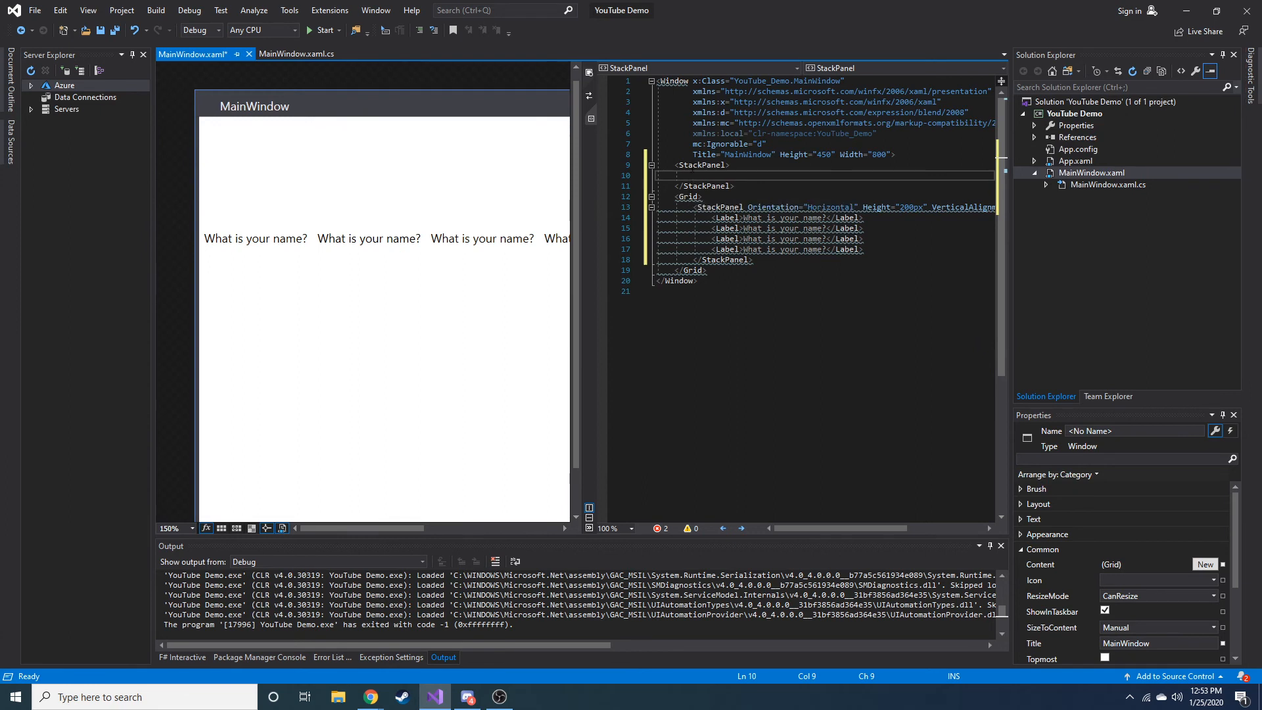
- Undo the misplaced StackPanel and start a new line inside the Grid after </StackPanel>
left_click(688, 196)
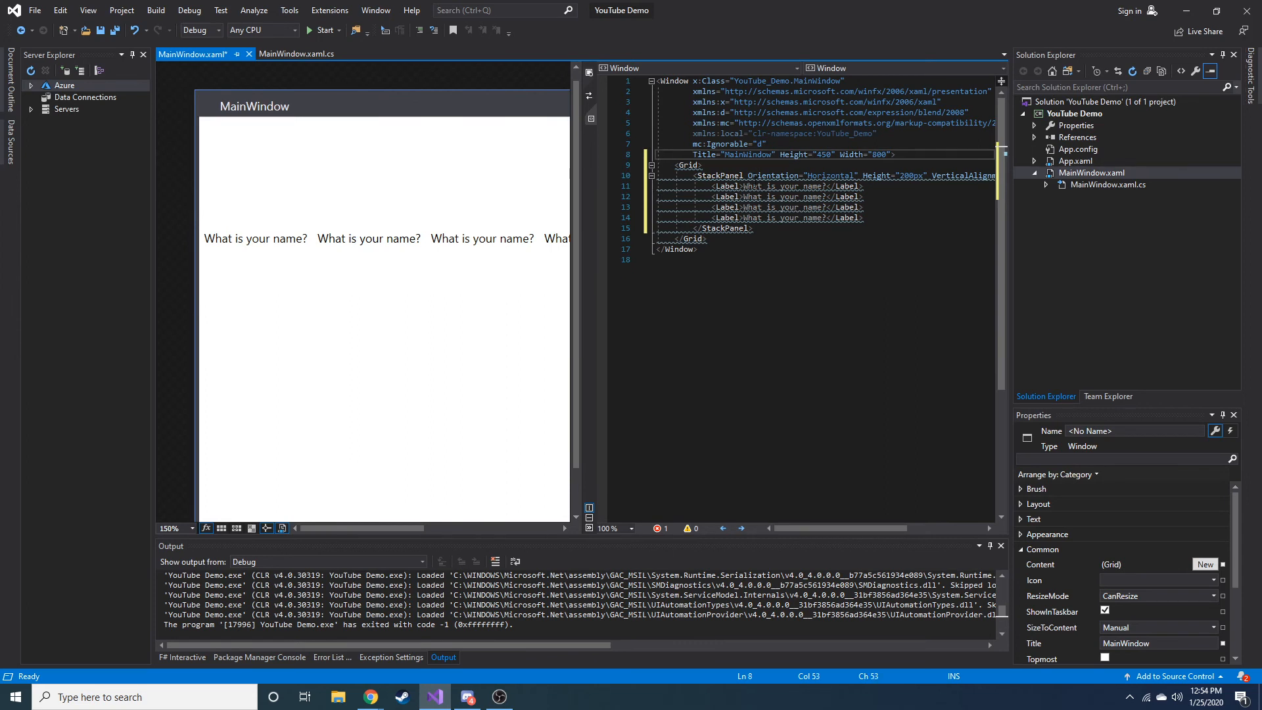
left_click(701, 238)
type("<")
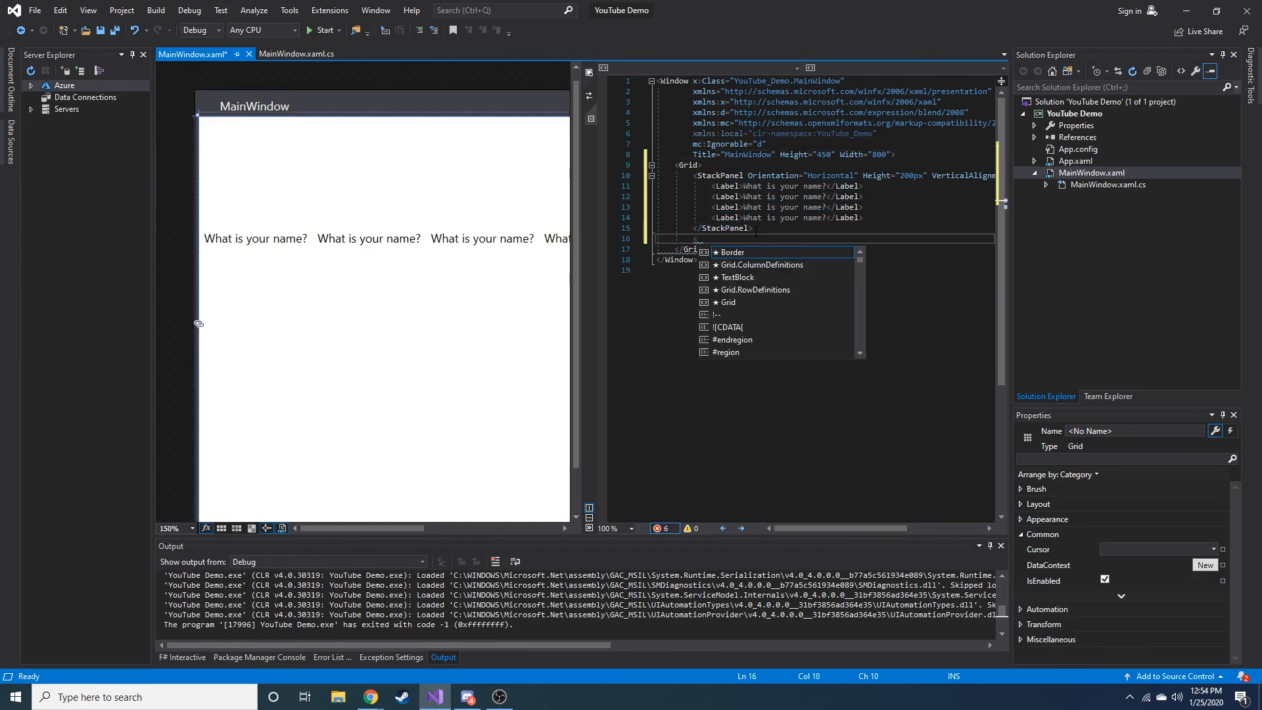
- Insert a second StackPanel containing four 'What is your name?' labels stacked vertically
type("st")
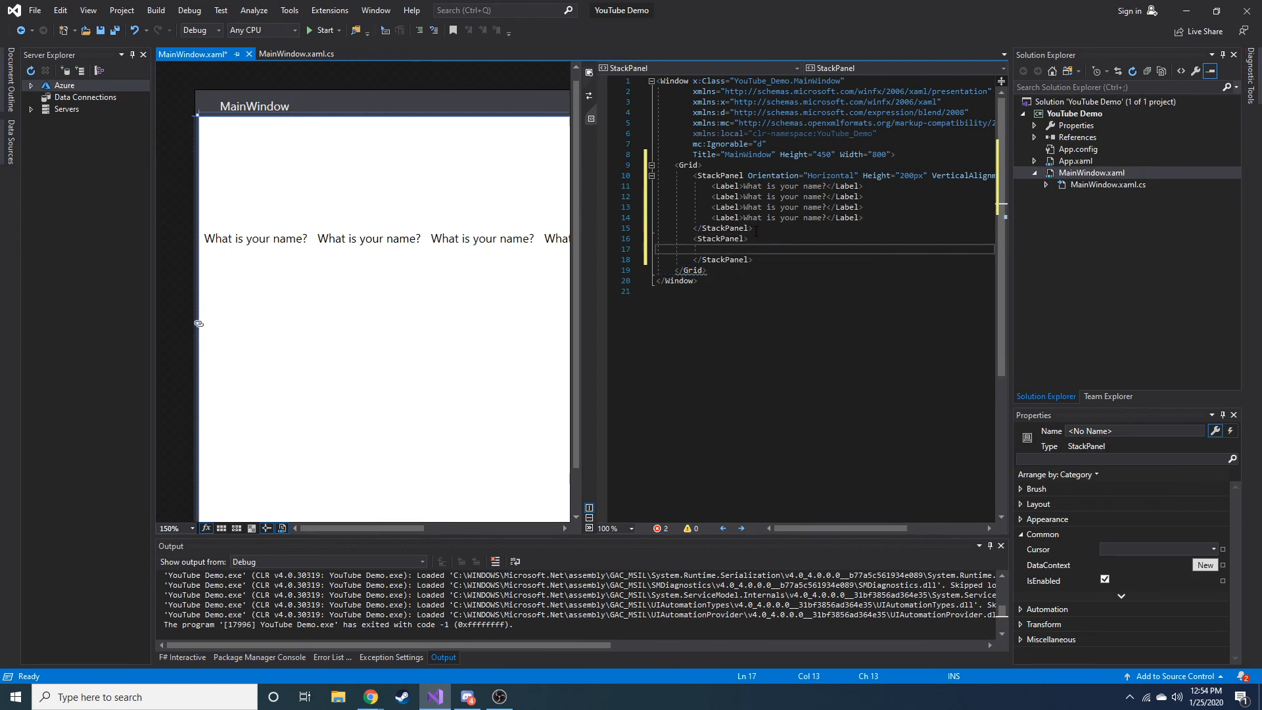
mouse_move(718, 238)
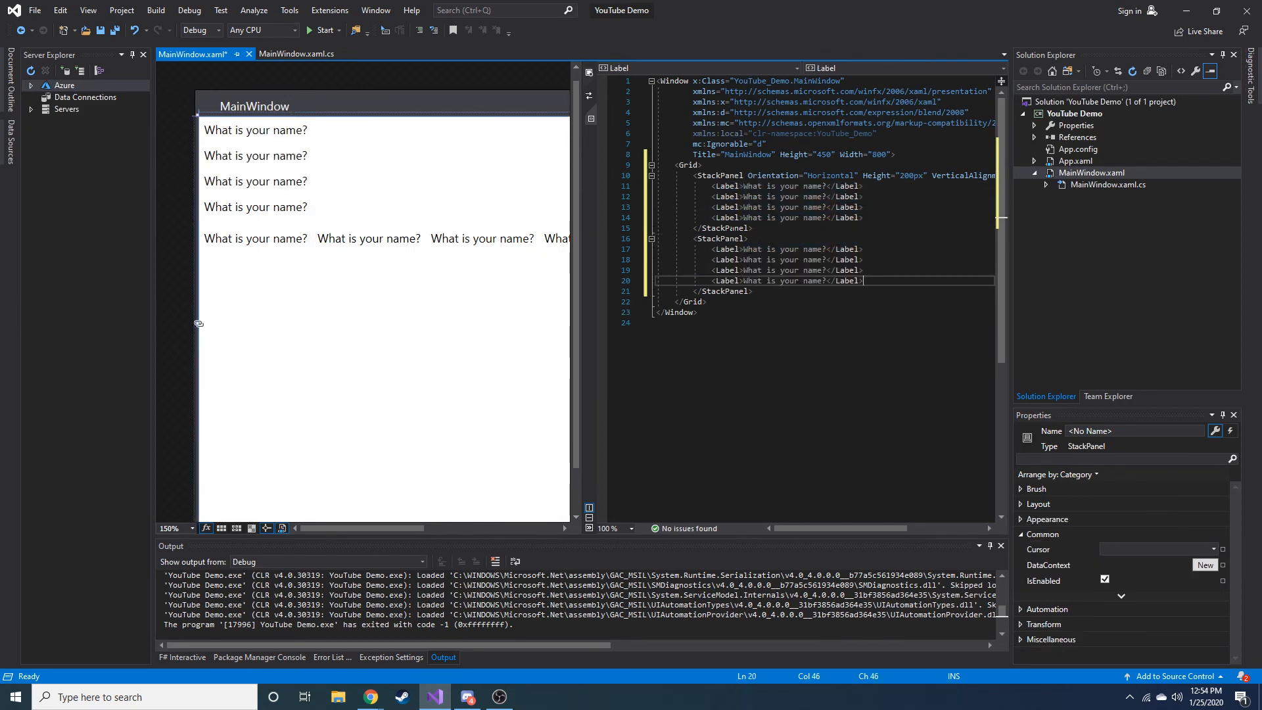
left_click(723, 238)
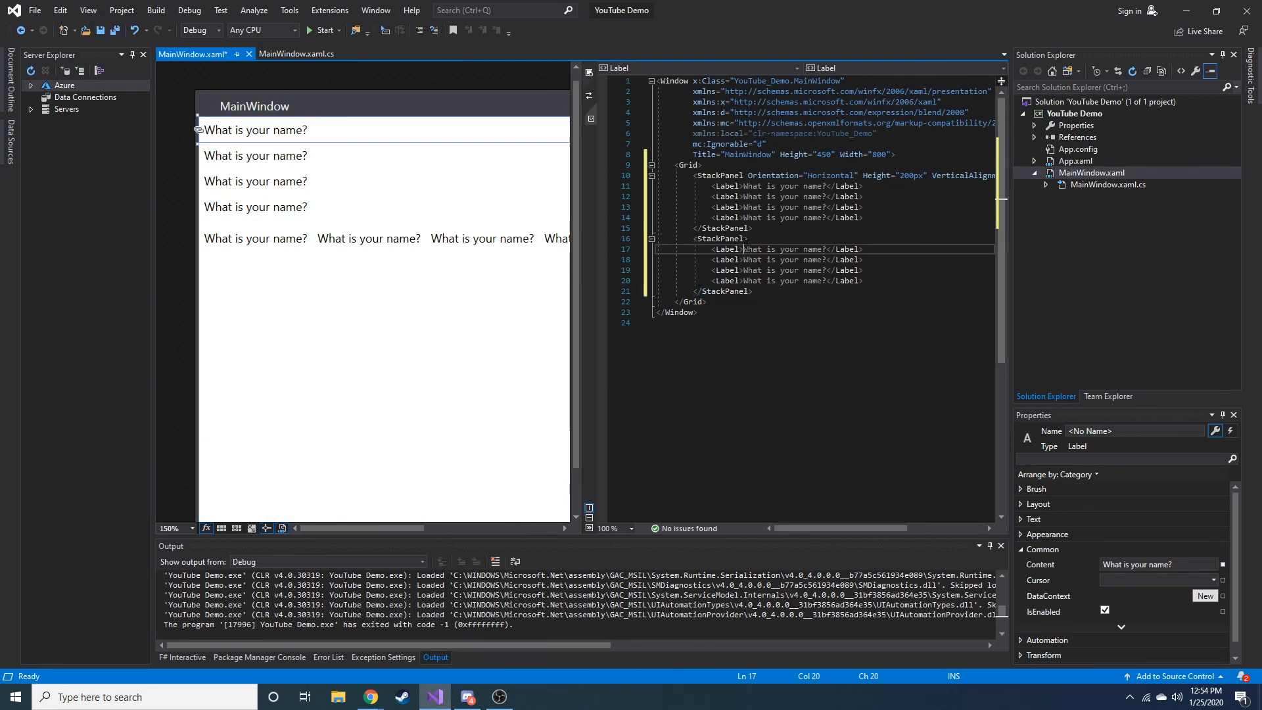
left_click(744, 280)
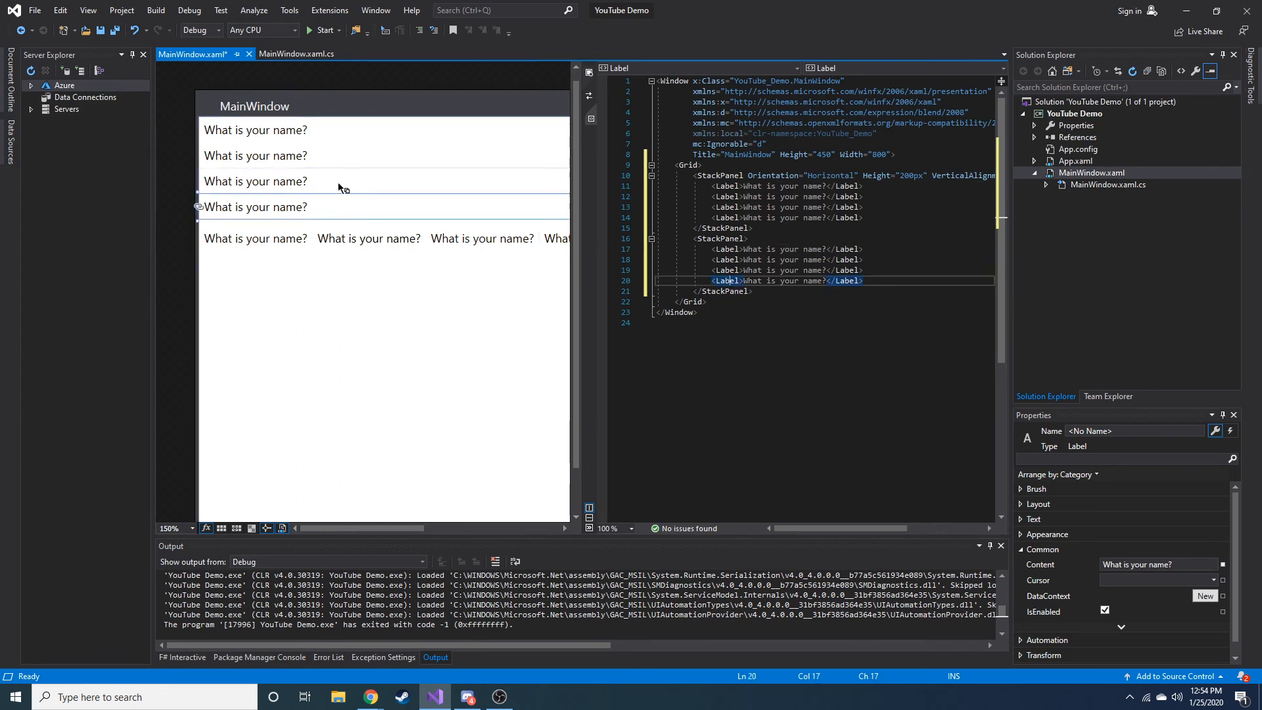
left_click(720, 238)
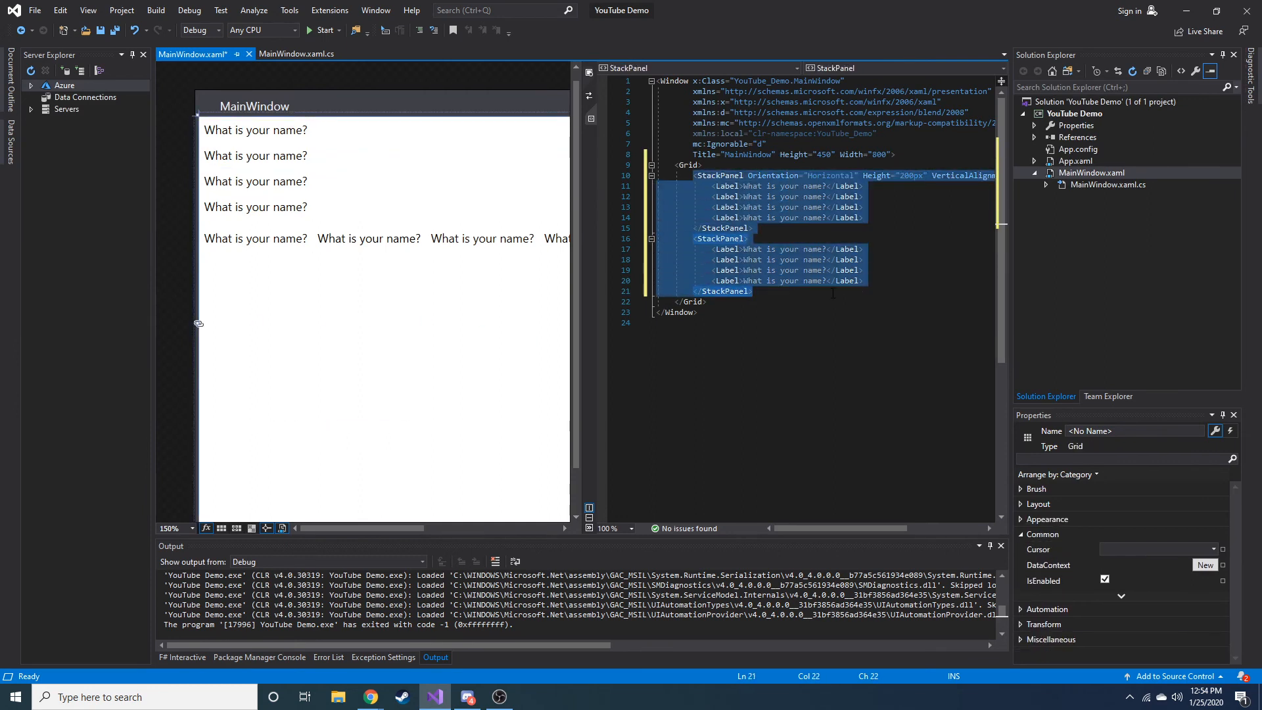
- Delete both StackPanel blocks, leaving an empty <Grid></Grid>
key("Delete")
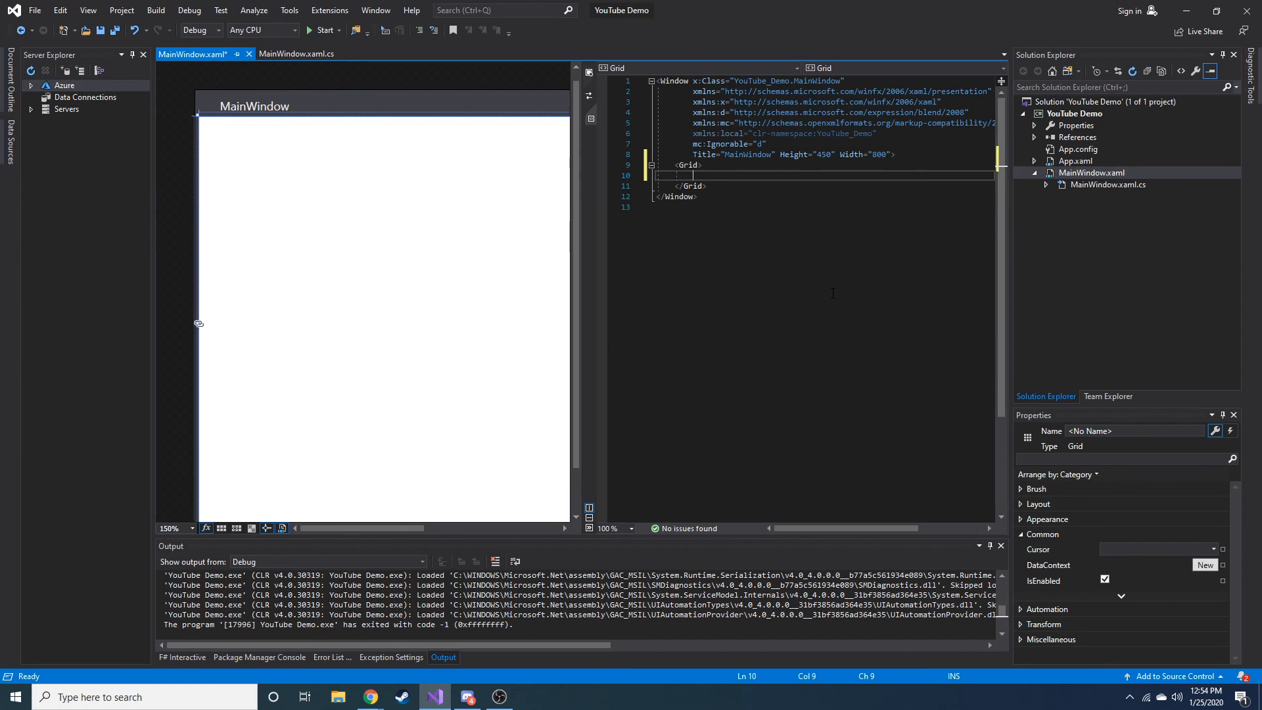
left_click(443, 658)
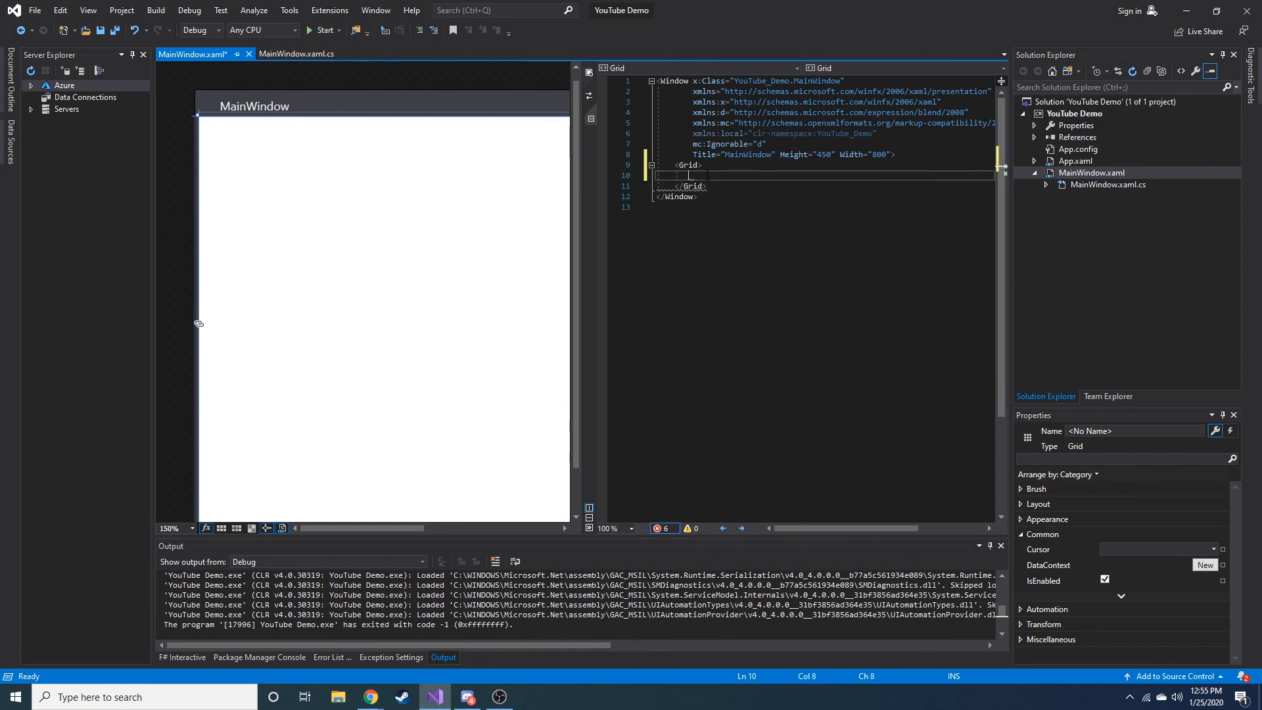
left_click(293, 52)
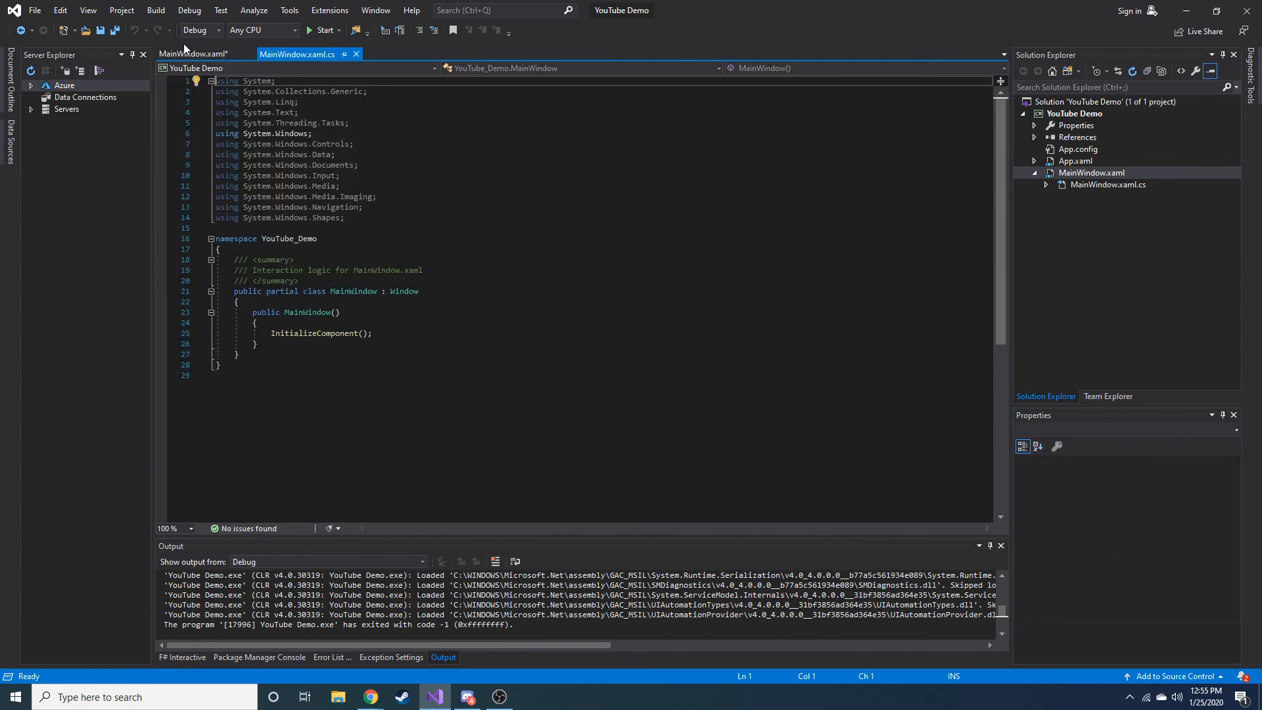
left_click(194, 54)
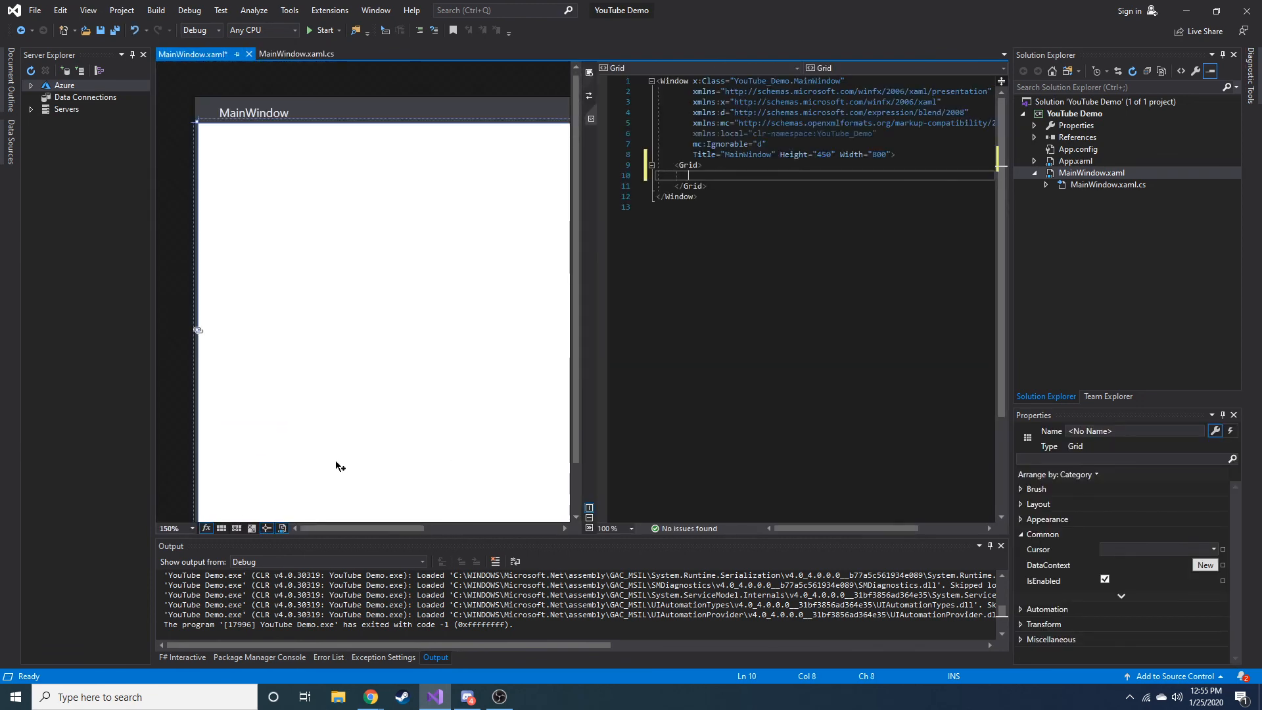
scroll("down", 3)
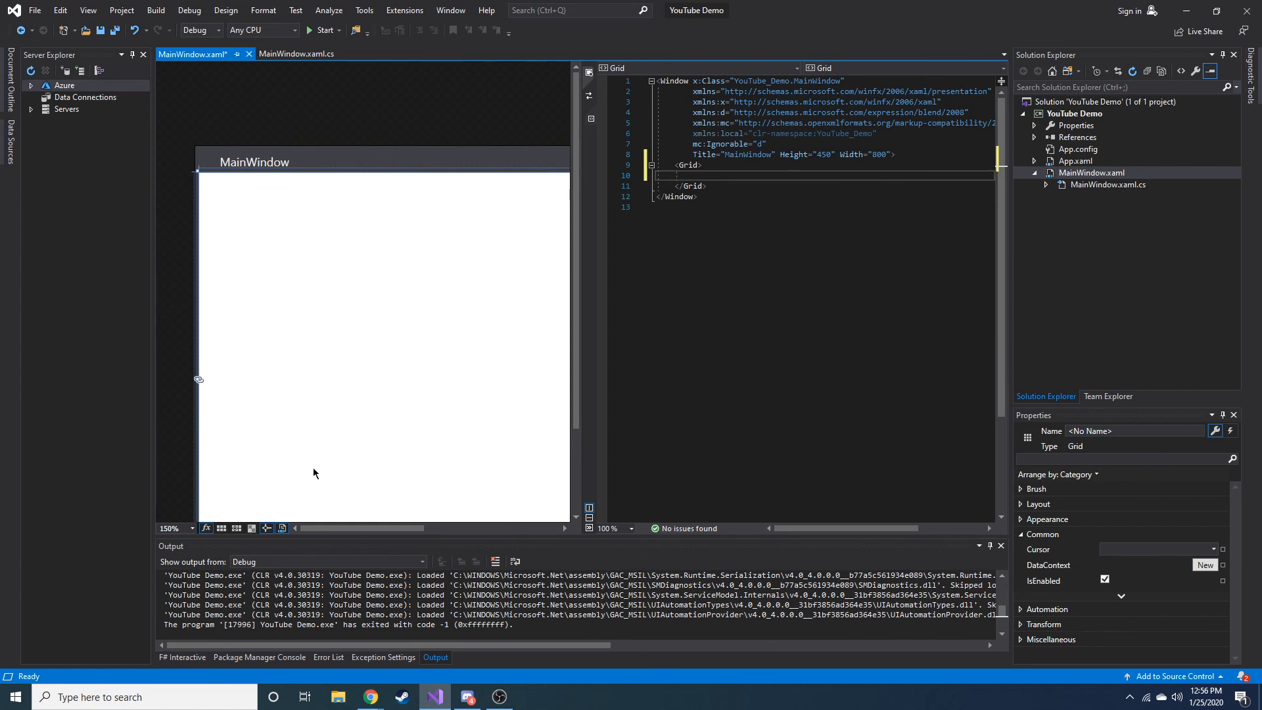
mouse_move(186, 231)
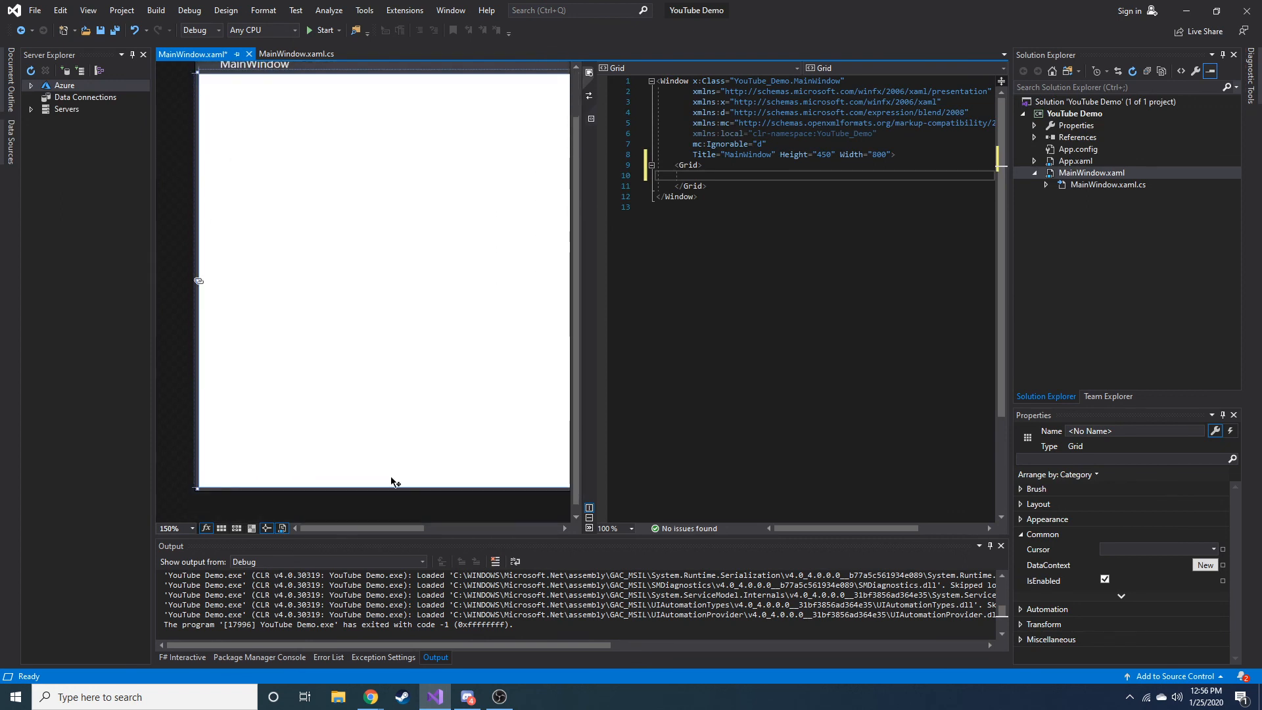
mouse_move(292, 465)
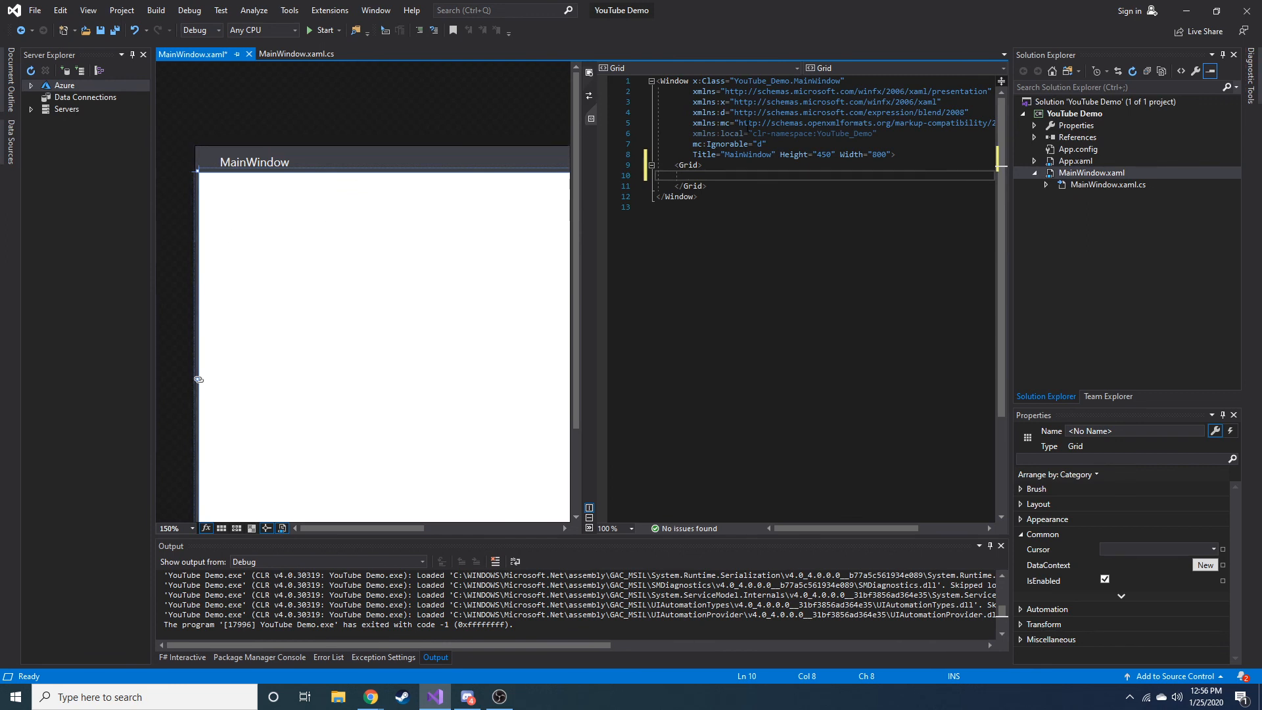
mouse_move(338, 99)
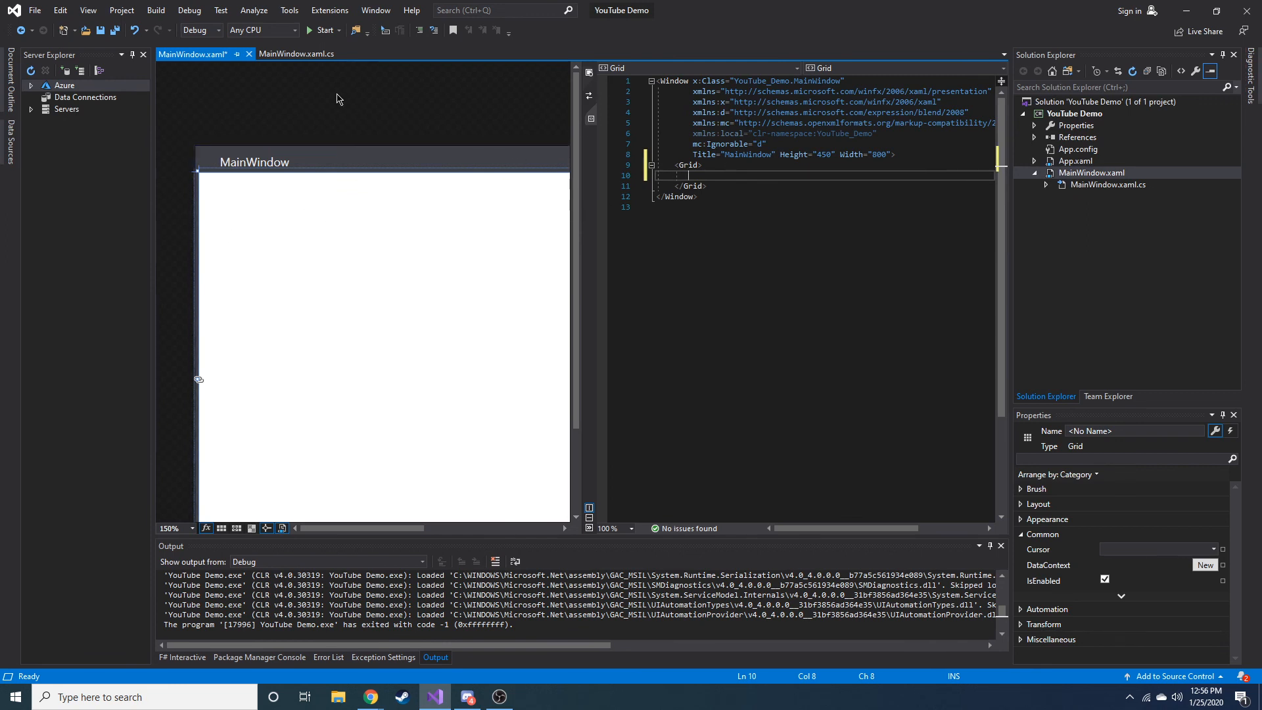